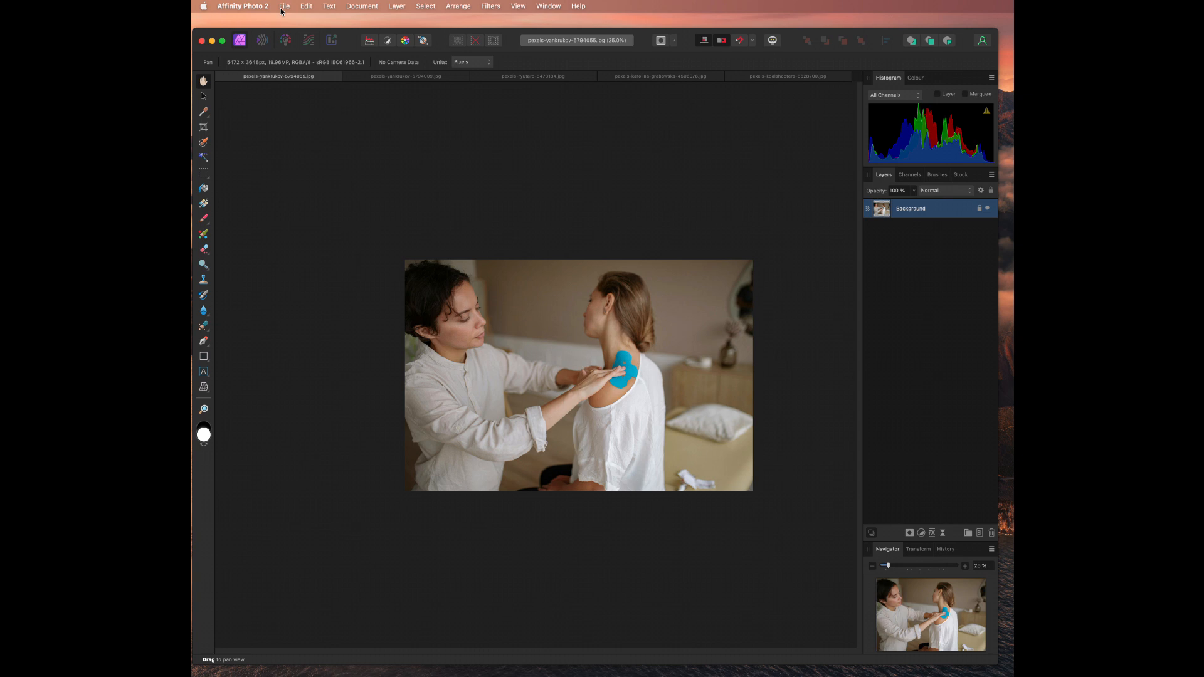
mouse_move(485, 312)
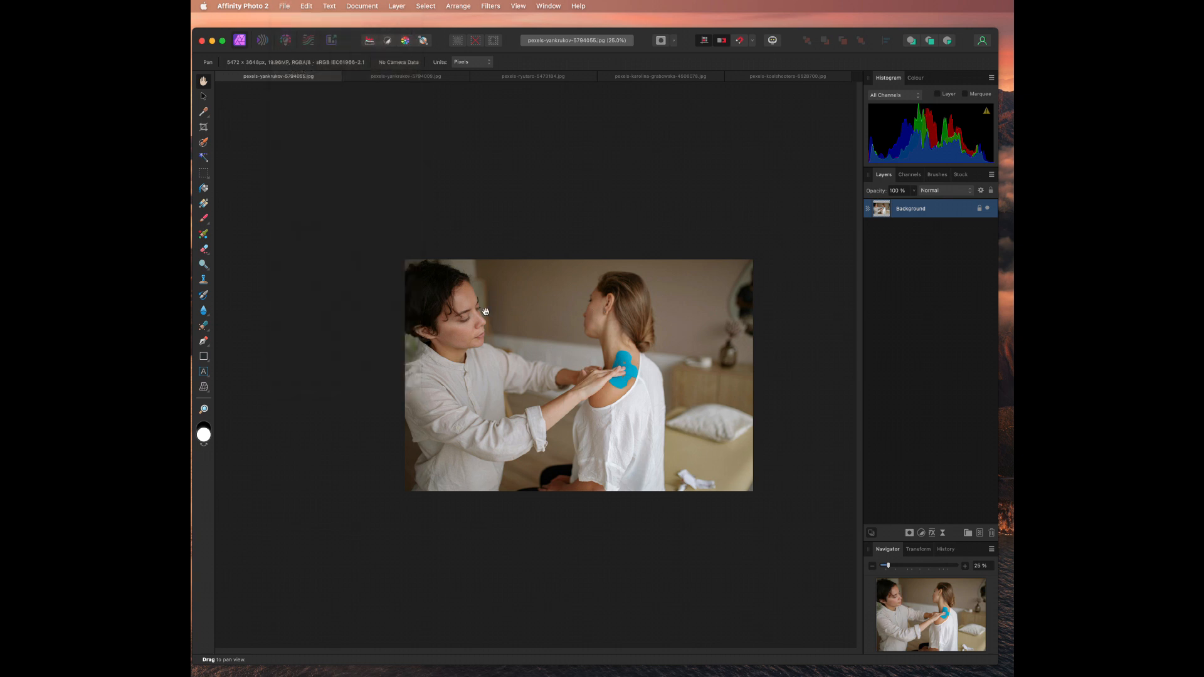
mouse_move(553, 366)
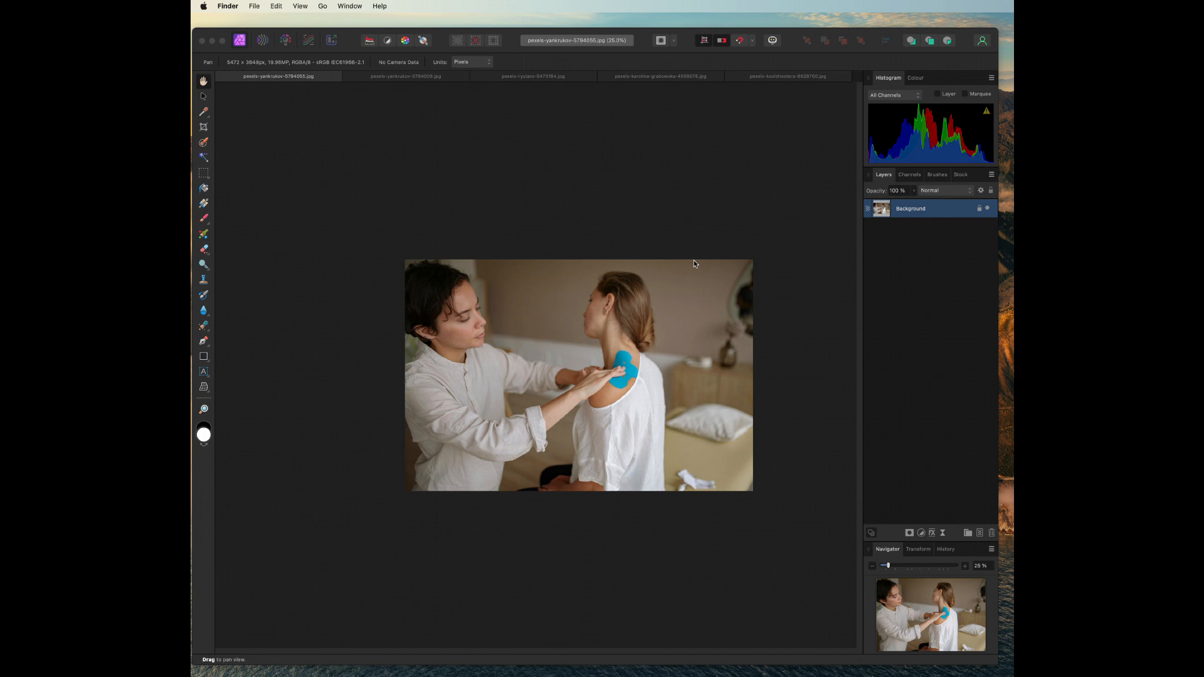
mouse_move(605, 269)
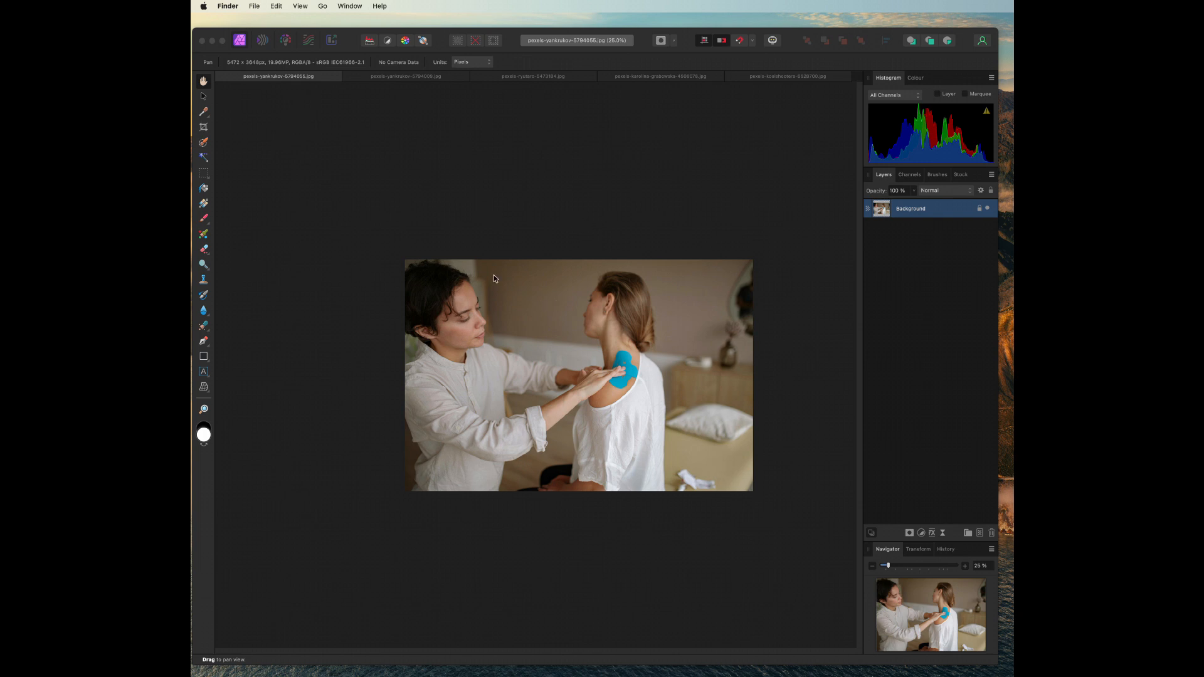
mouse_move(448, 316)
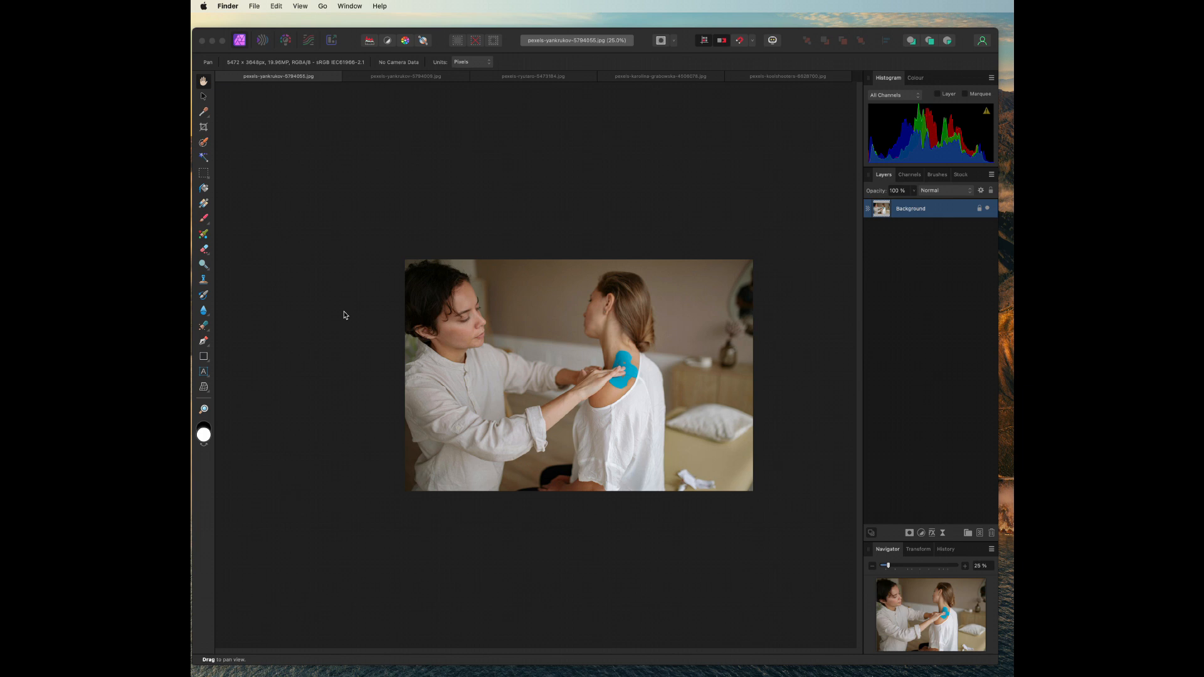
mouse_move(338, 318)
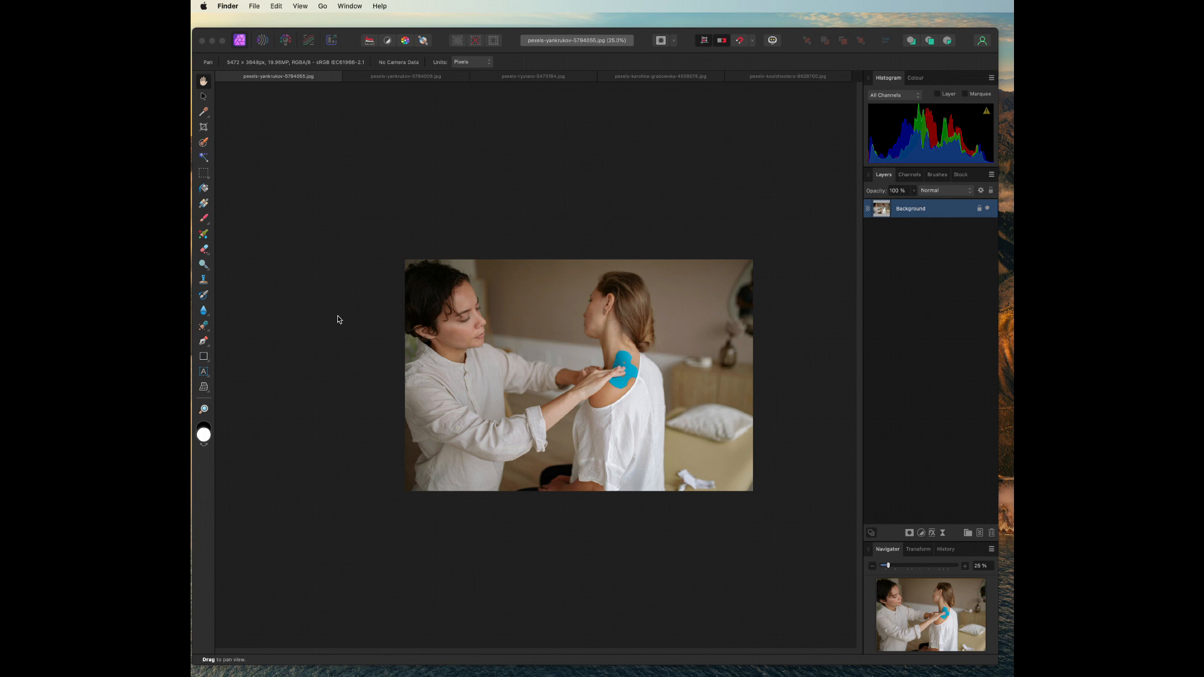
mouse_move(321, 318)
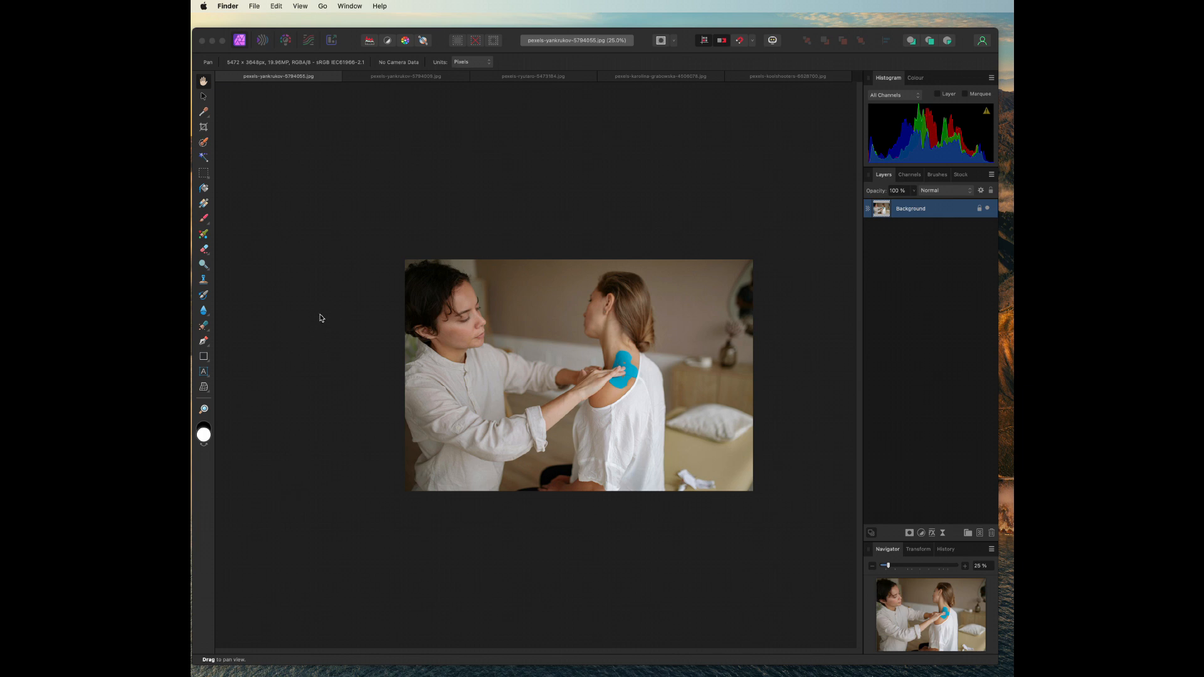
mouse_move(321, 315)
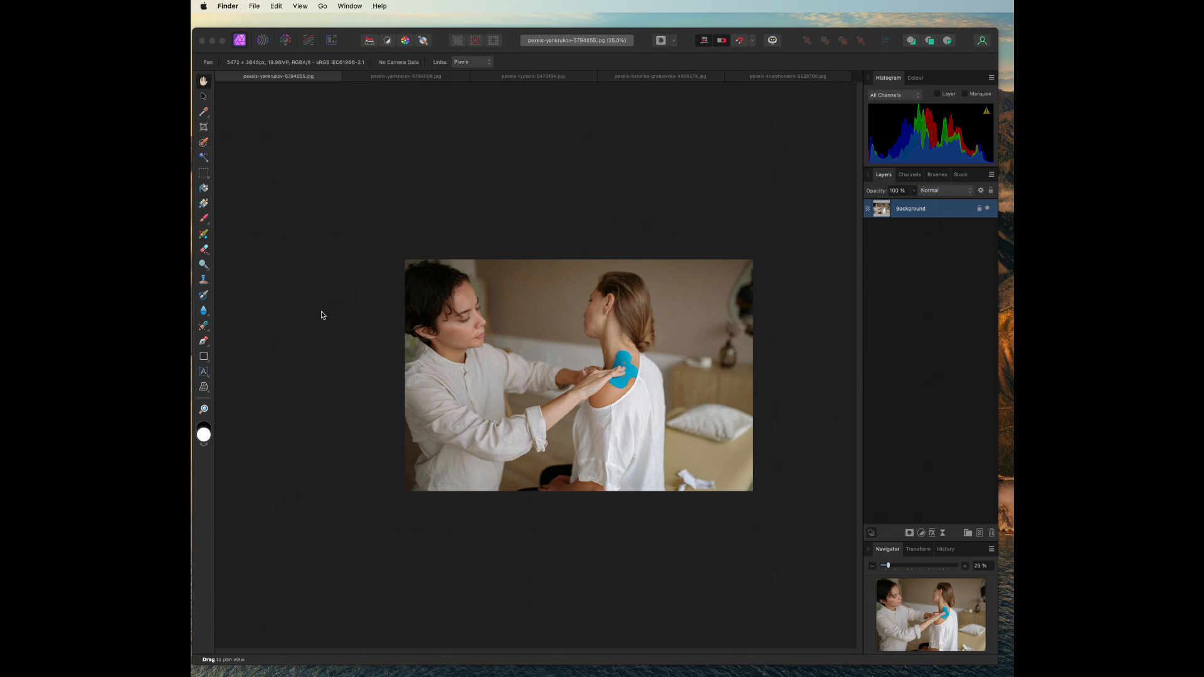
mouse_move(863, 281)
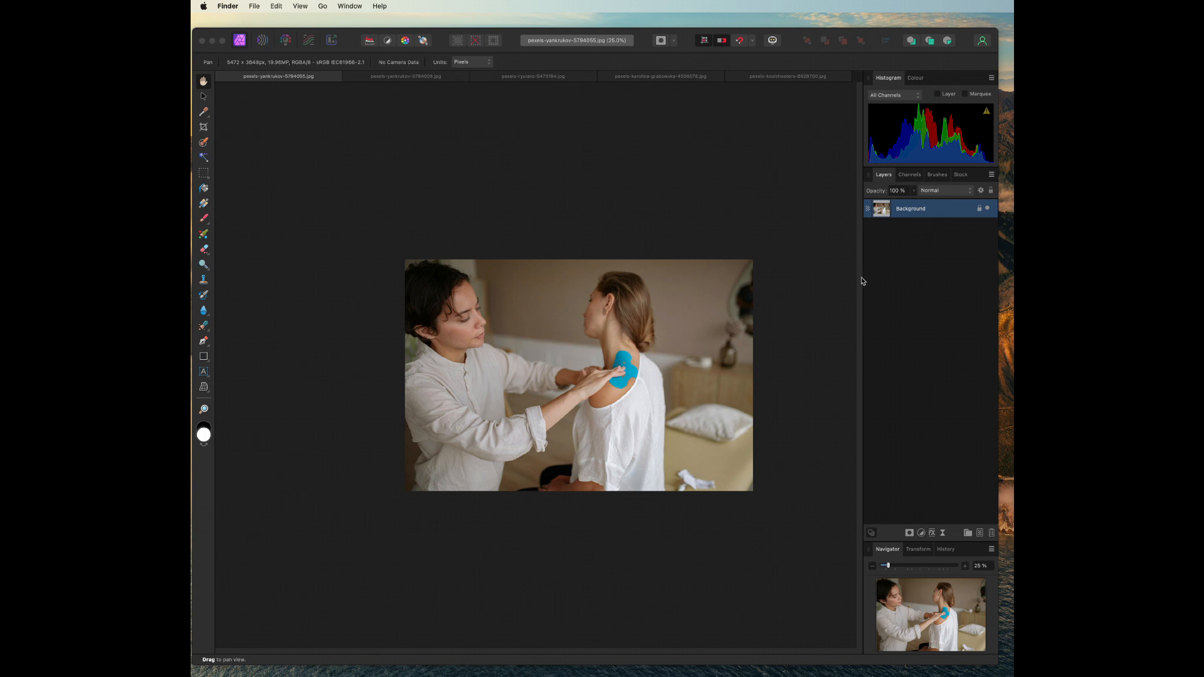
mouse_move(858, 304)
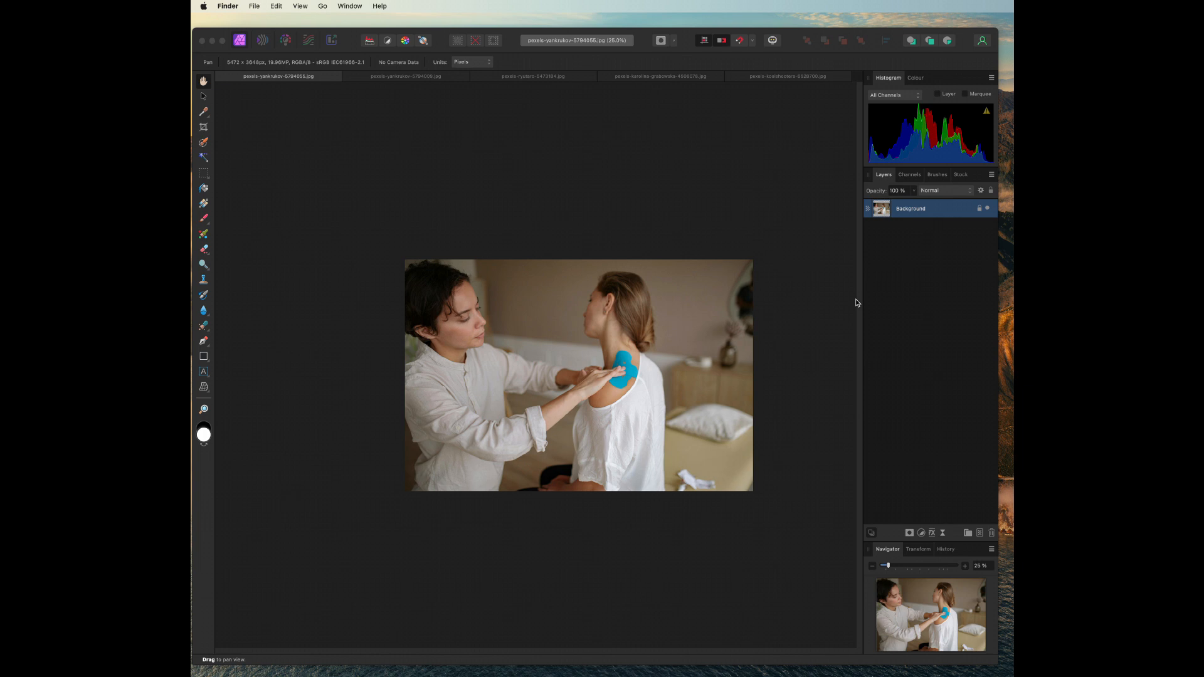
mouse_move(968, 311)
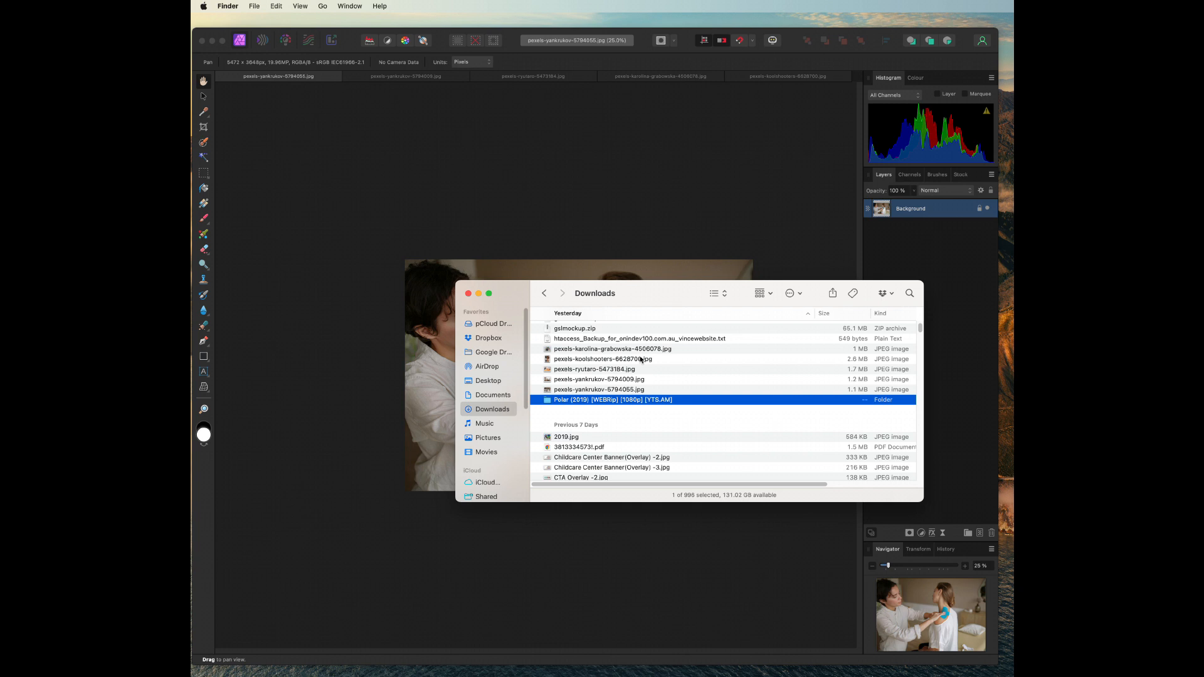
- Browse the stock photos, then bring up the pexels-yankrukov-5794009.jpg massage-table photo tab
click(612, 349)
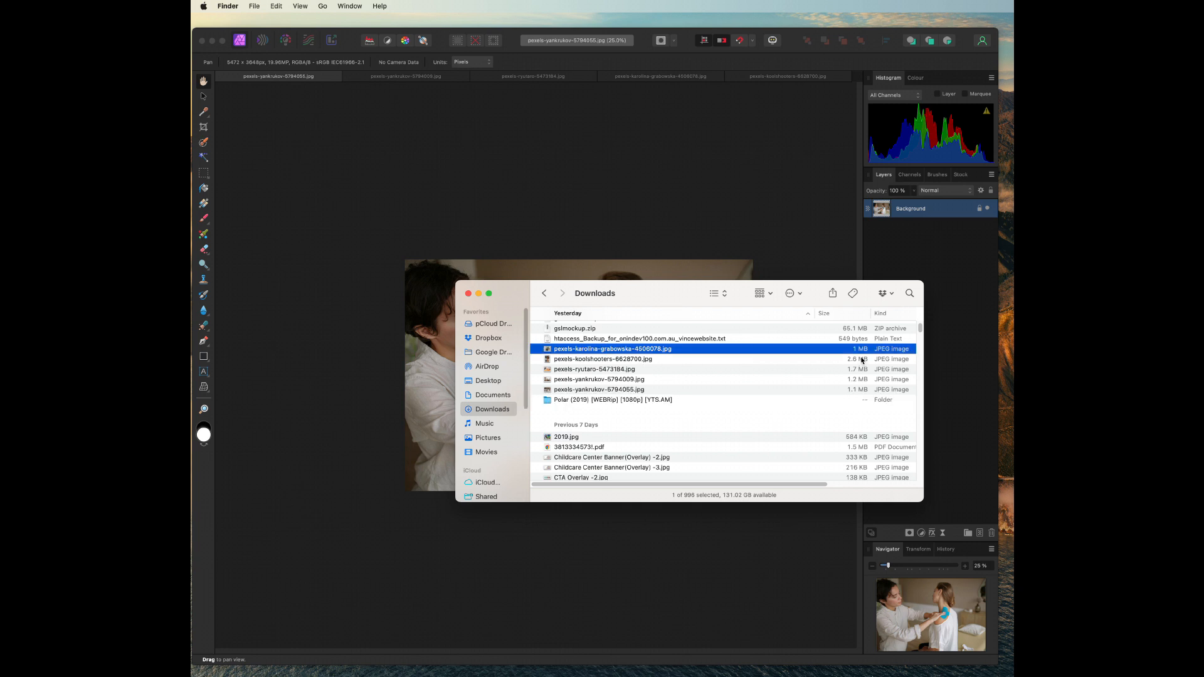
mouse_move(753, 335)
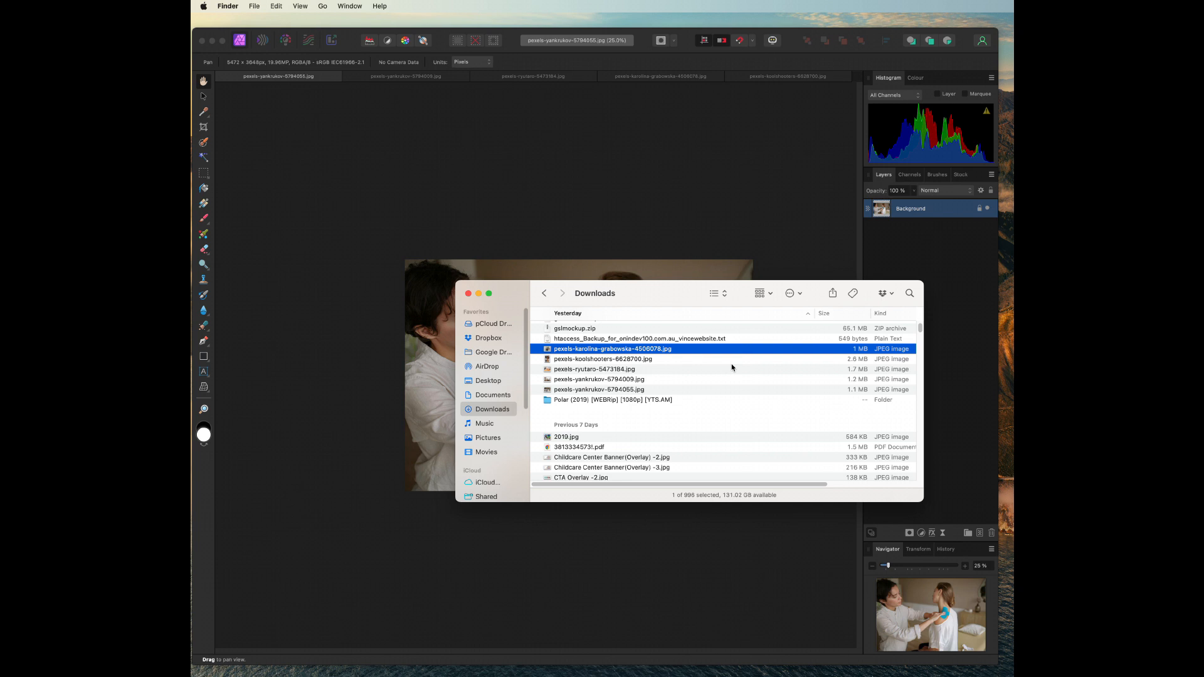
mouse_move(736, 363)
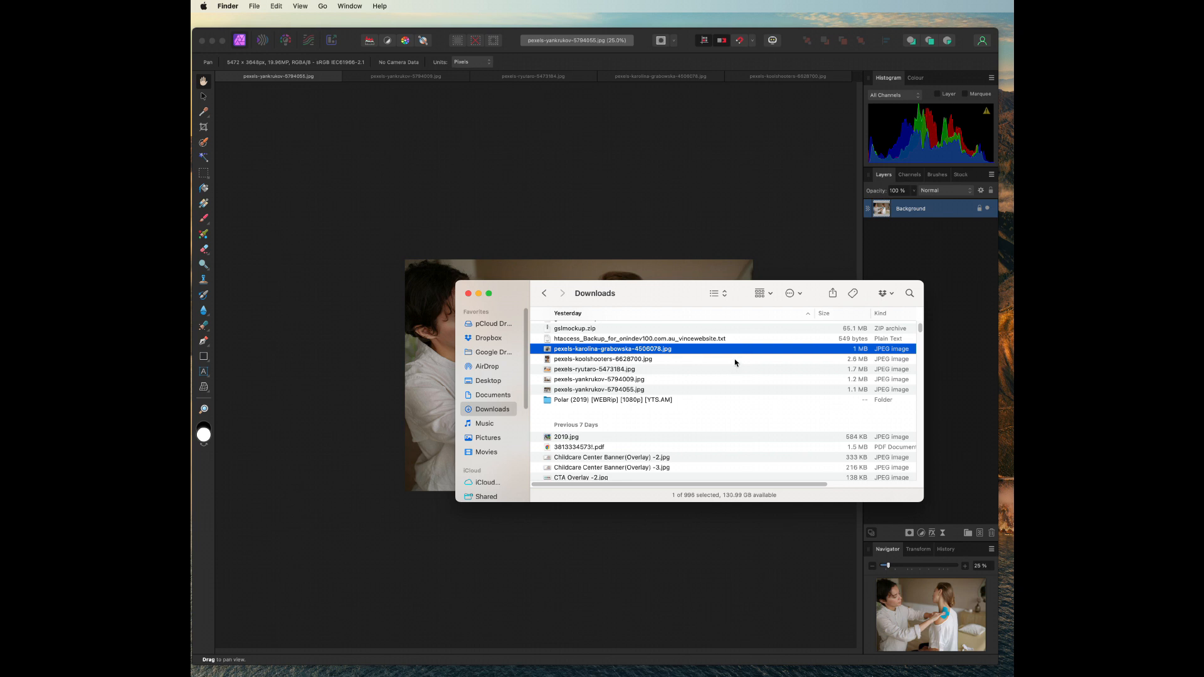
click(603, 359)
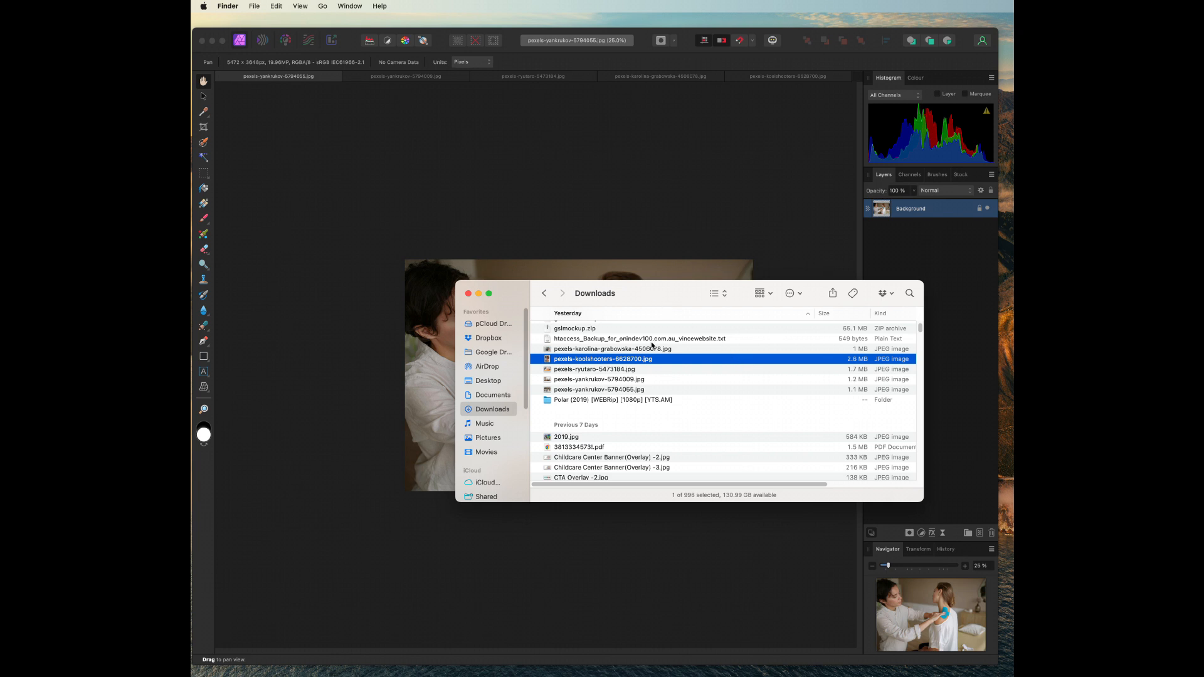
click(613, 349)
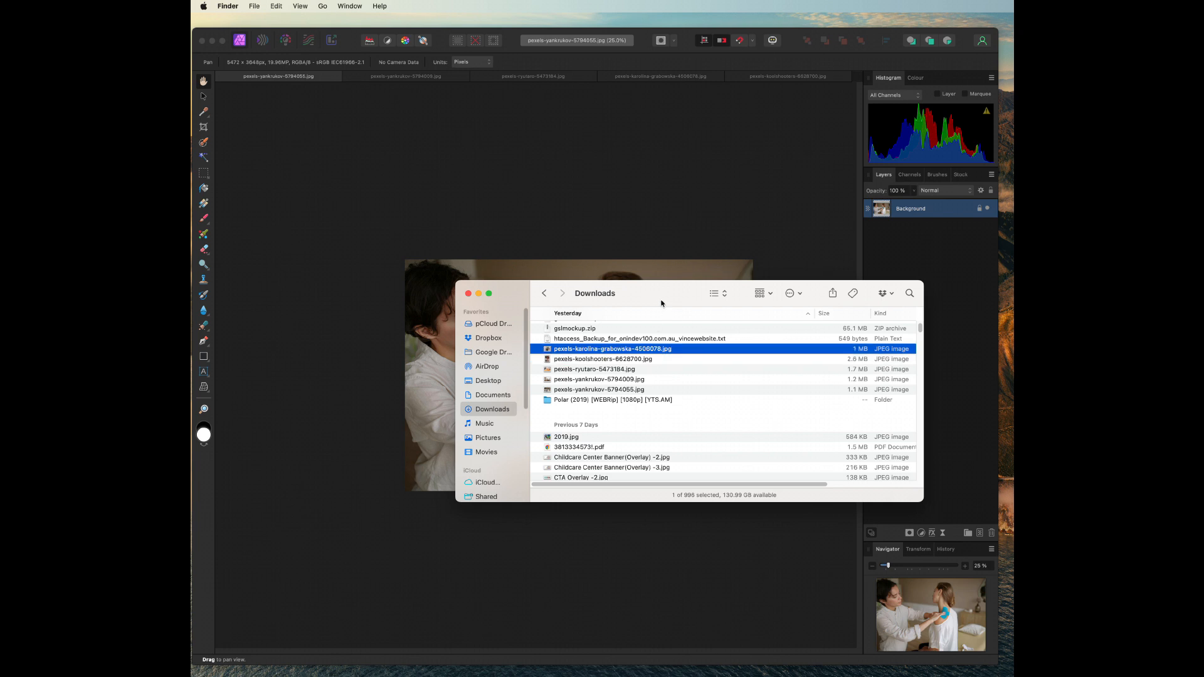
drag(661, 293, 919, 353)
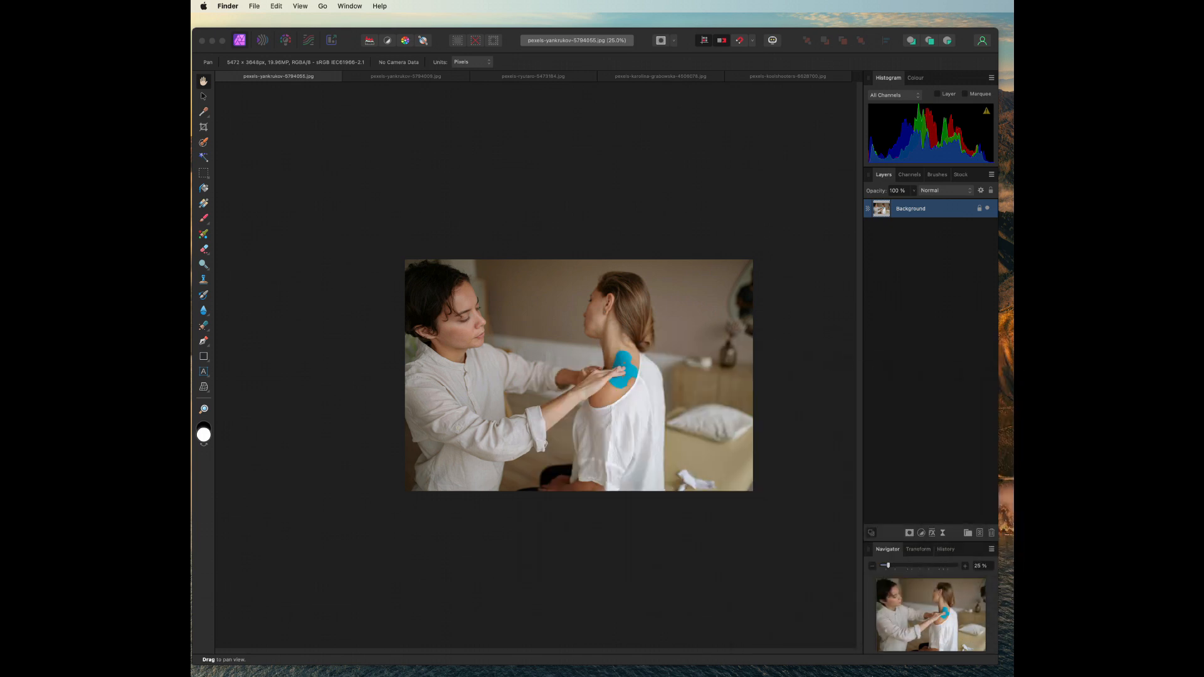
mouse_move(229, 6)
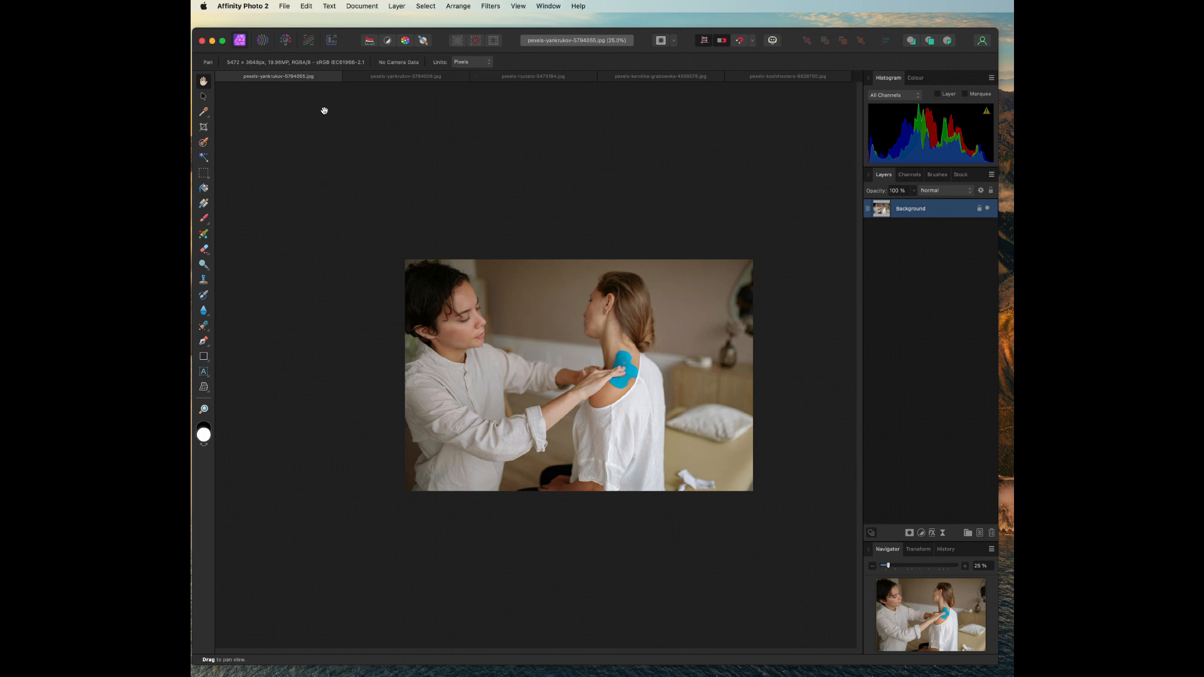
mouse_move(218, 37)
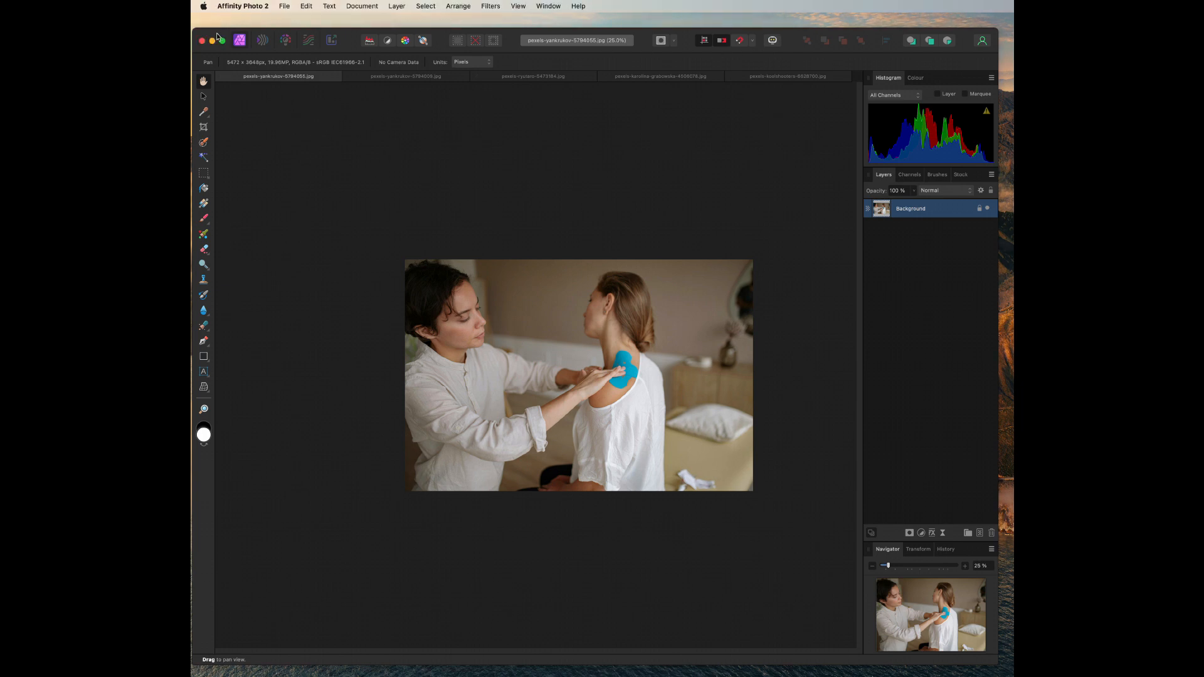
click(284, 7)
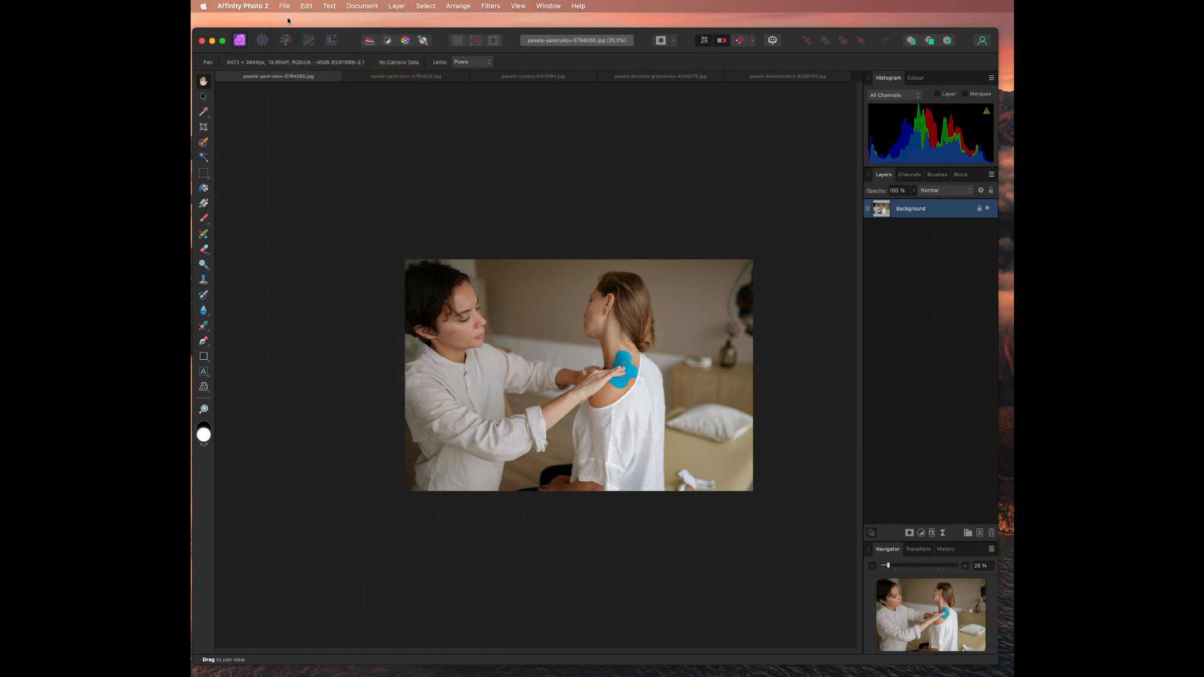
mouse_move(616, 284)
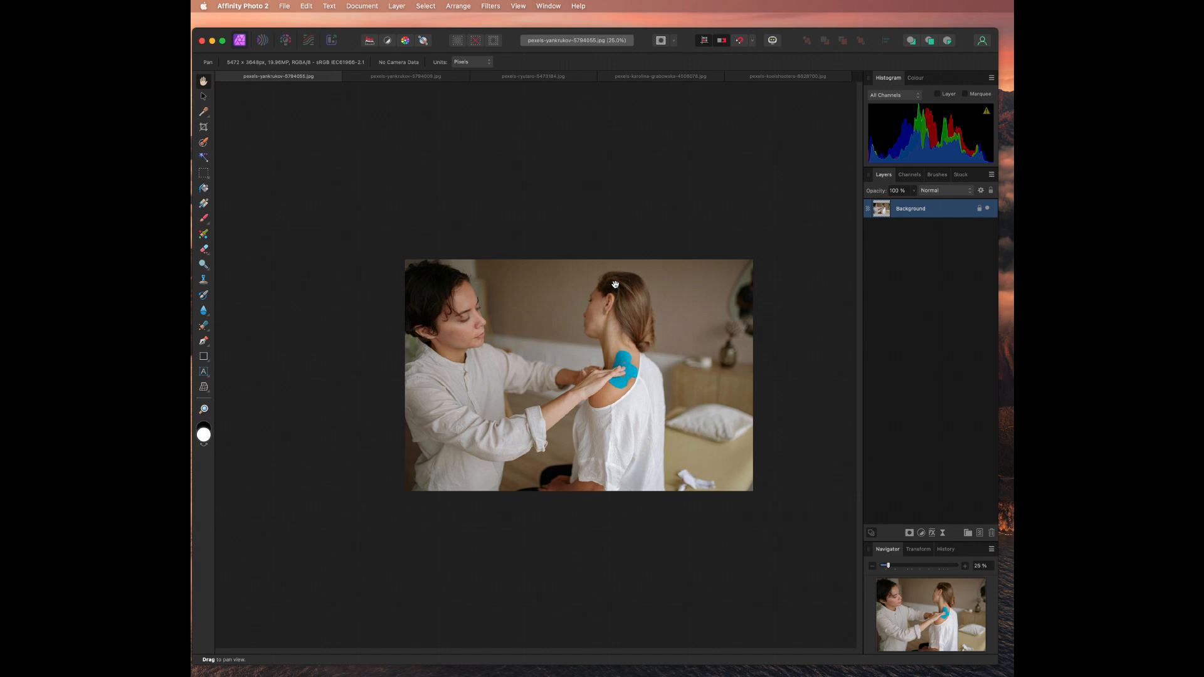
mouse_move(553, 365)
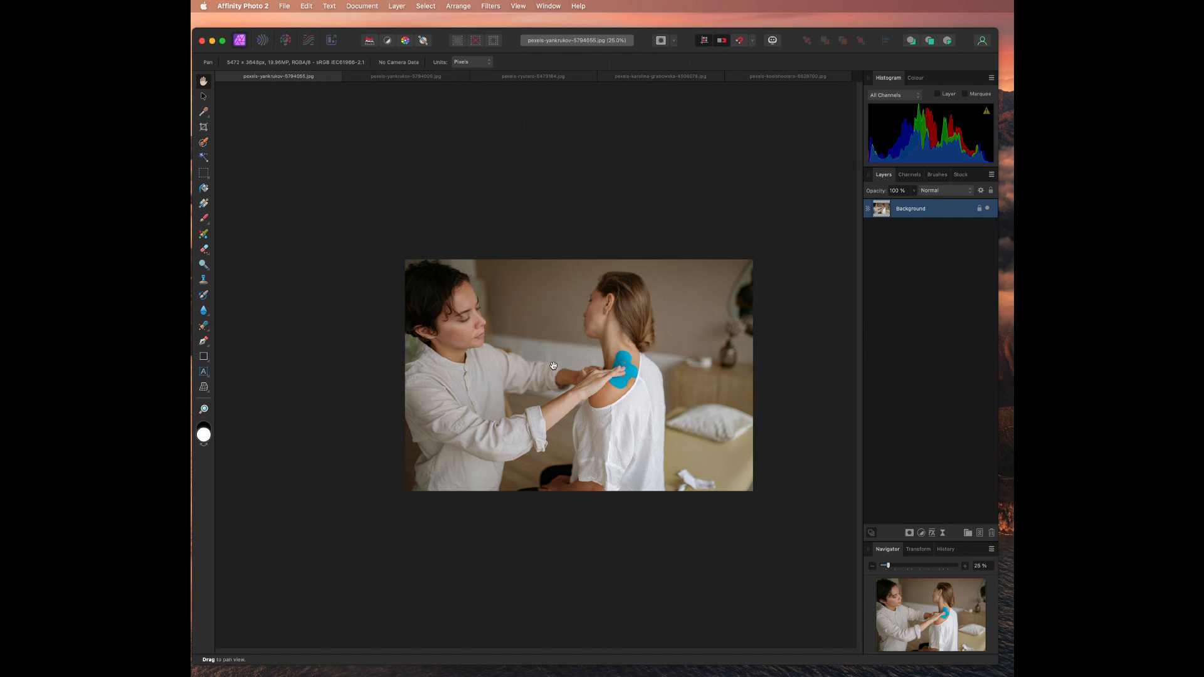
mouse_move(314, 32)
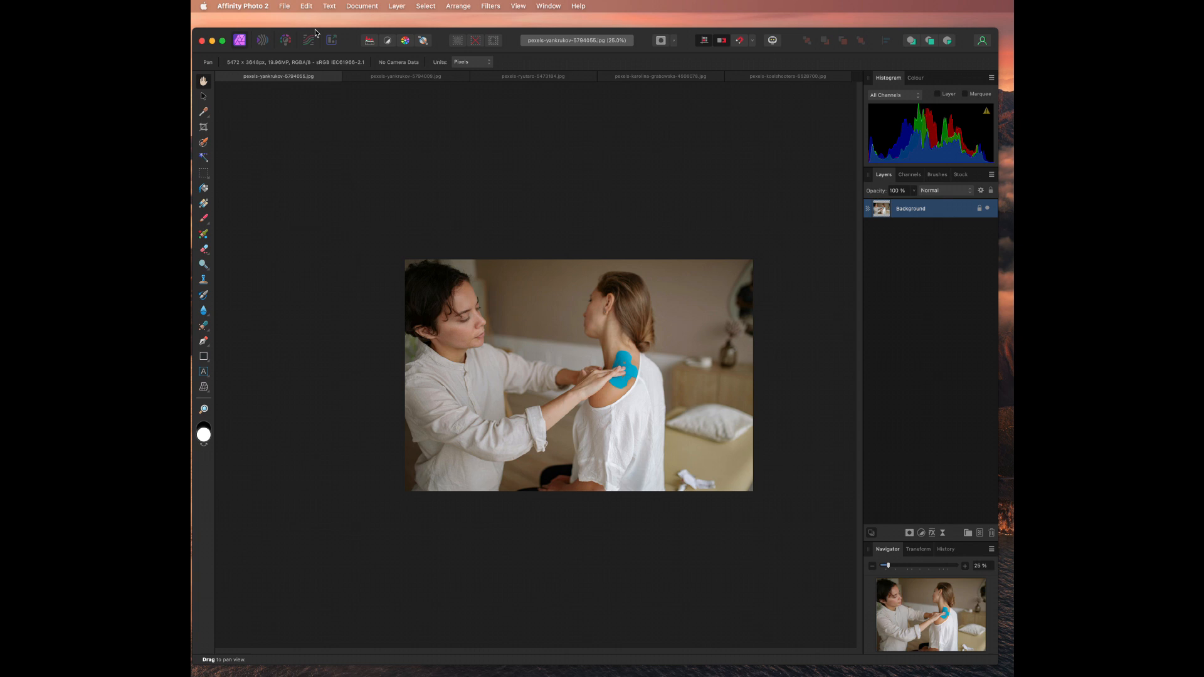
click(405, 76)
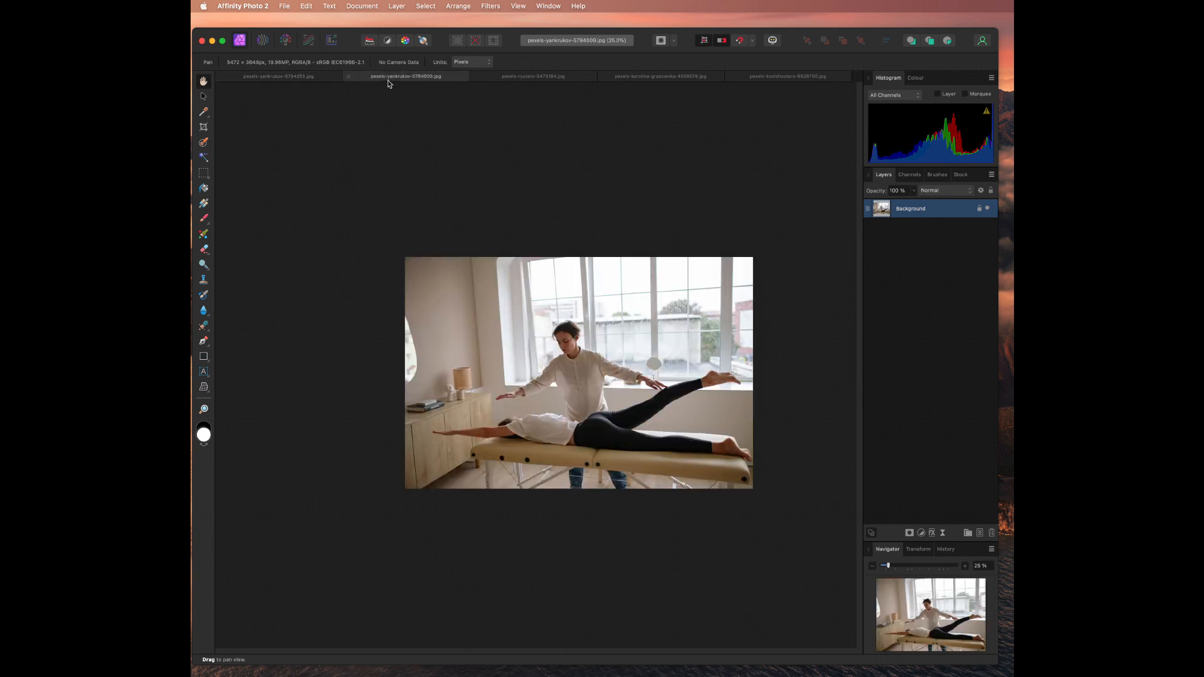
mouse_move(545, 340)
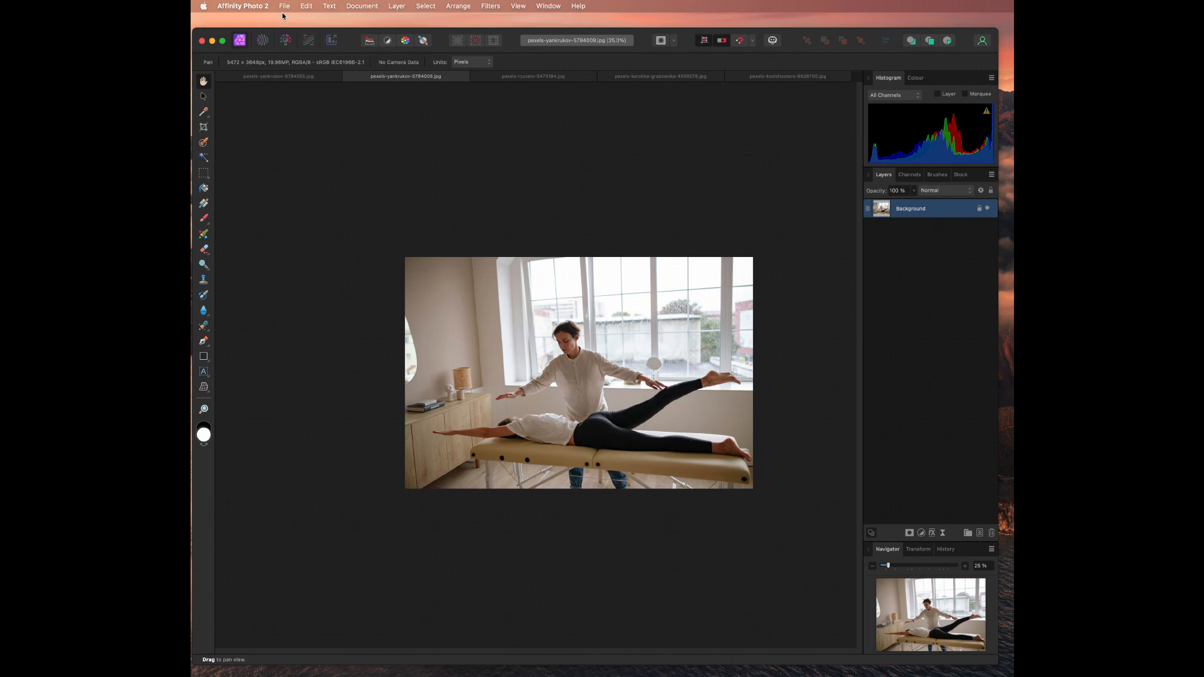
- Open the Export dialog from the File menu for pexels-yankrukov-5794009.jpg
click(284, 6)
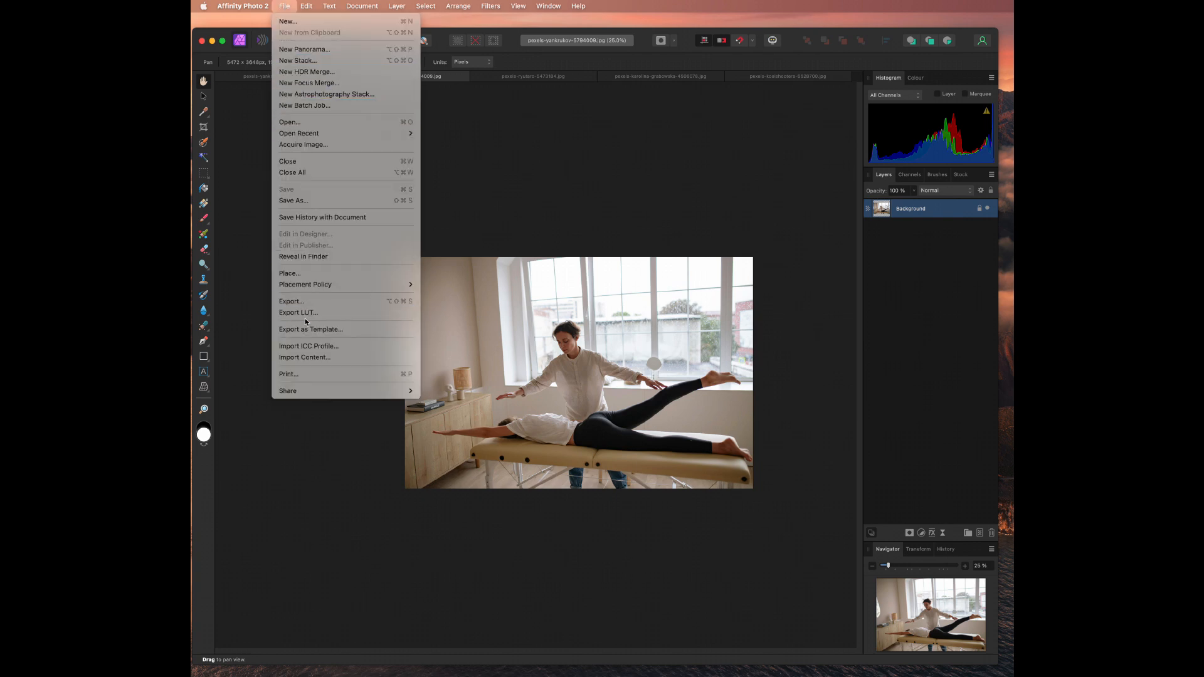
mouse_move(329, 301)
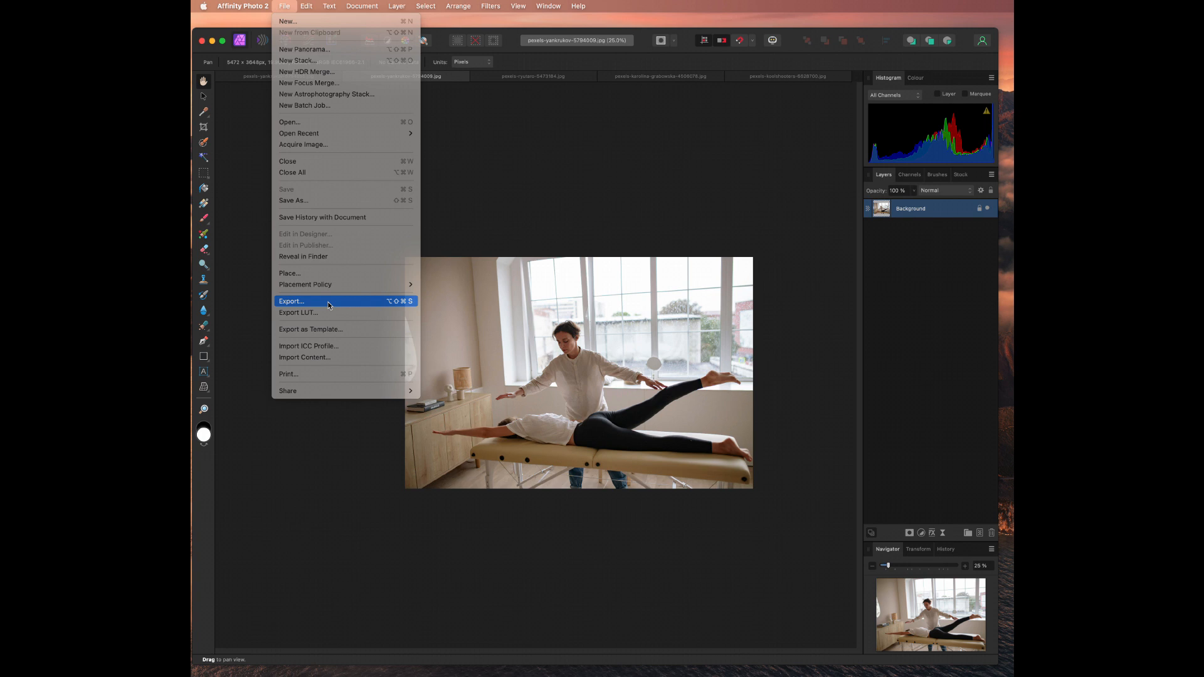
click(291, 301)
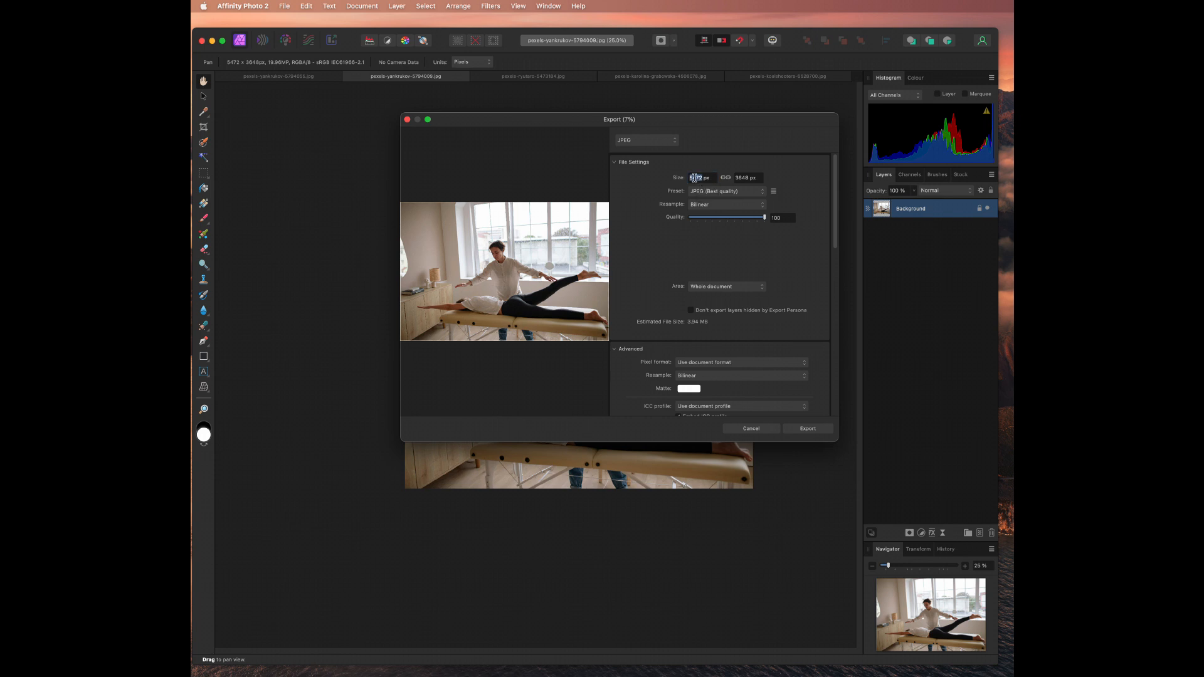
- Set the export width to 1960 px (1960 × 1307), keeping JPEG as format
text(10 px)
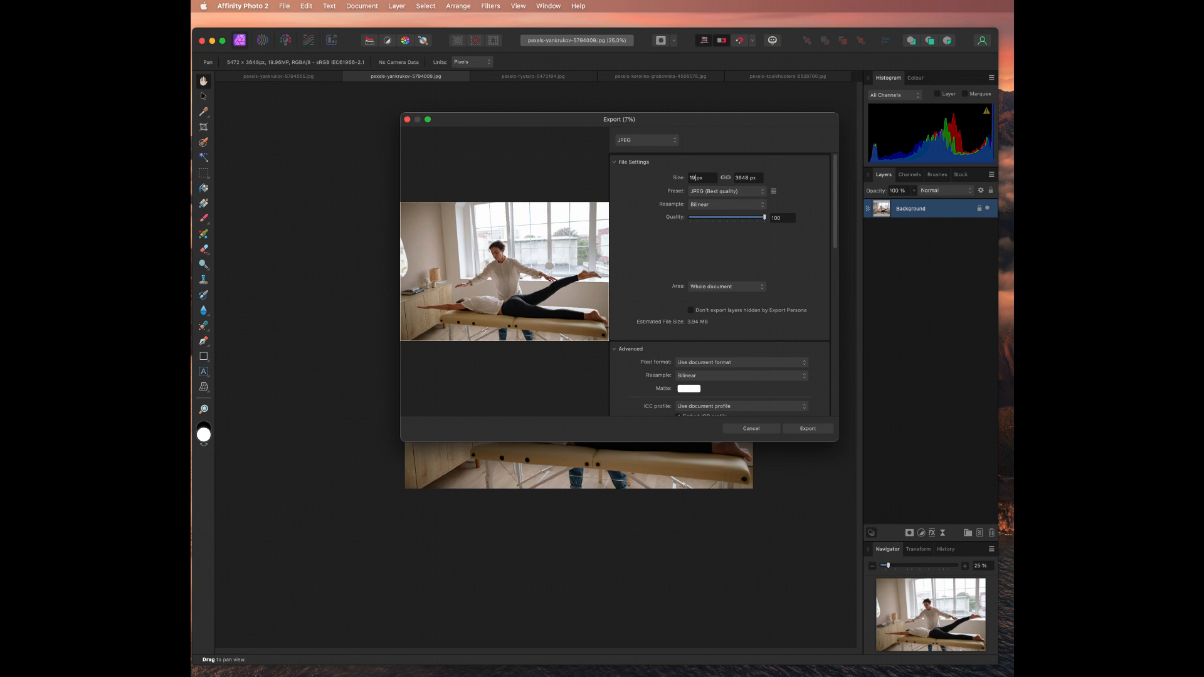
text(1960)
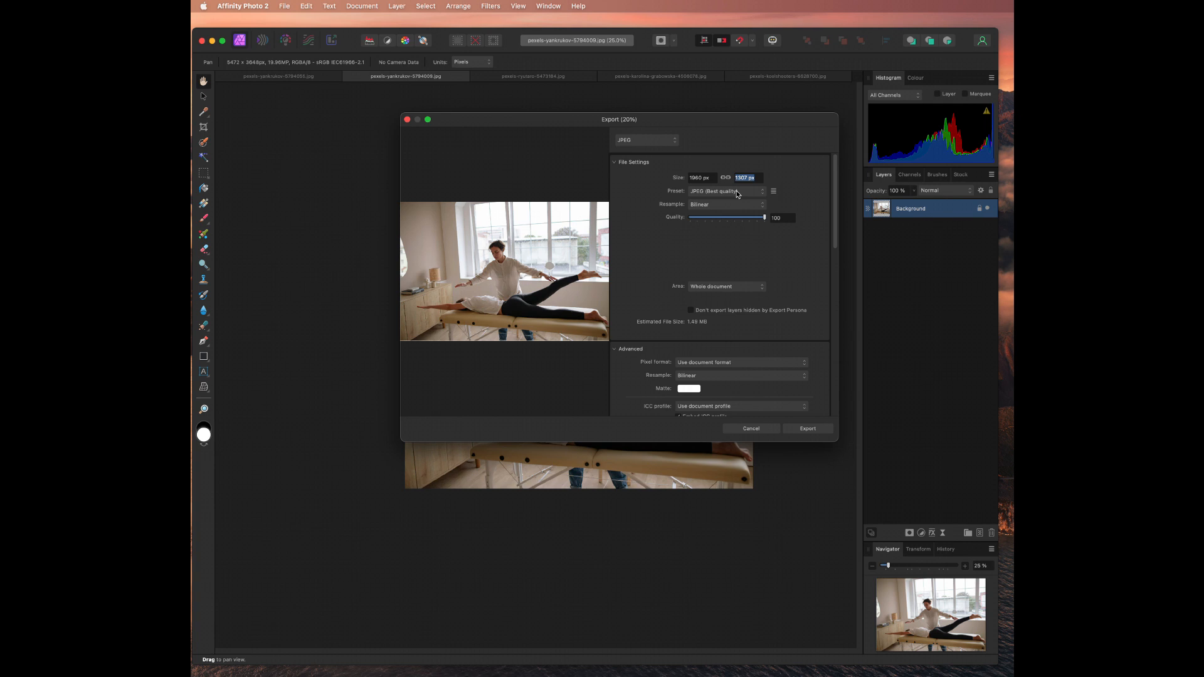
click(726, 191)
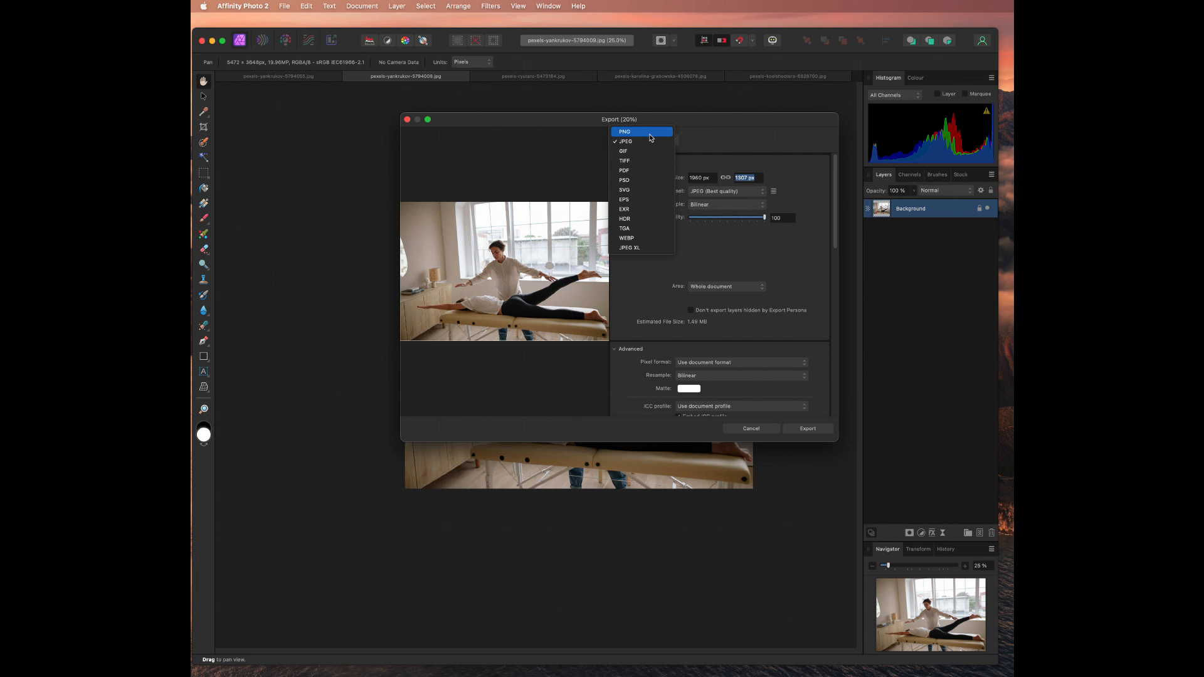
mouse_move(648, 138)
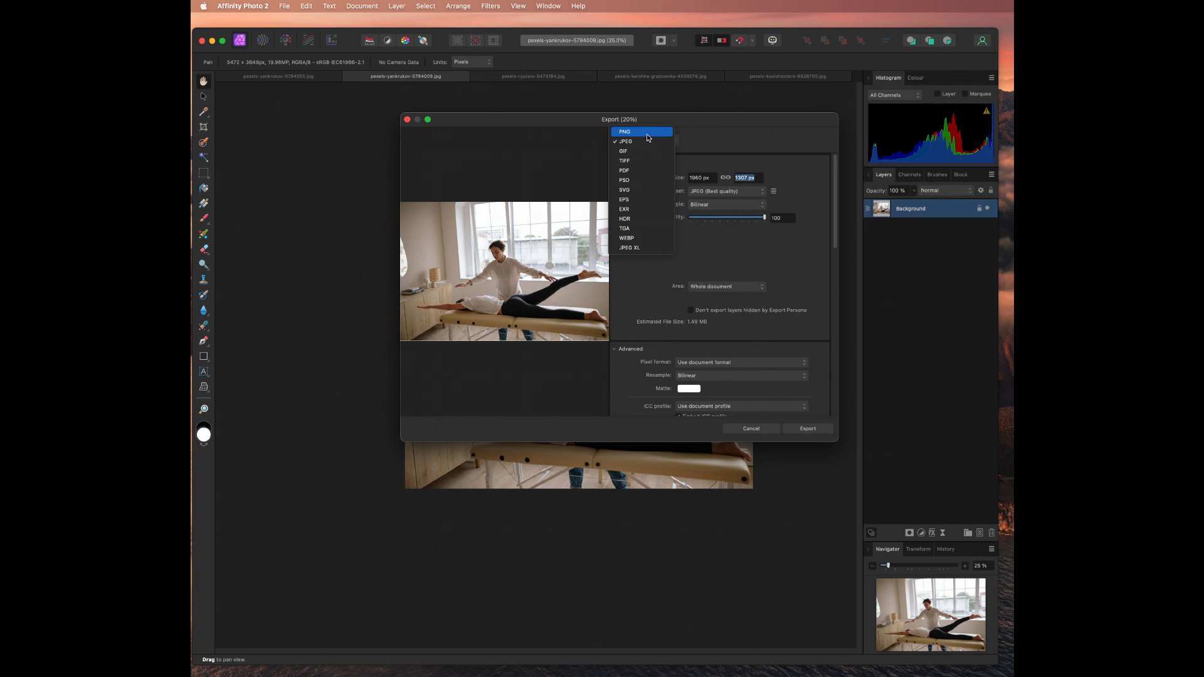
mouse_move(657, 161)
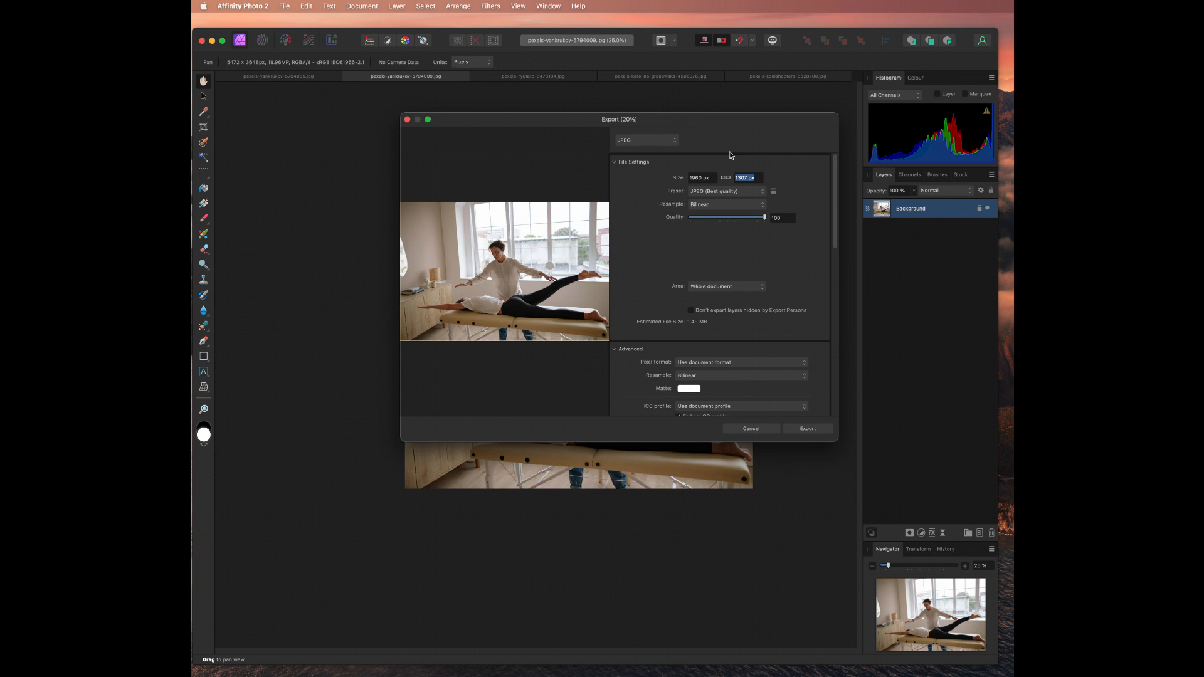
mouse_move(657, 164)
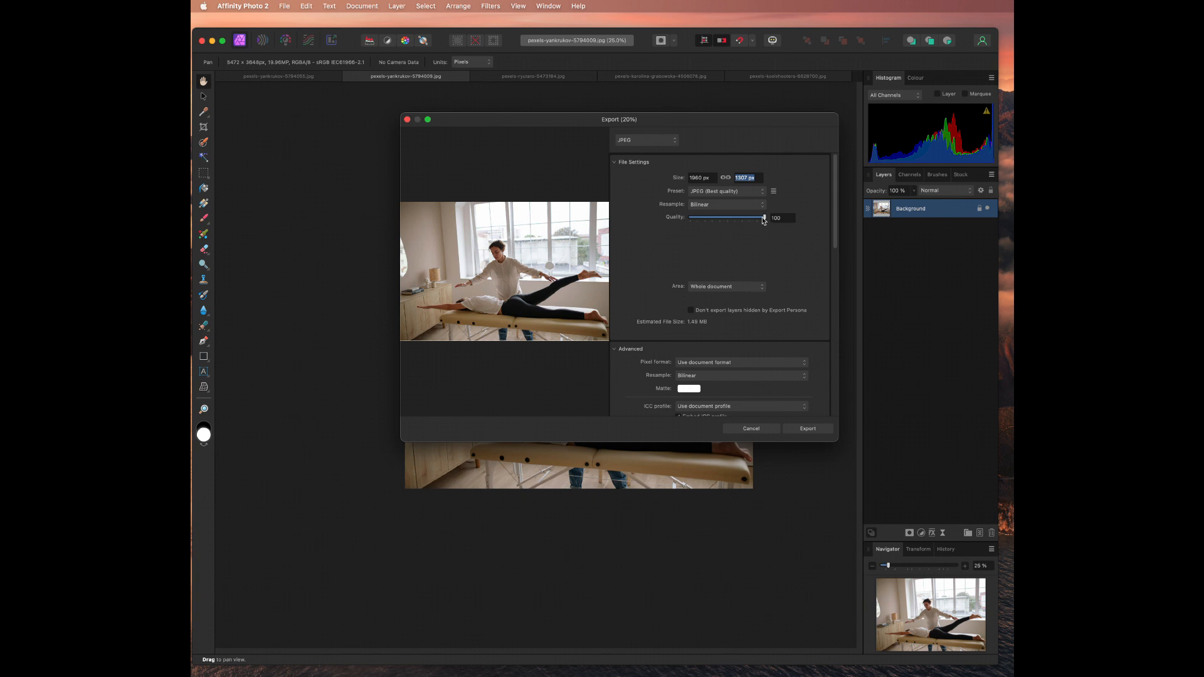
- Lower JPEG quality to 90 and proceed to the save dialog
drag(763, 217, 752, 218)
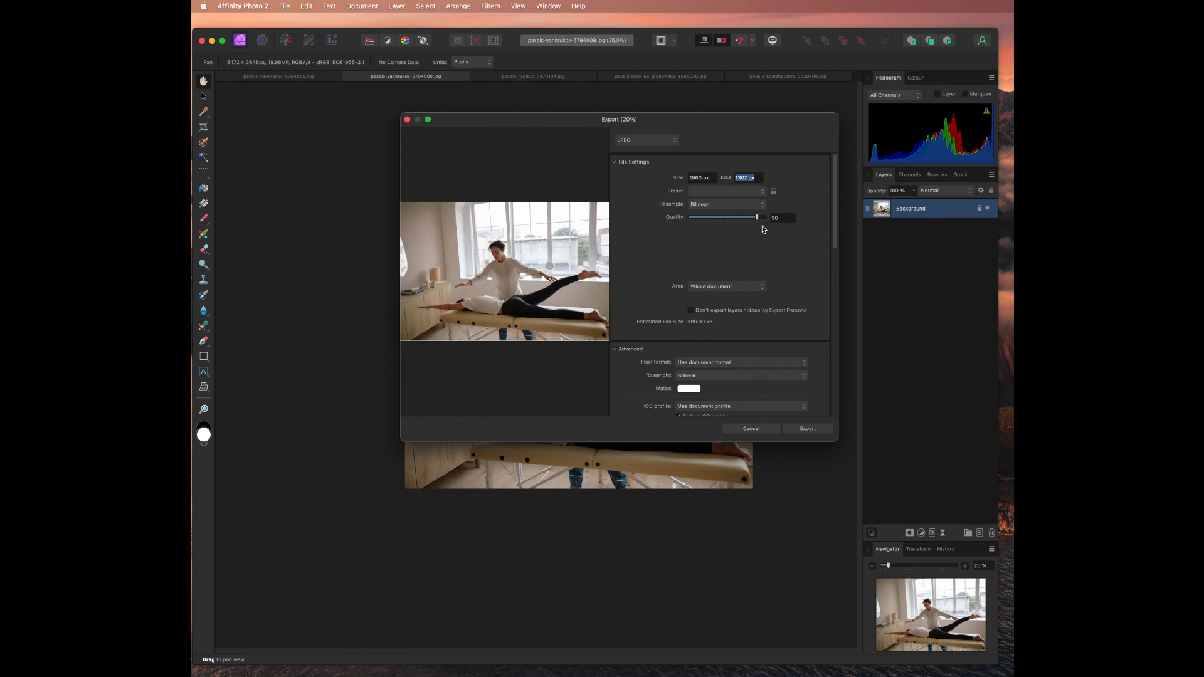
mouse_move(778, 228)
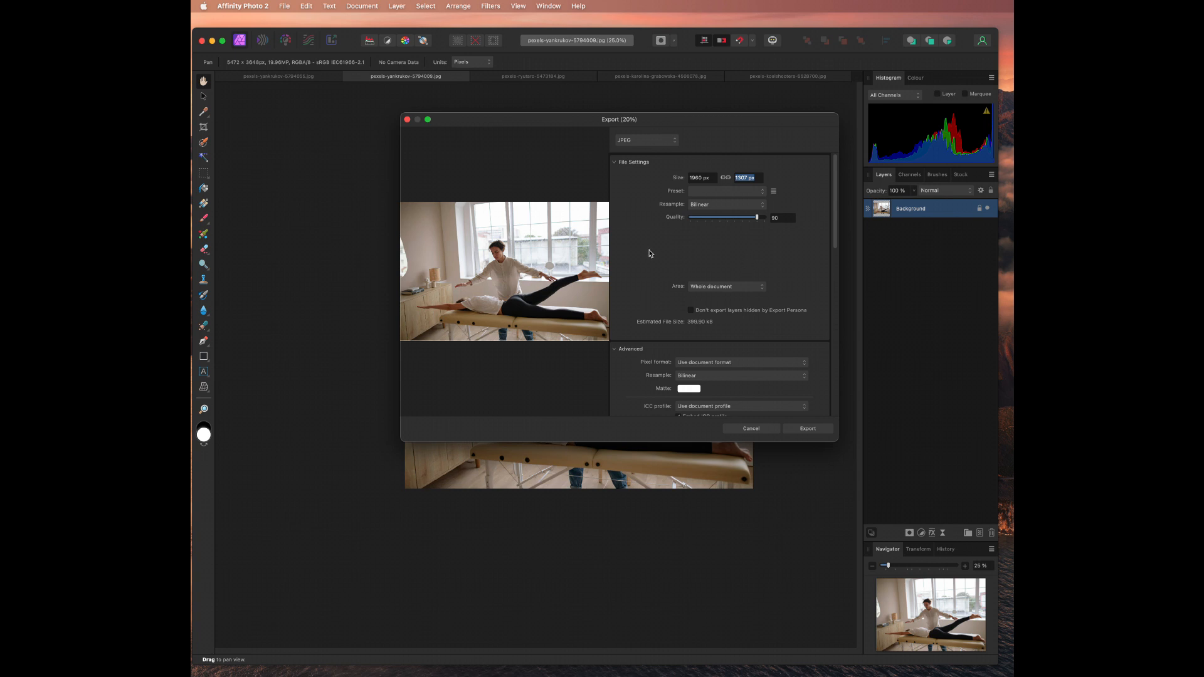
mouse_move(649, 251)
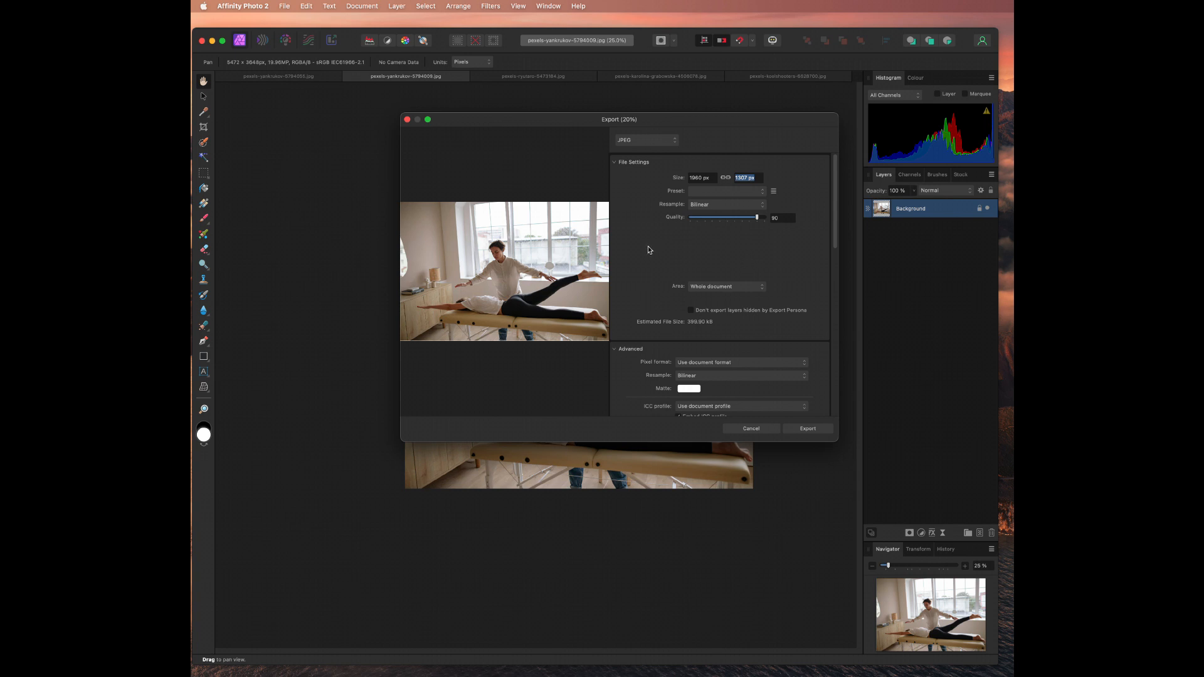
mouse_move(598, 257)
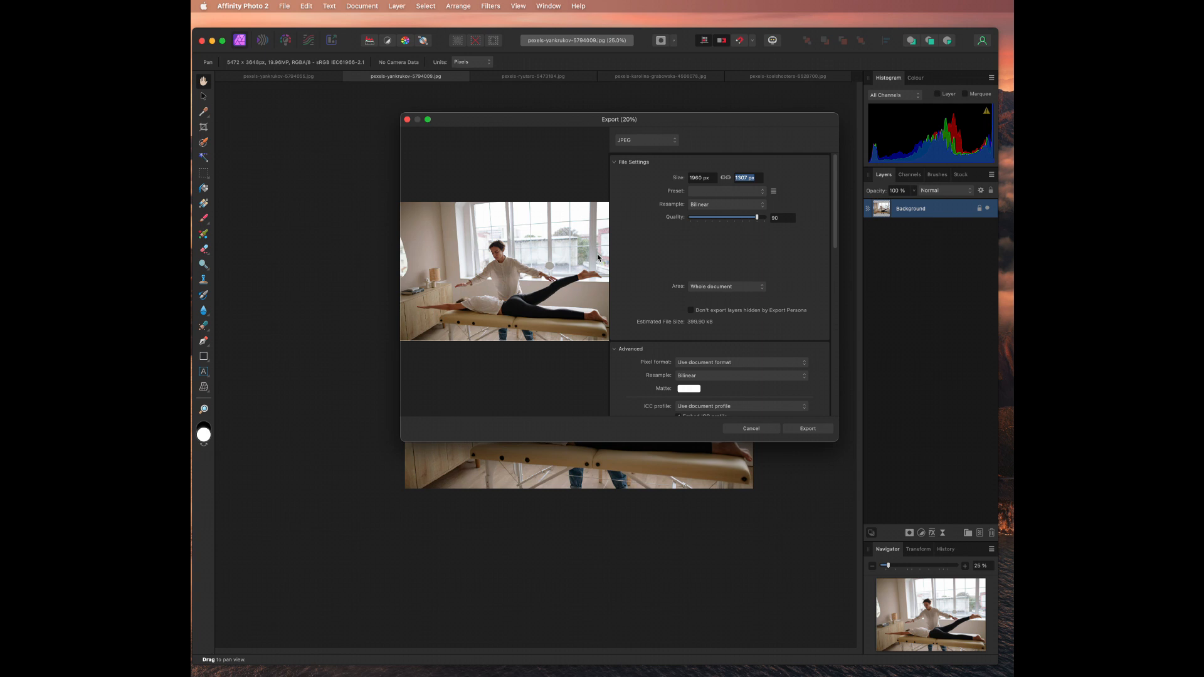
mouse_move(784, 349)
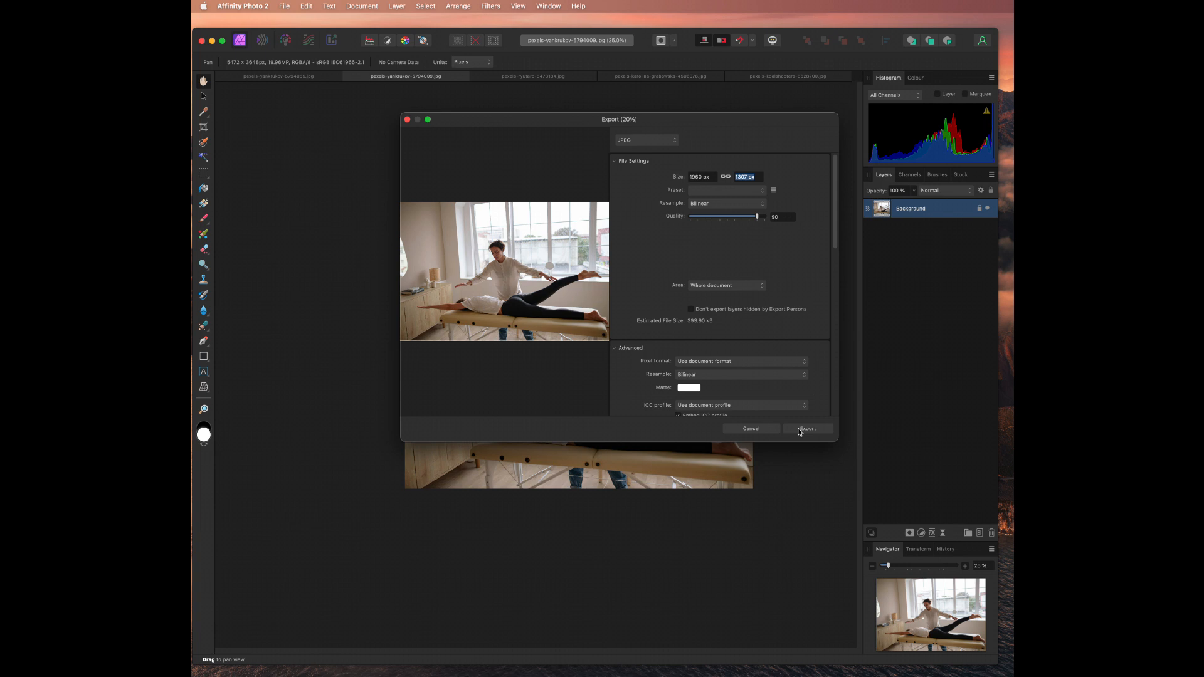
click(807, 428)
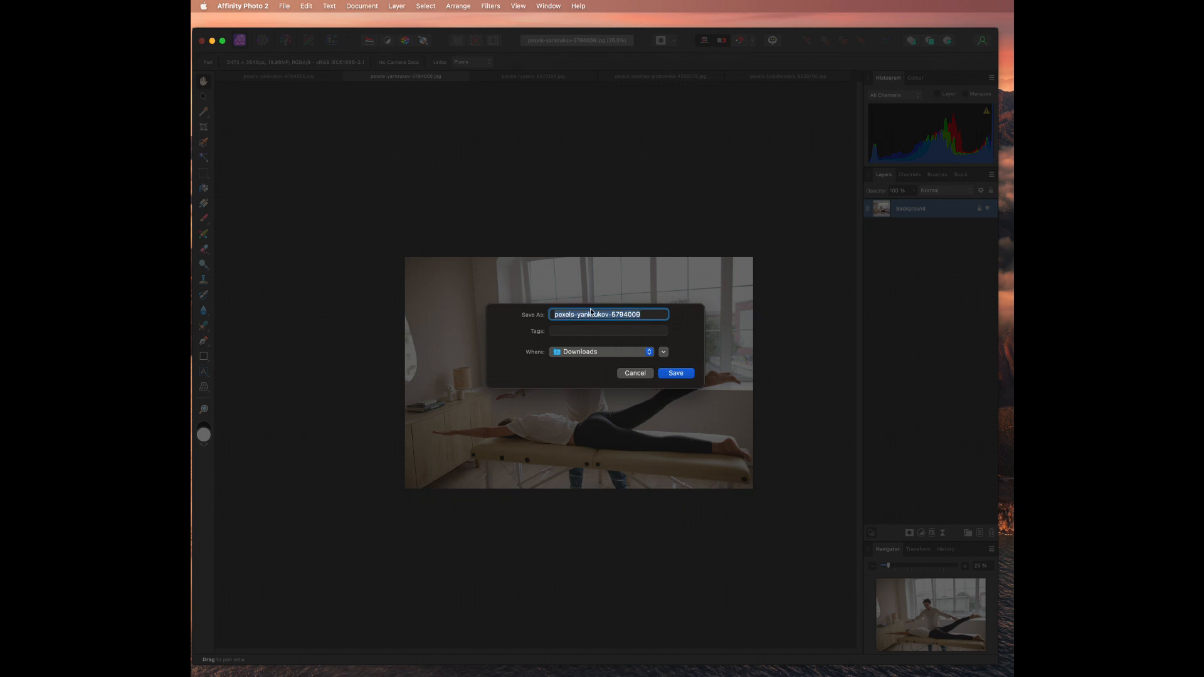
- Name the export 'Home banner mockup' and save it in Downloads
text(Home b)
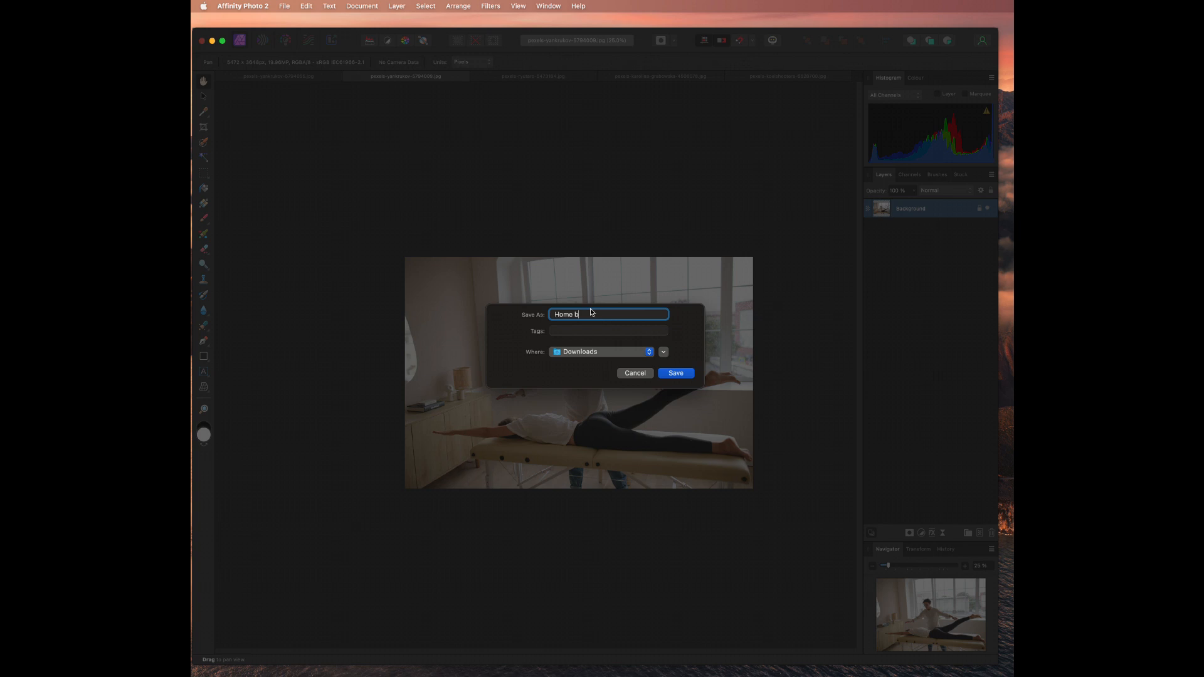
text(anner mockup)
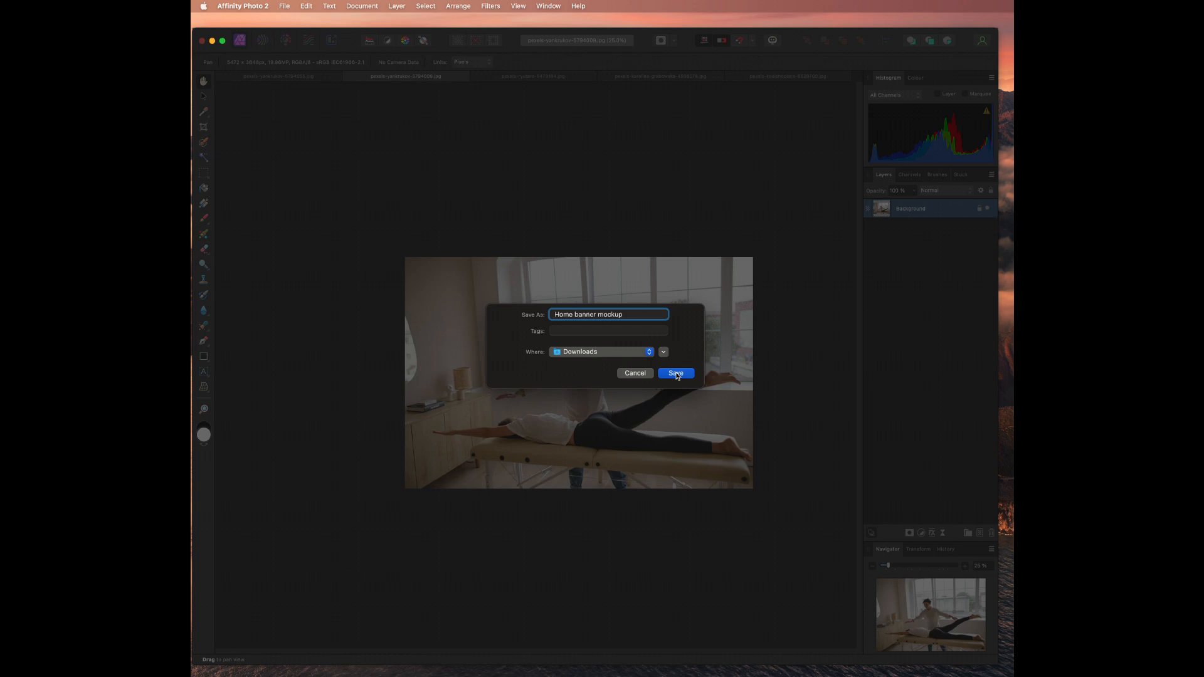
click(674, 373)
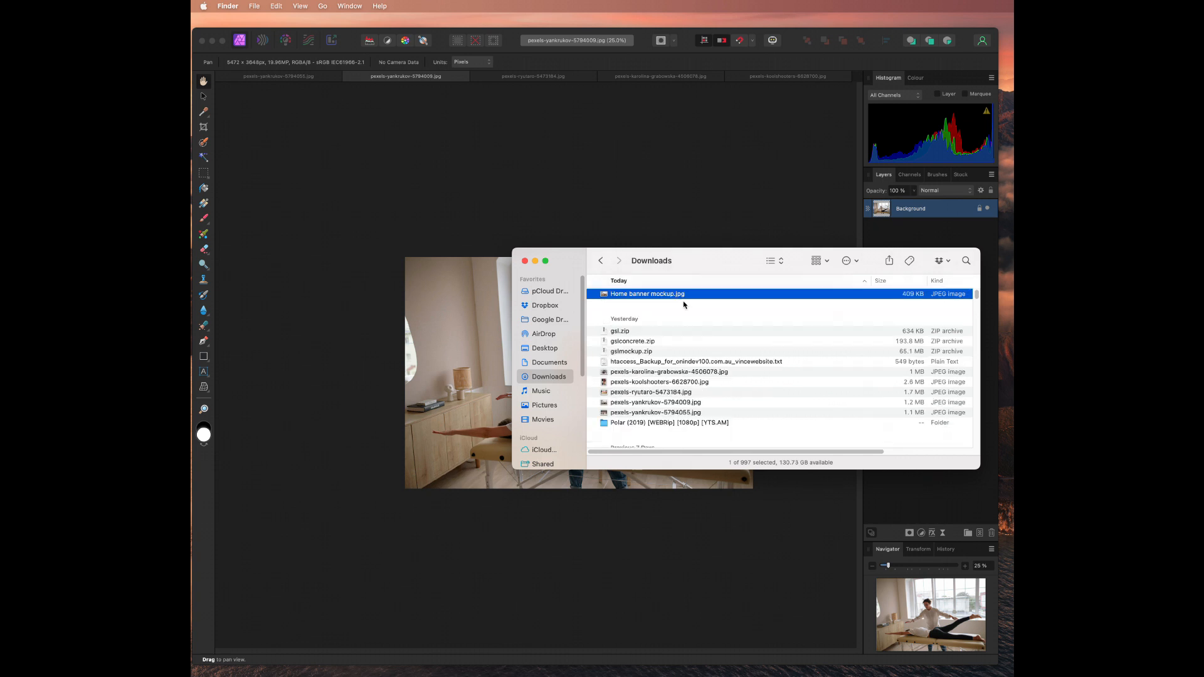
mouse_move(688, 244)
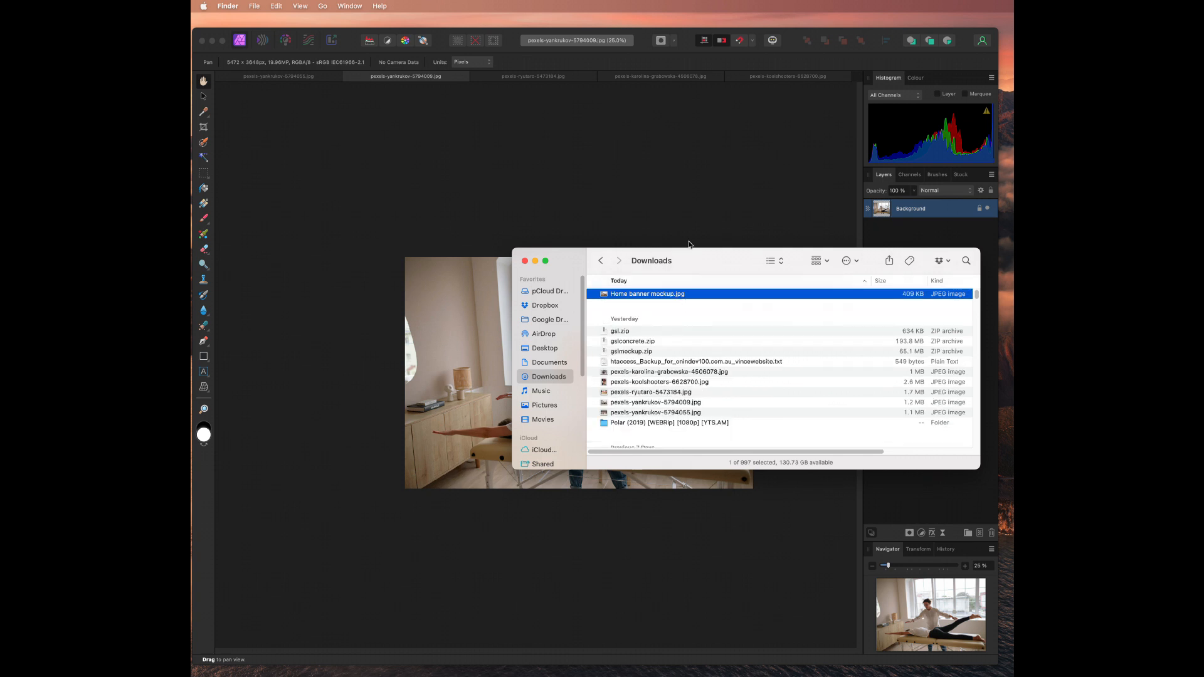
- Check Home banner mockup.jpg (409 KB) in Finder's Downloads folder
click(526, 260)
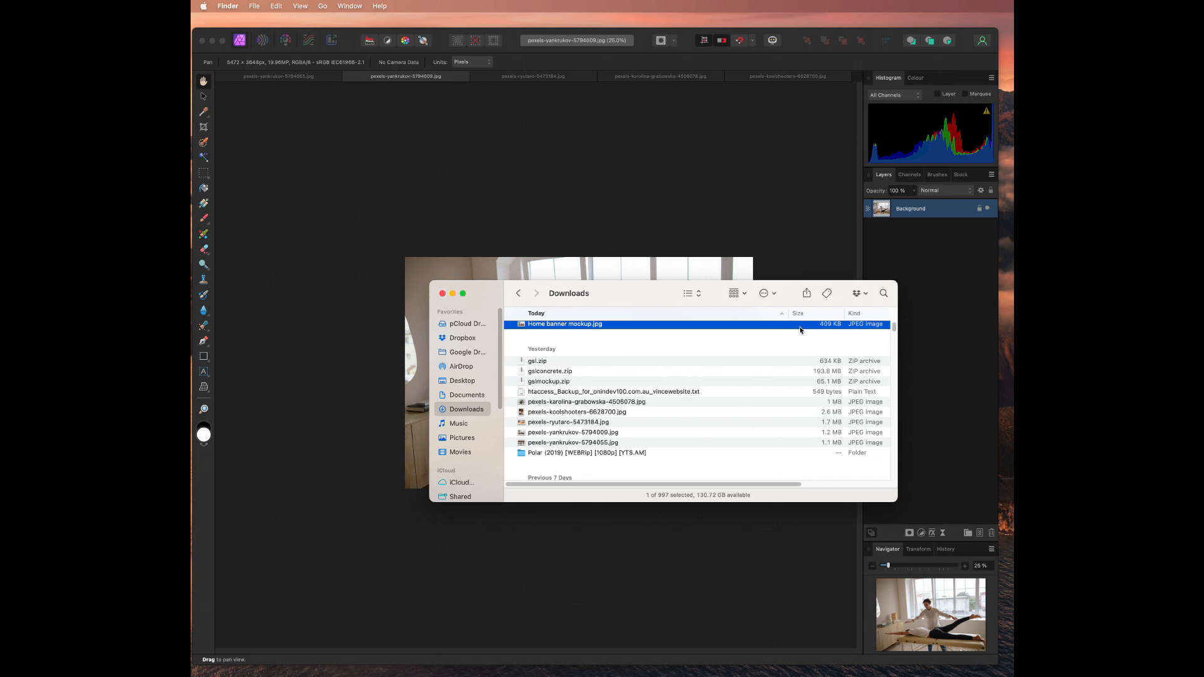
mouse_move(832, 331)
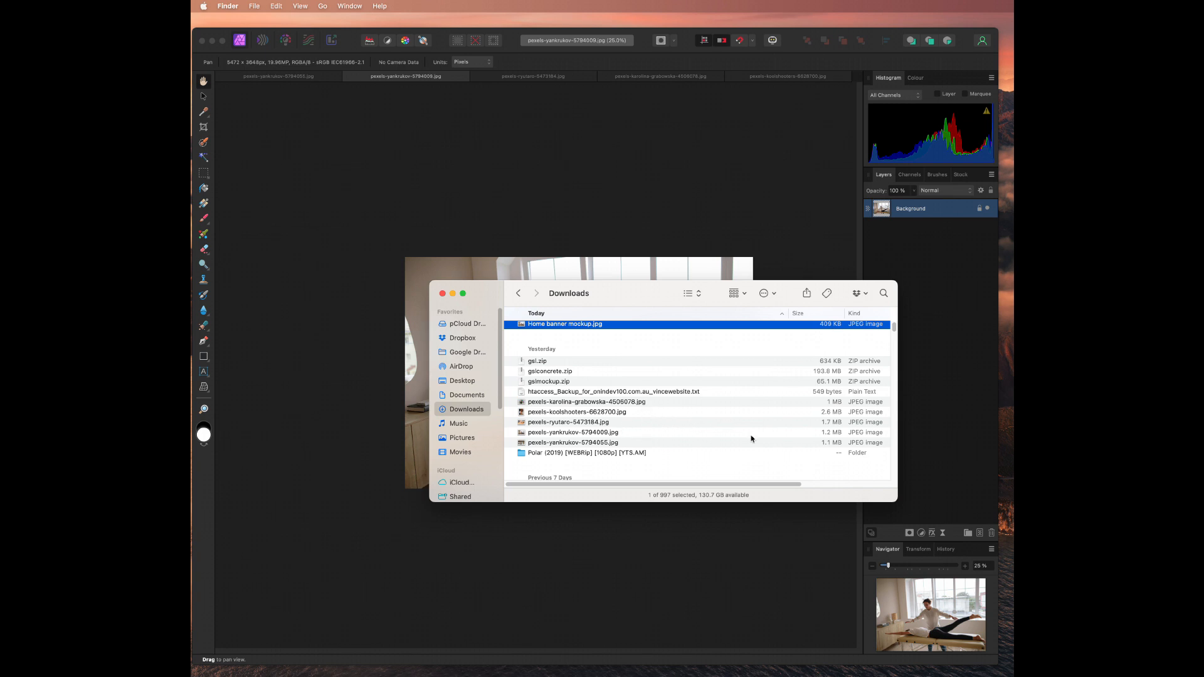
mouse_move(831, 332)
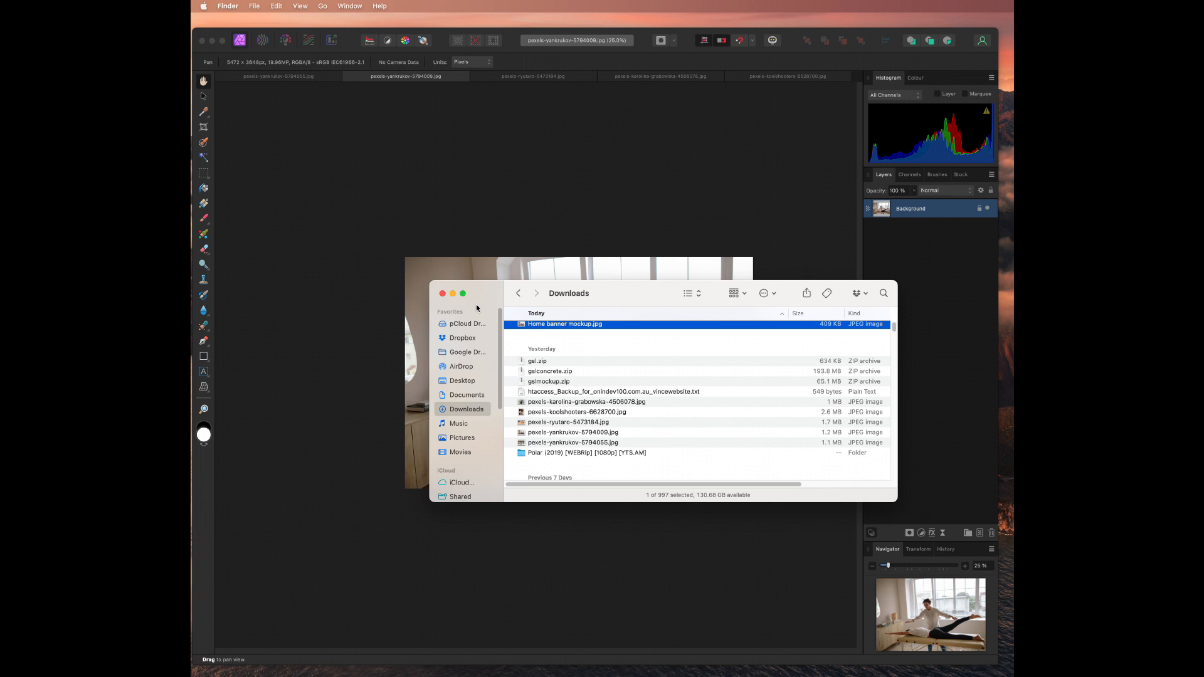
mouse_move(458, 300)
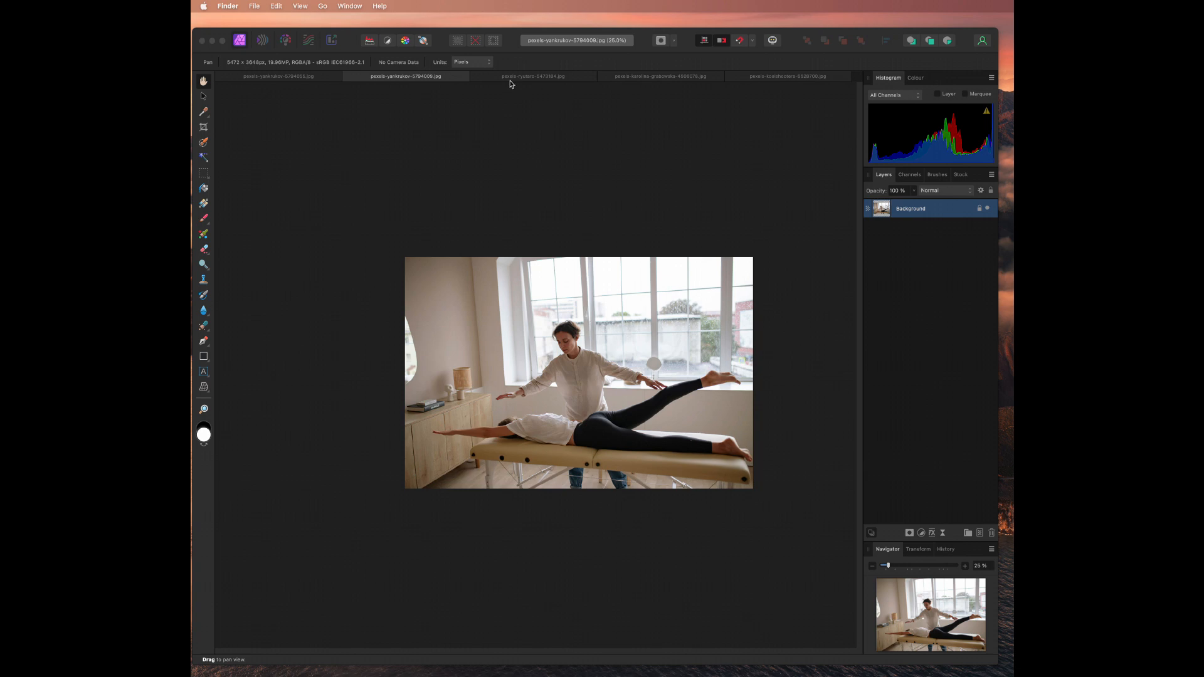
- Switch to the close-up hands photo and set its export width to 1960 px
click(532, 76)
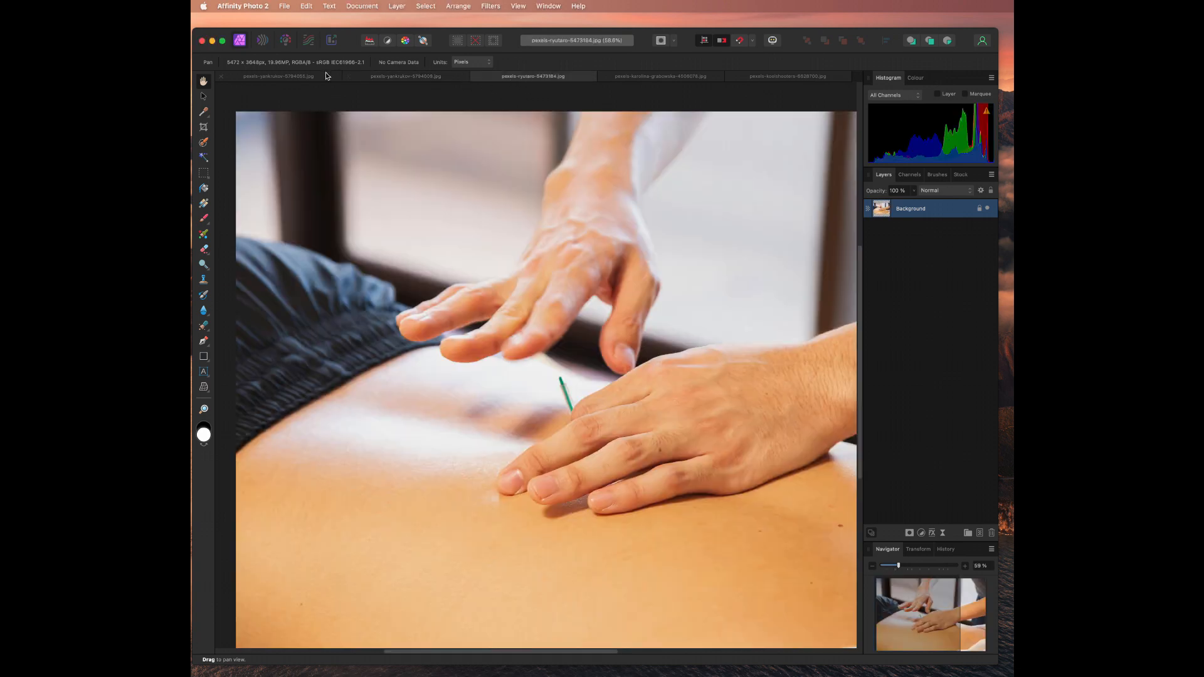
click(279, 76)
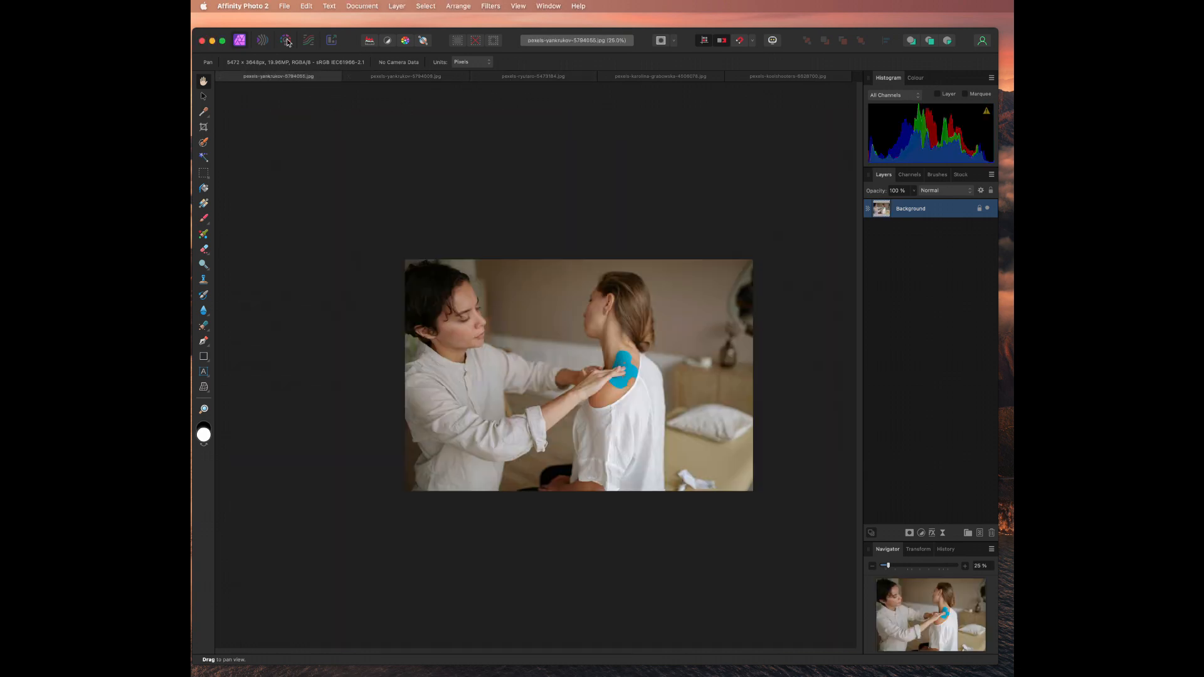
click(284, 6)
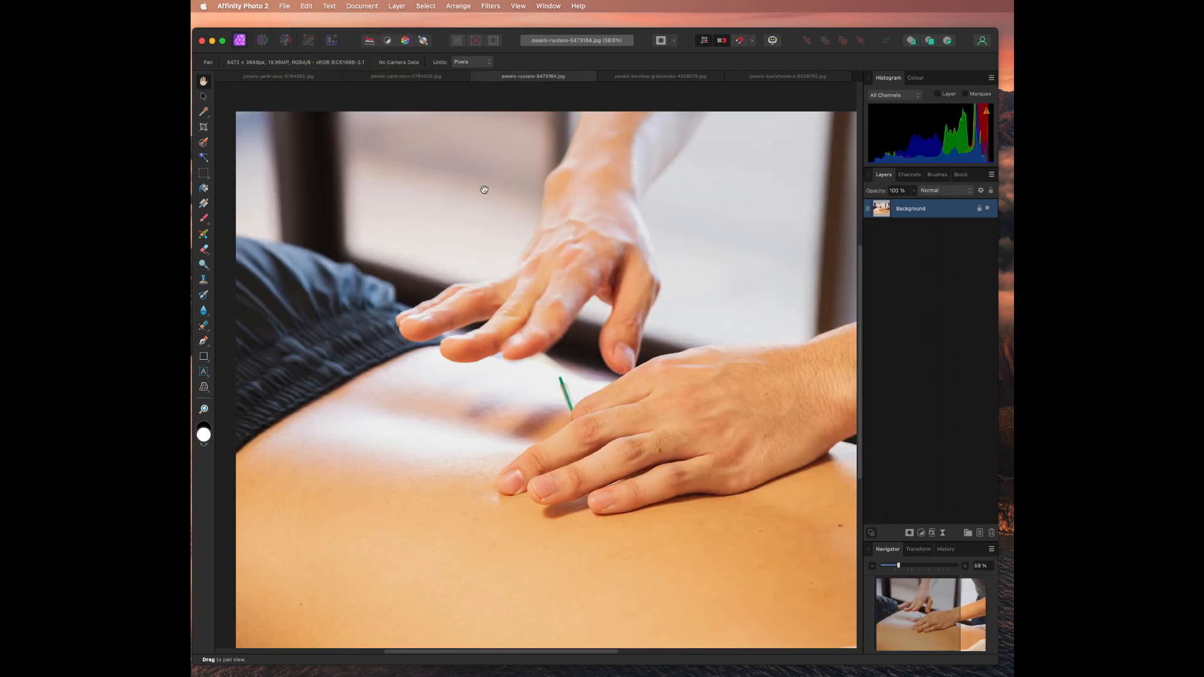
click(284, 6)
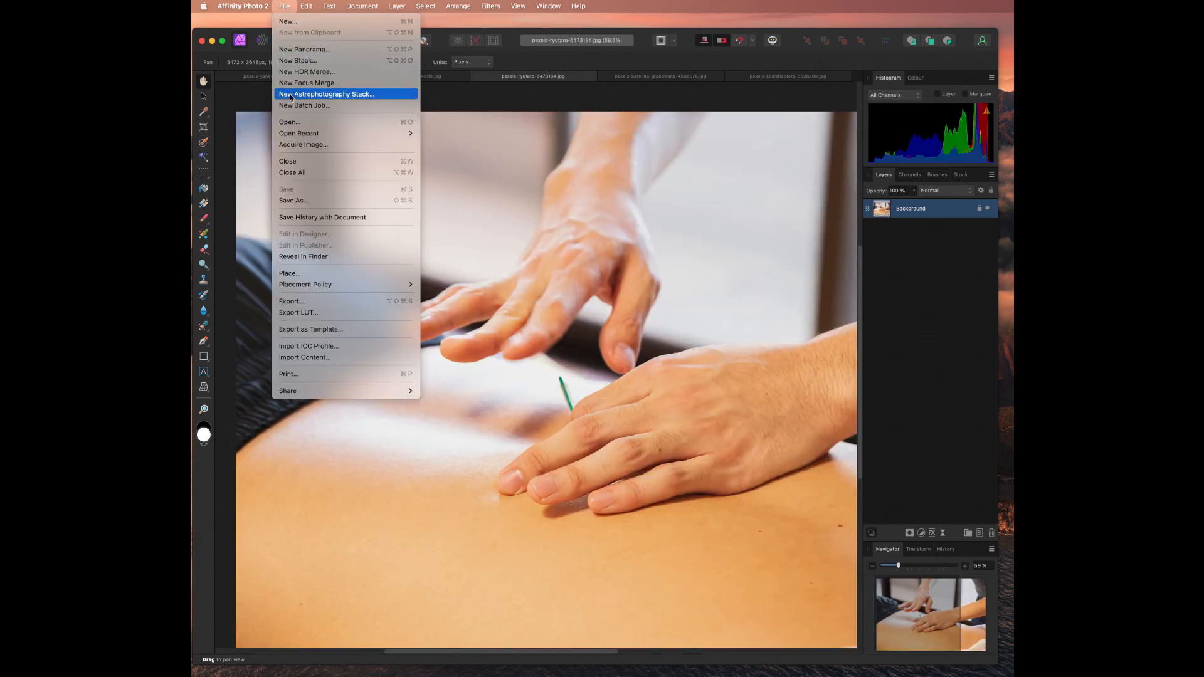
mouse_move(308, 345)
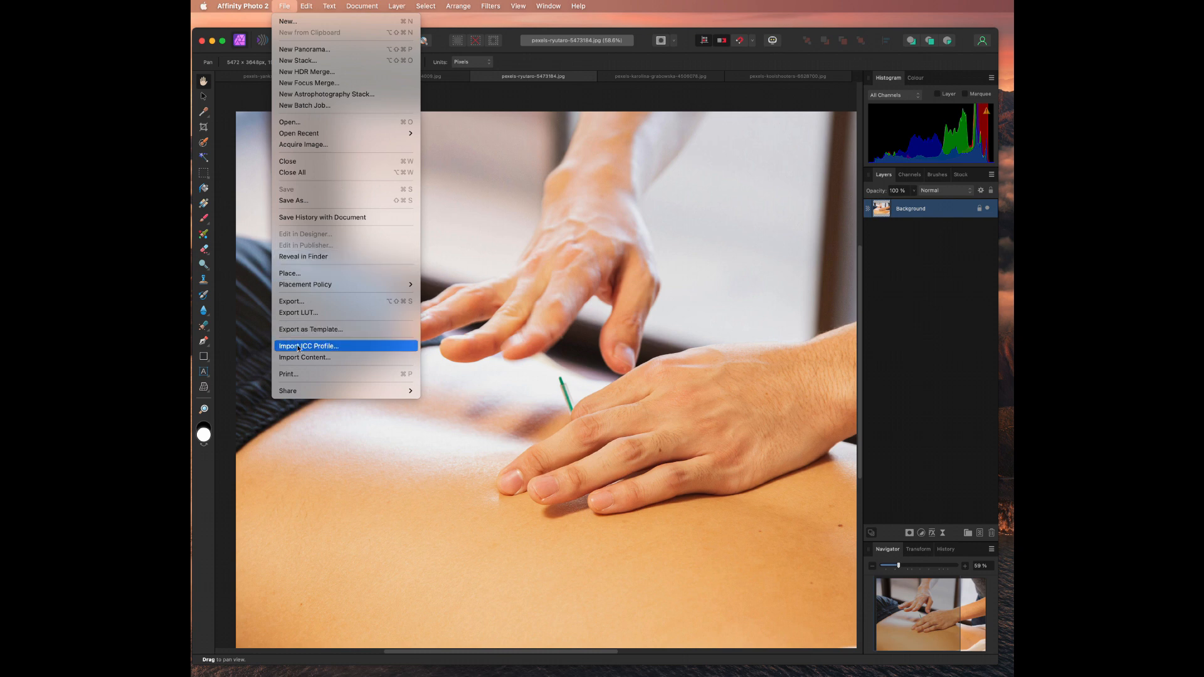
click(291, 301)
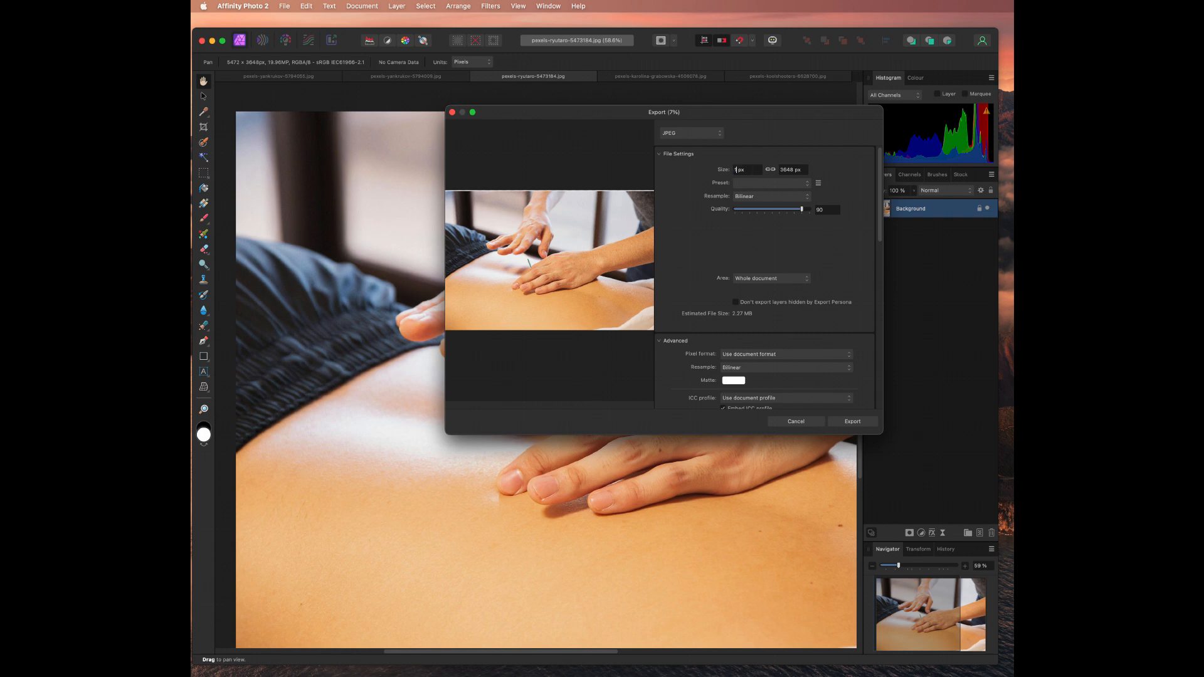
text(1060)
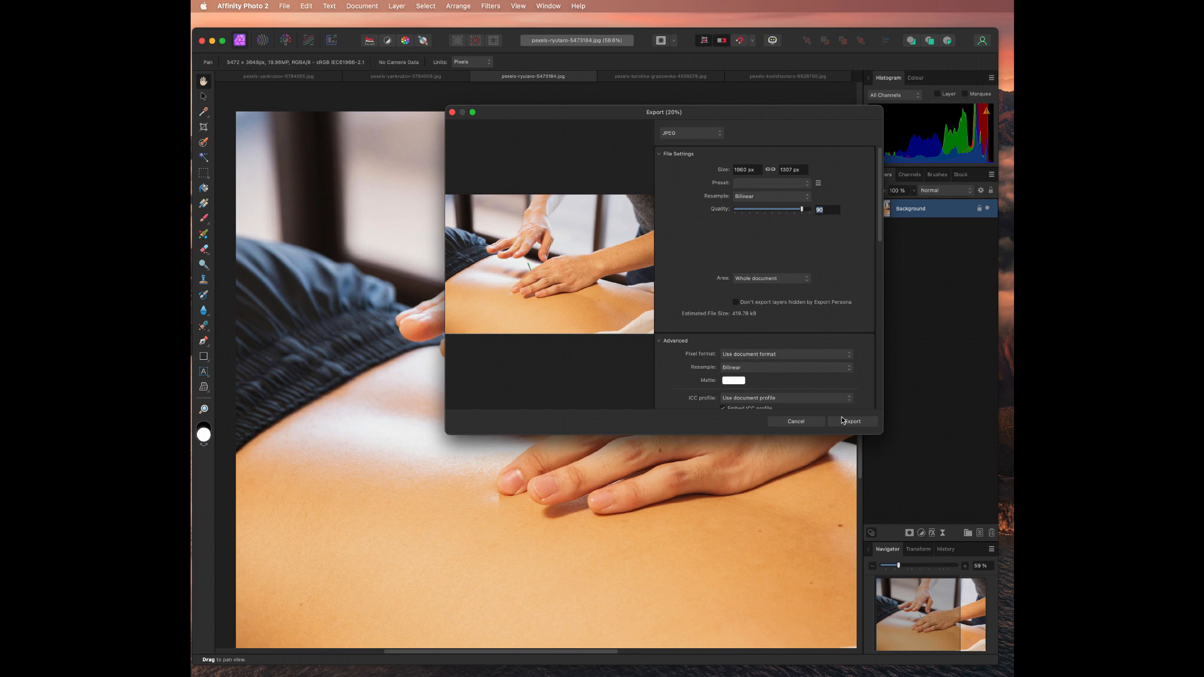
- Export at quality 90 and name the file 'For Featured'
click(853, 421)
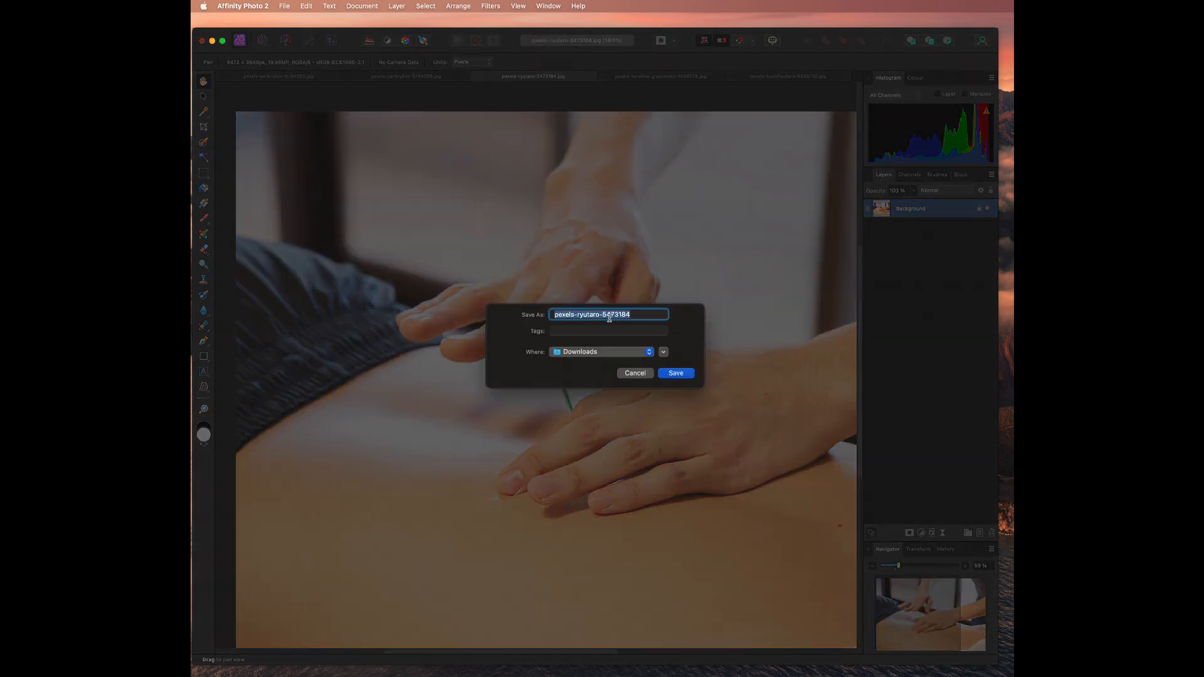
text(Fpr)
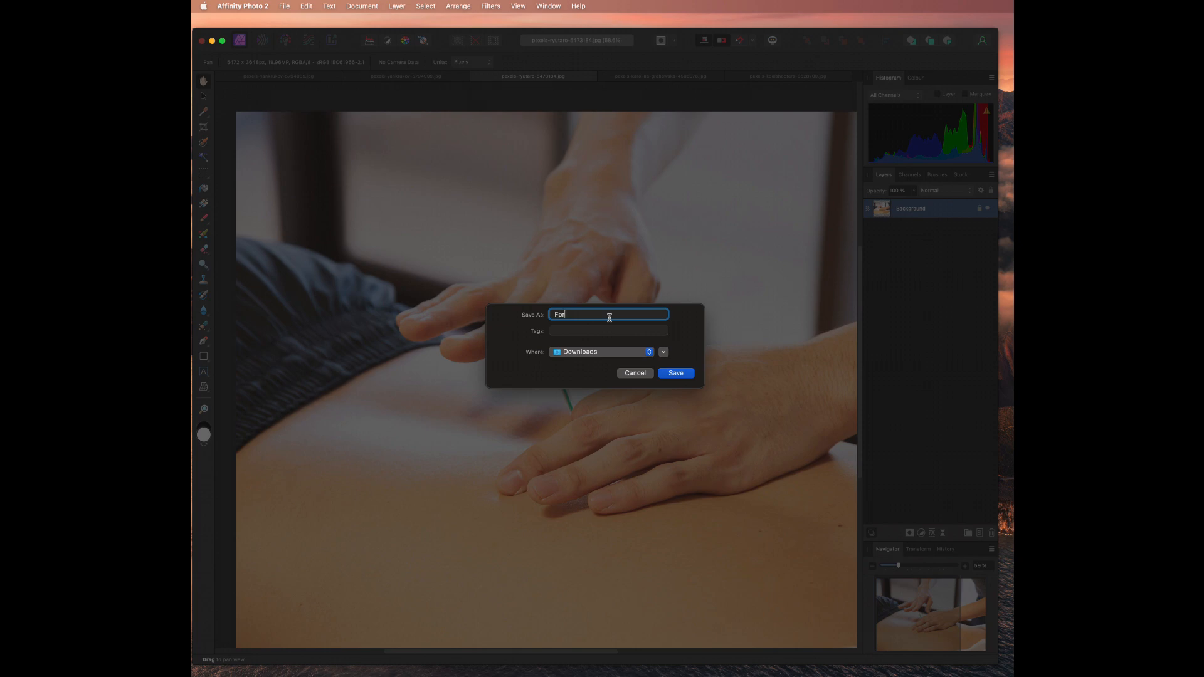
key(Backspace)
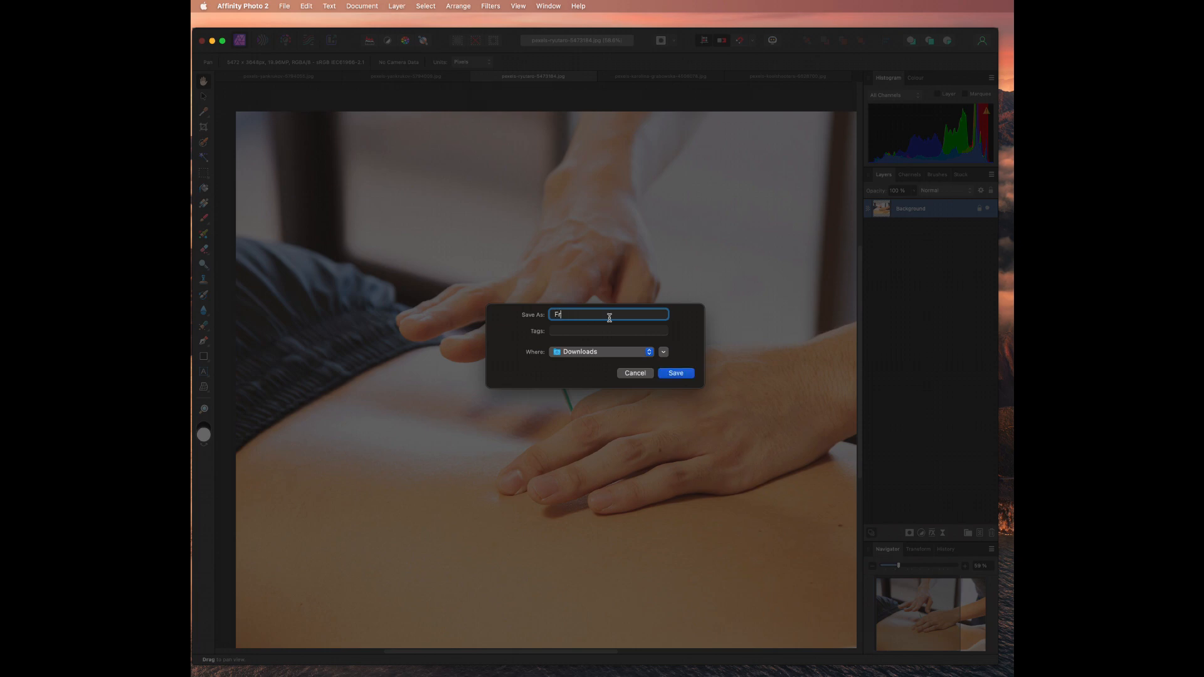
text(or)
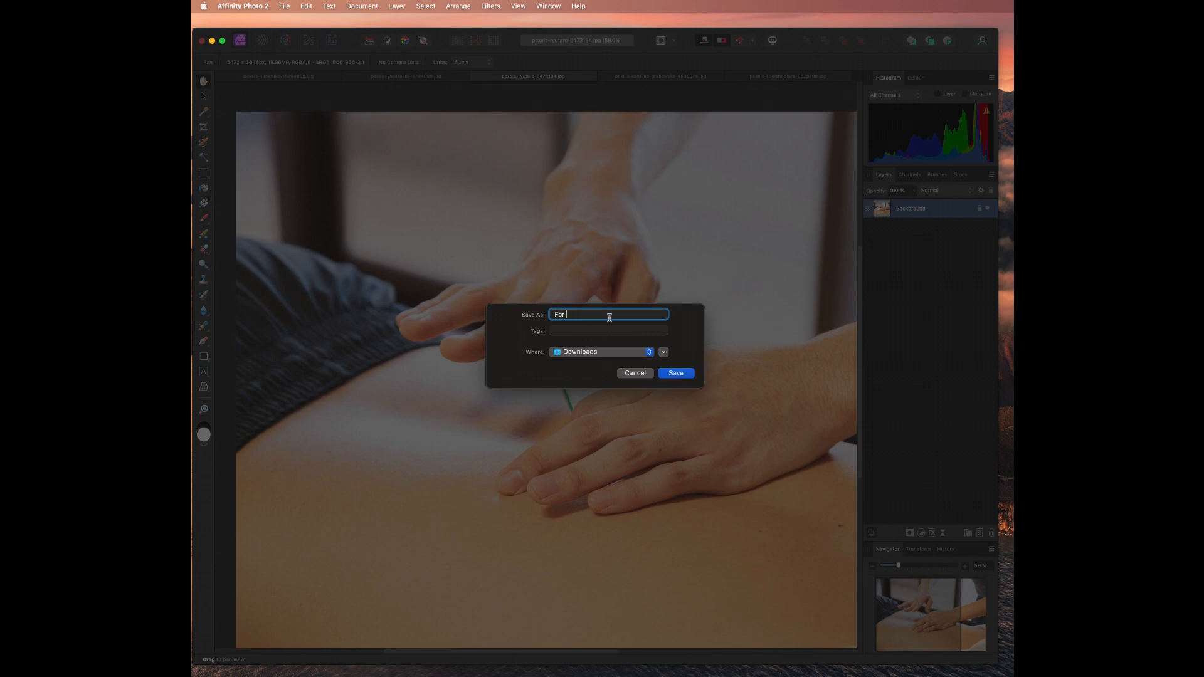
text(Featu)
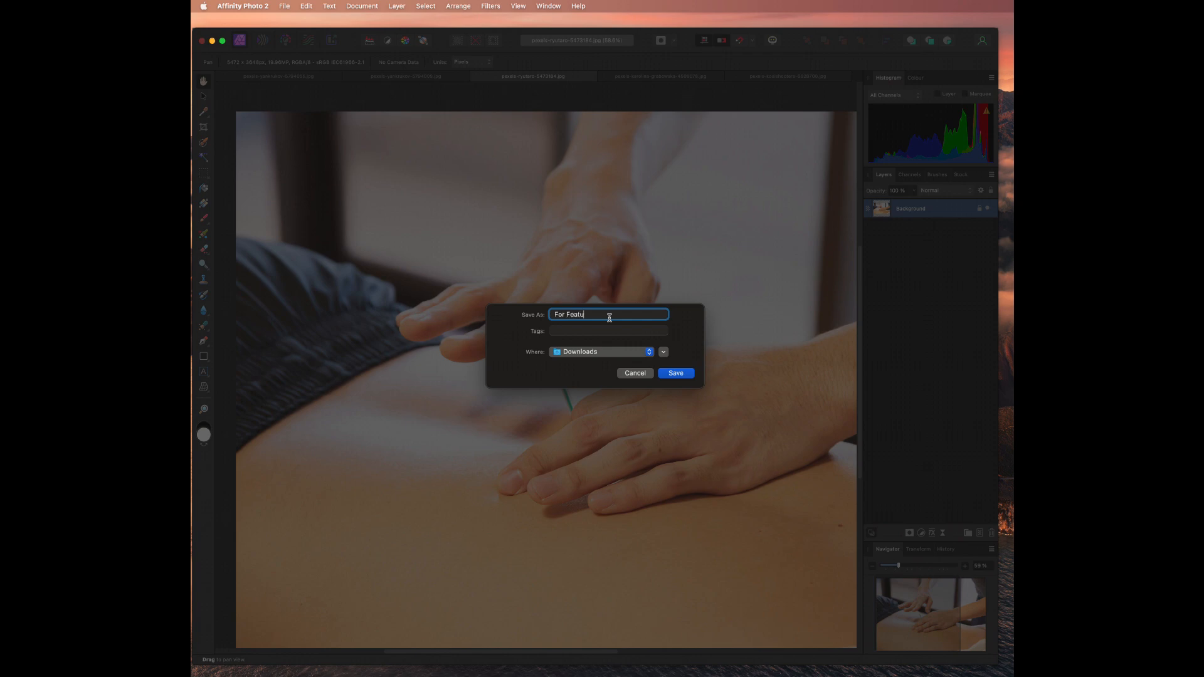
text(red)
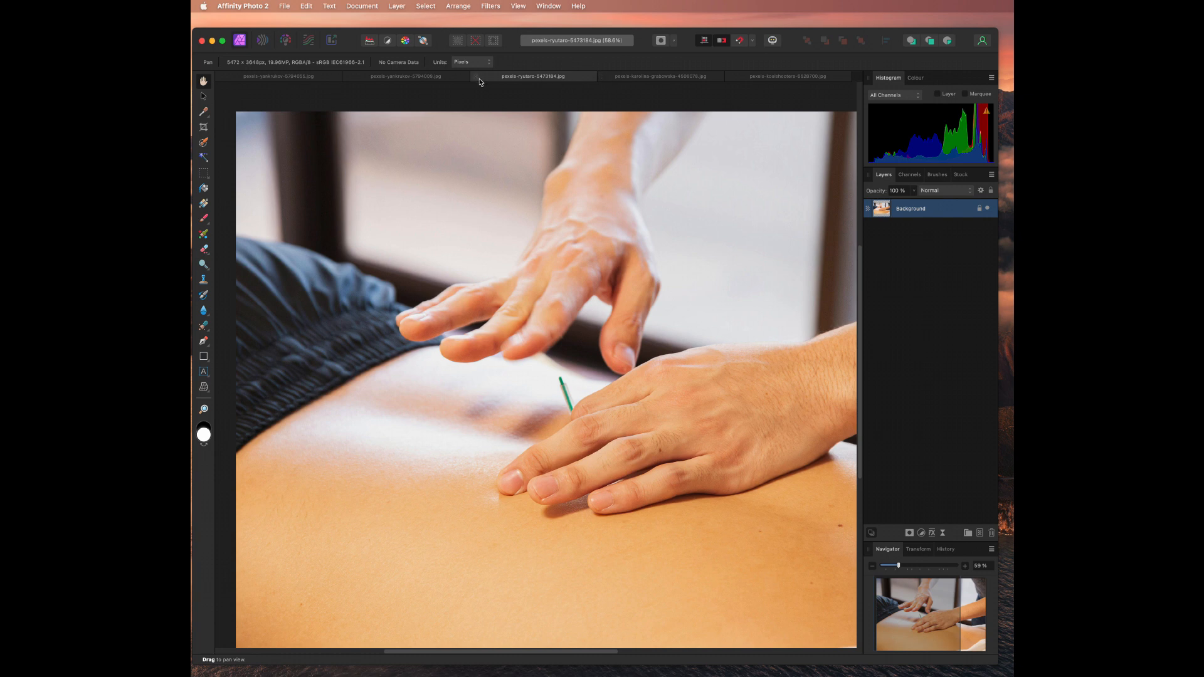
- Open Export for the purple dumbbell photo and set width to 1960 px
click(658, 76)
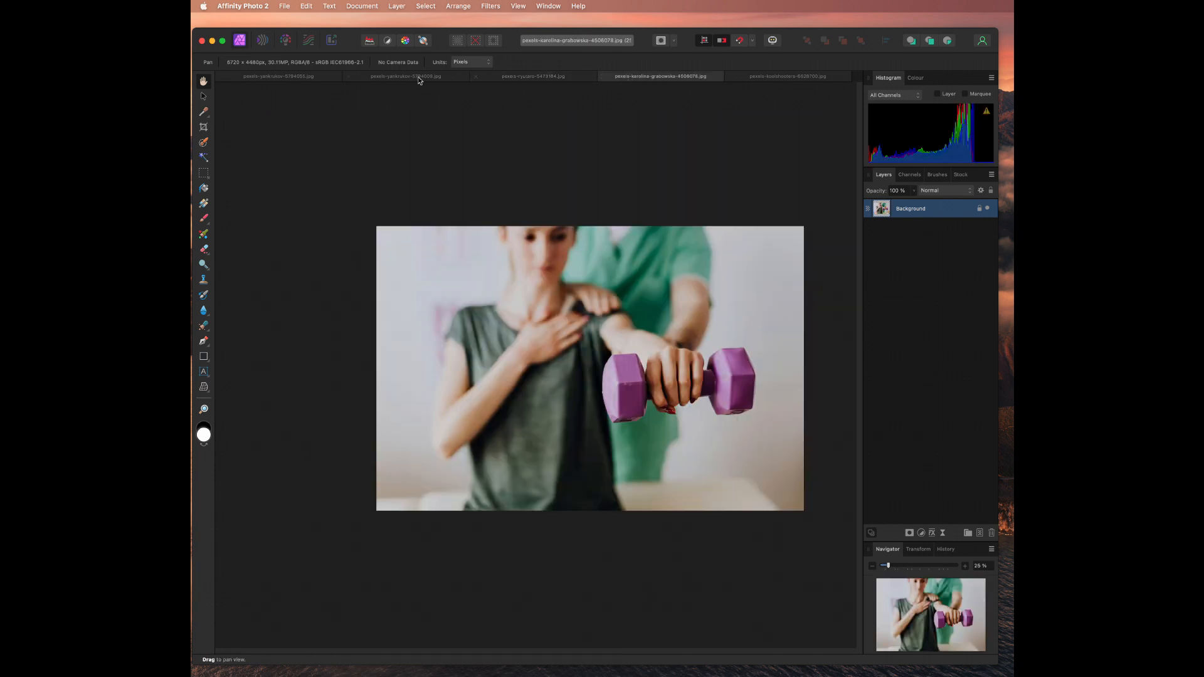
click(285, 6)
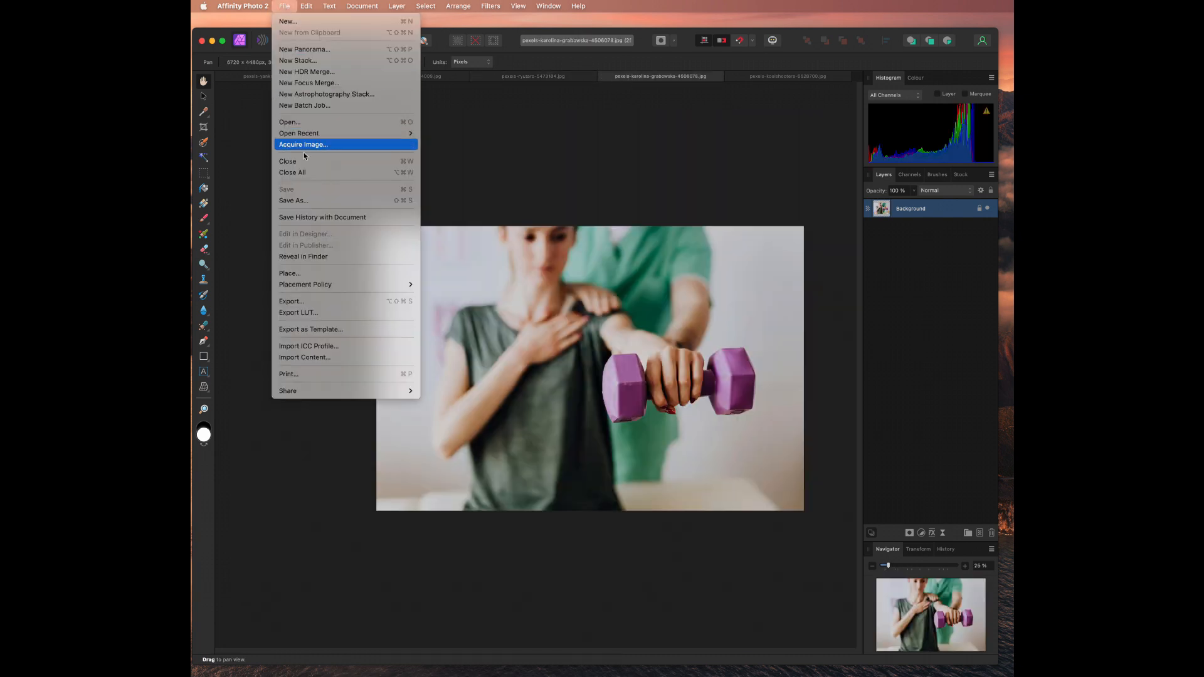
mouse_move(312, 329)
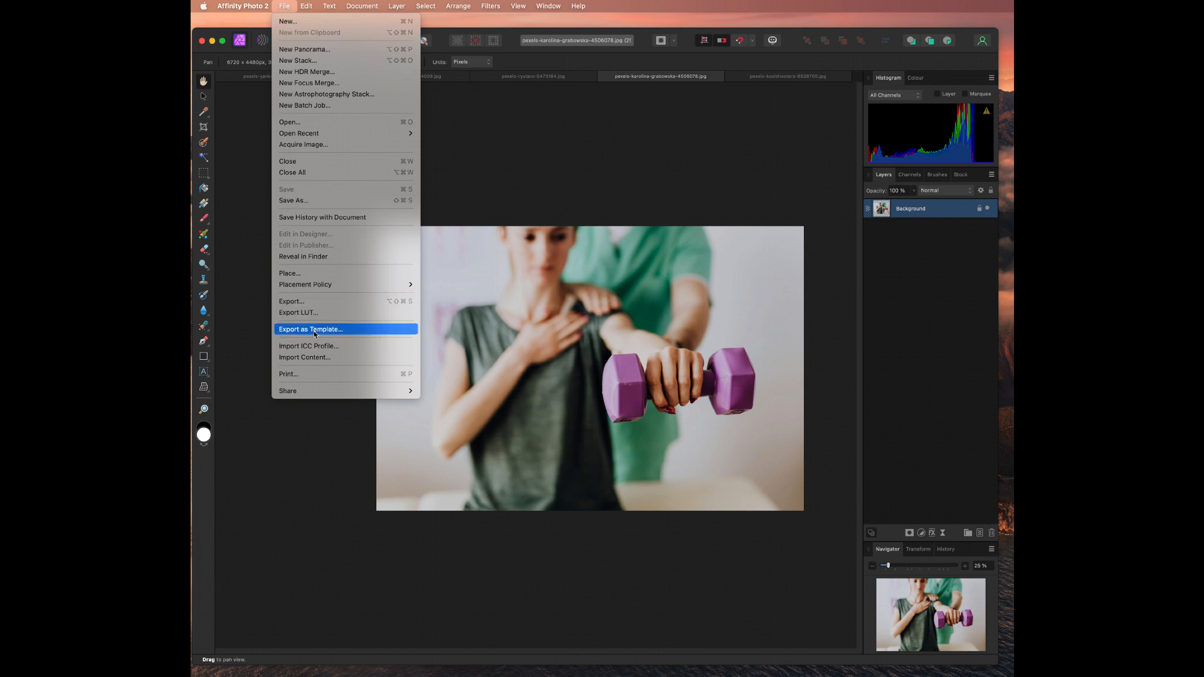
click(291, 301)
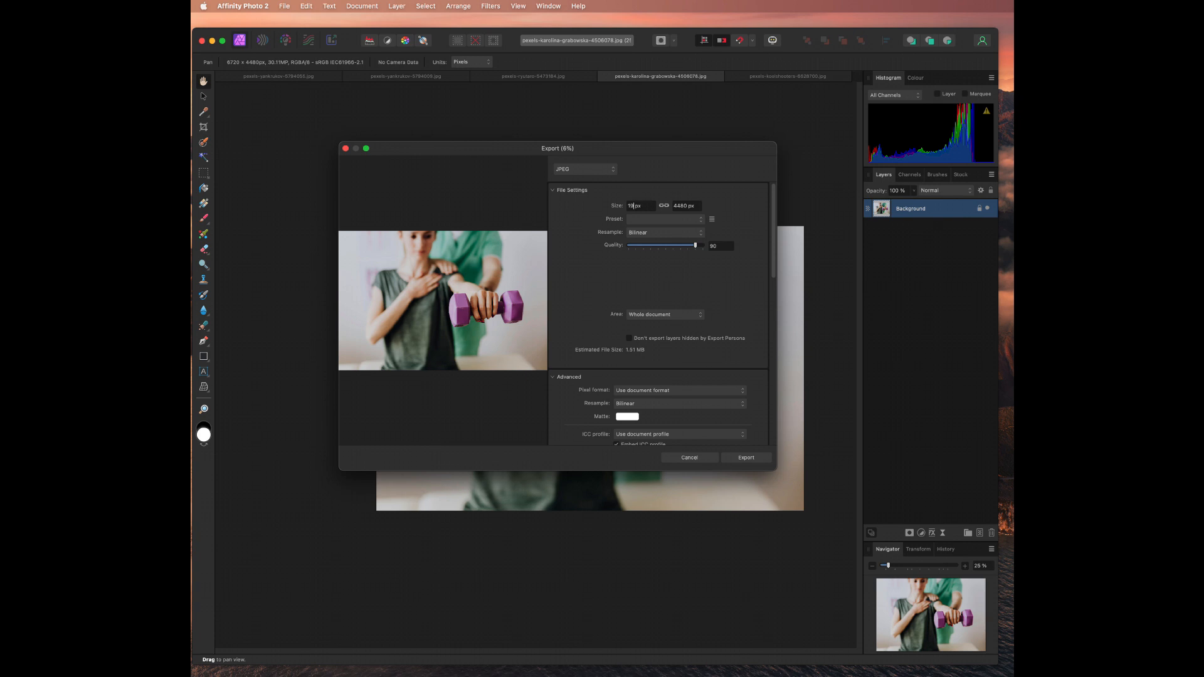
text(1960)
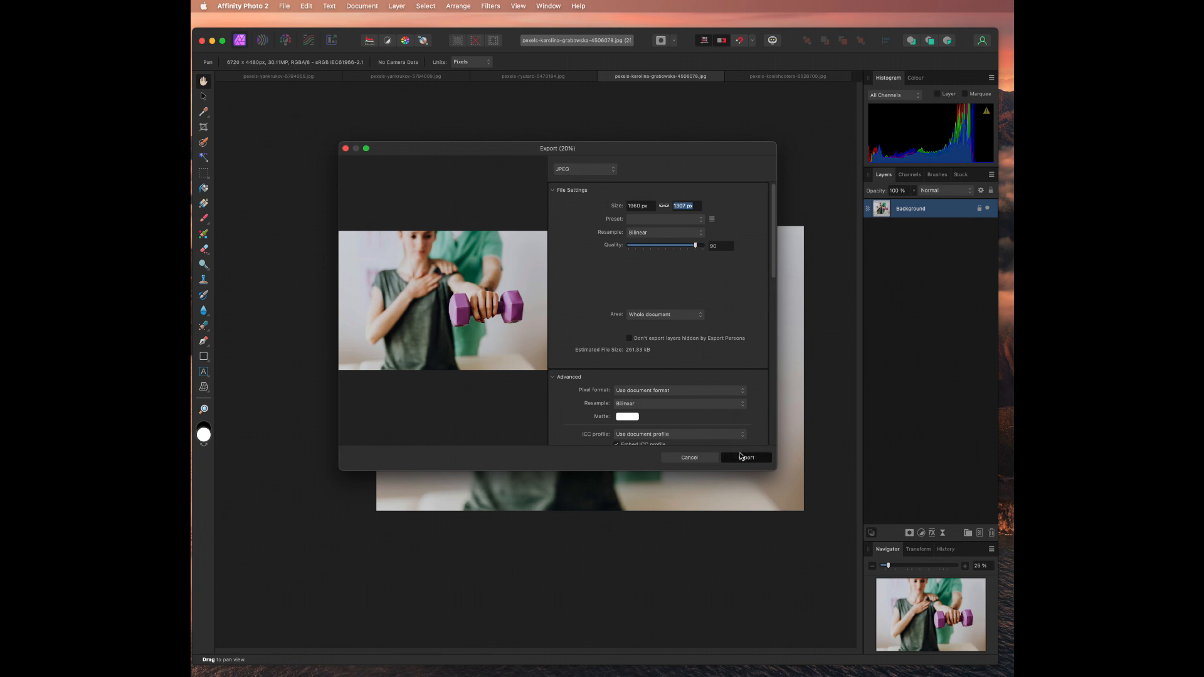
- Save the JPEG into Downloads as 'For Side Featured'
click(744, 458)
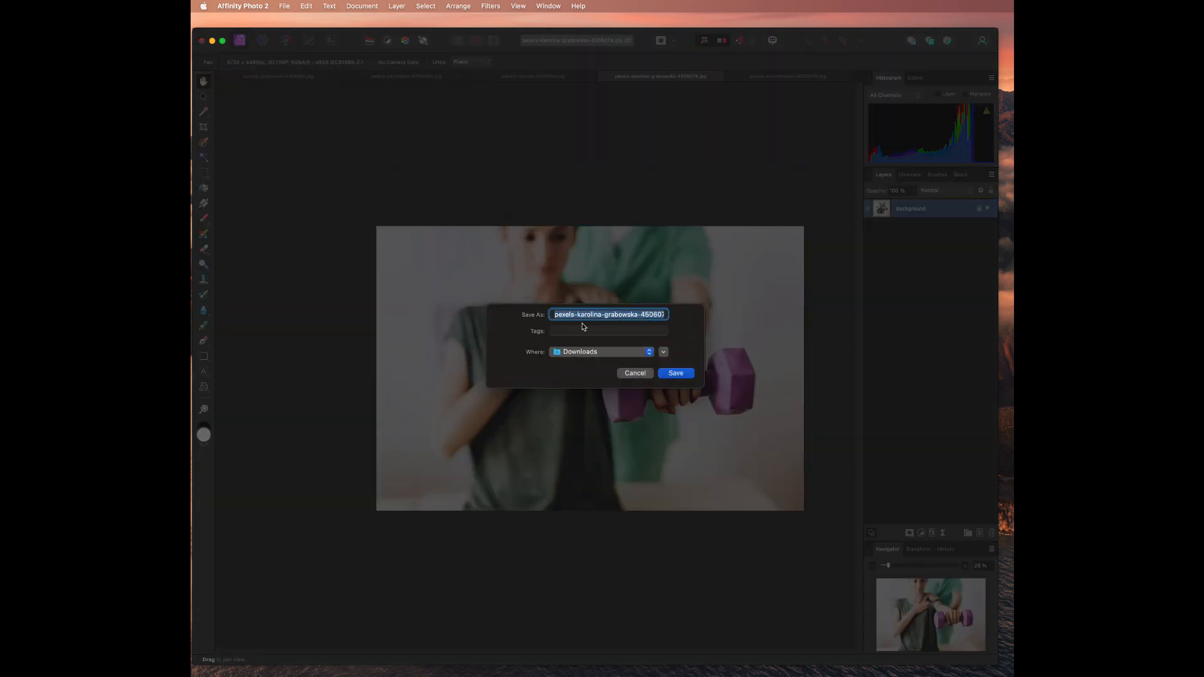
text(For sid)
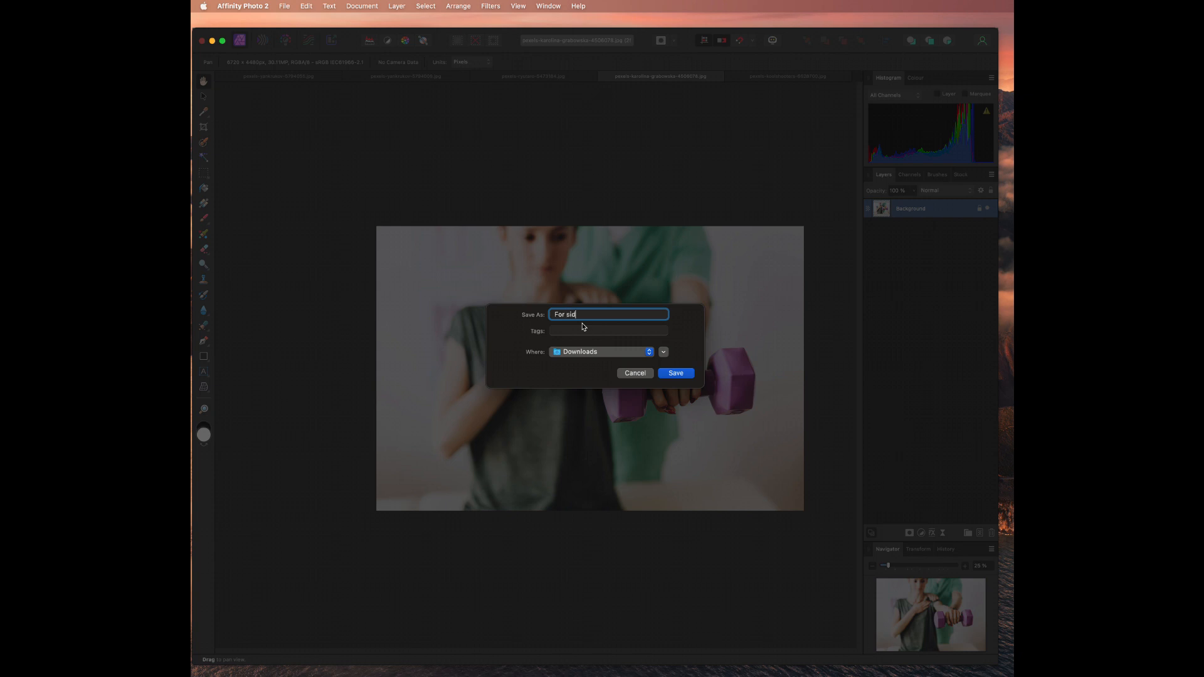
text(e Featured)
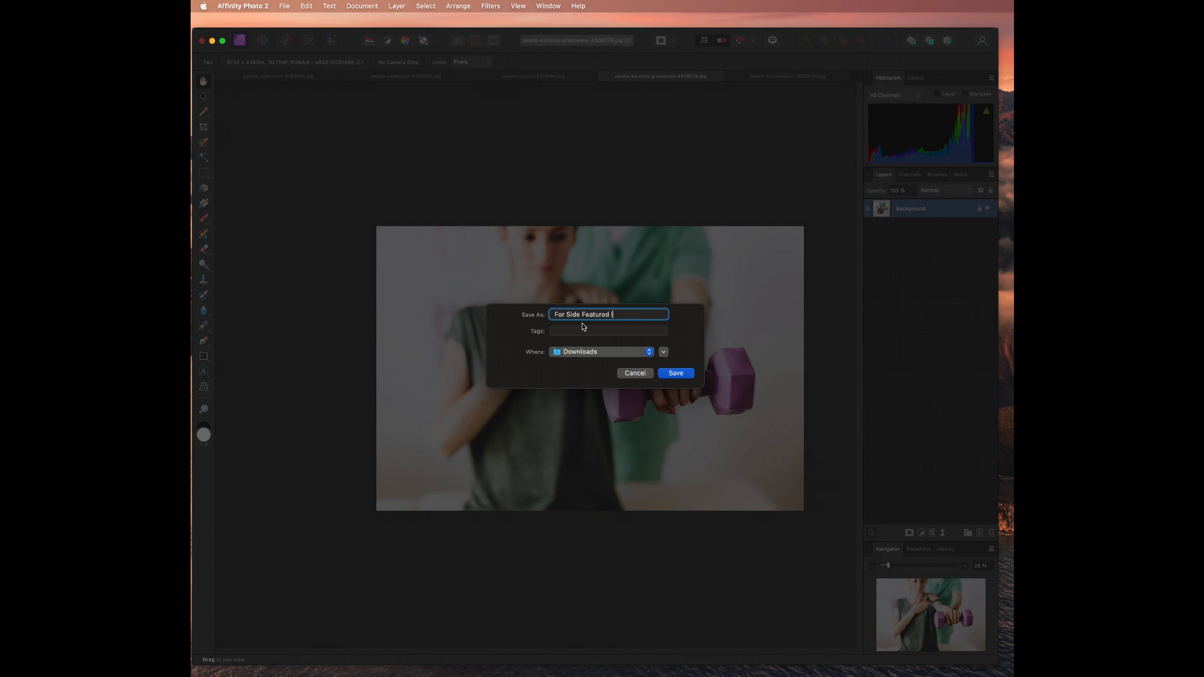
click(674, 373)
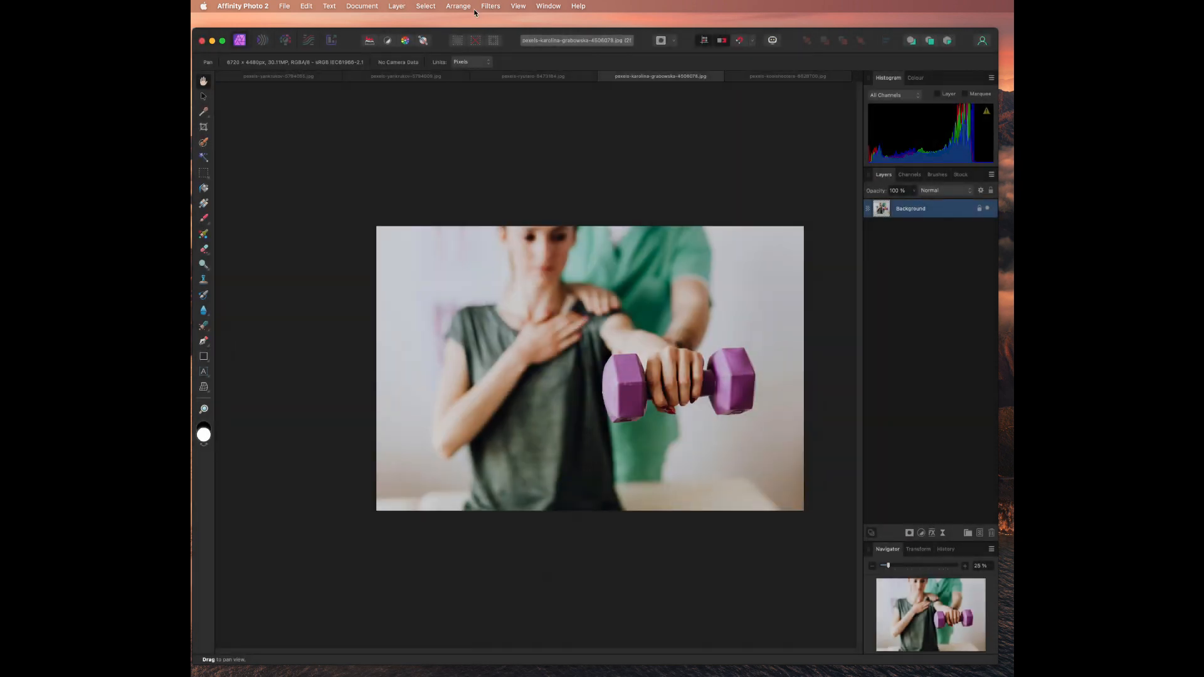
- Open Export for the foot massage photo and set width to 1960 px (1960 × 2940)
click(788, 76)
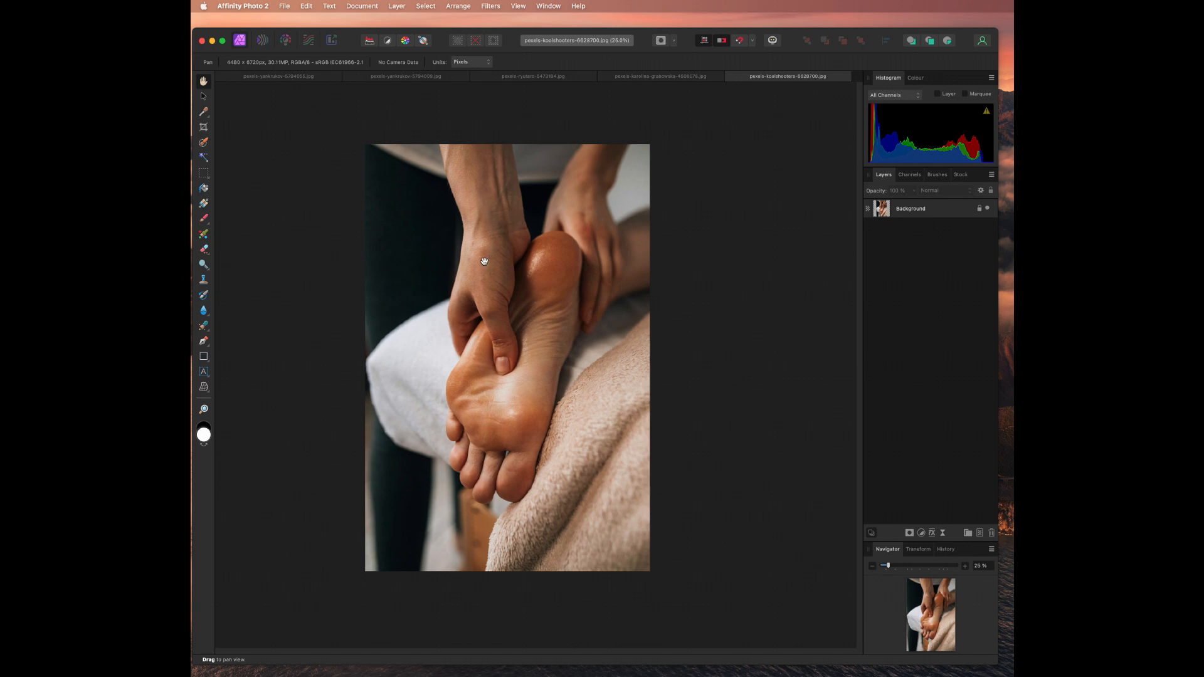
mouse_move(372, 144)
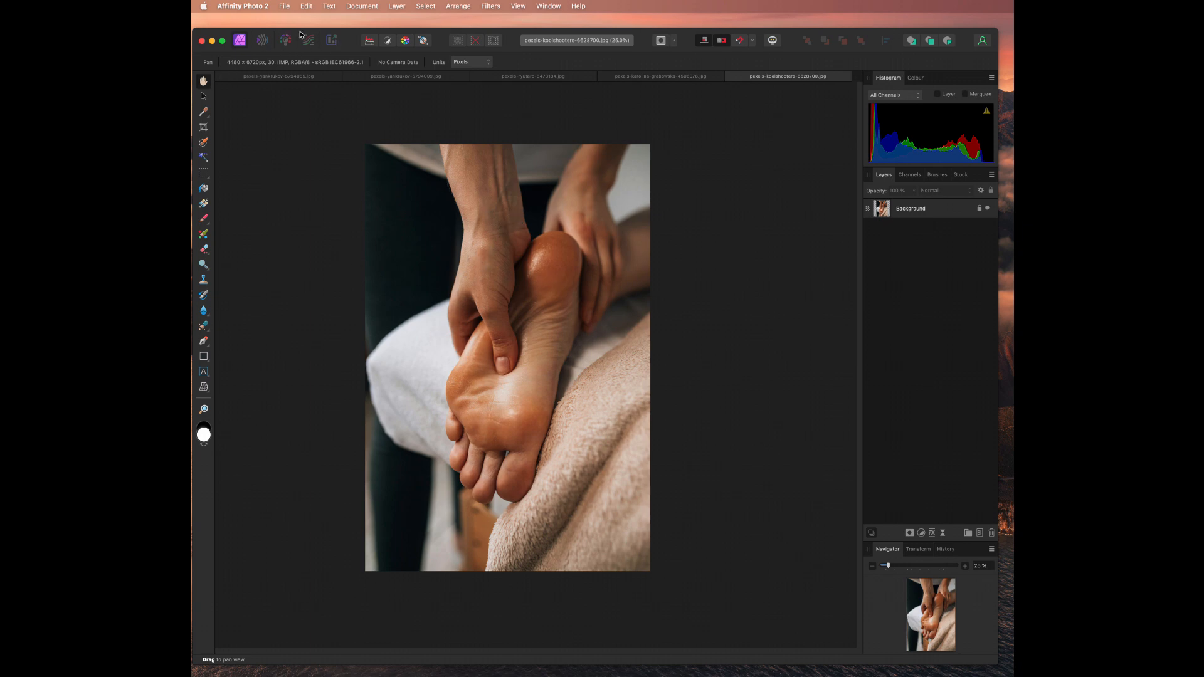
click(284, 5)
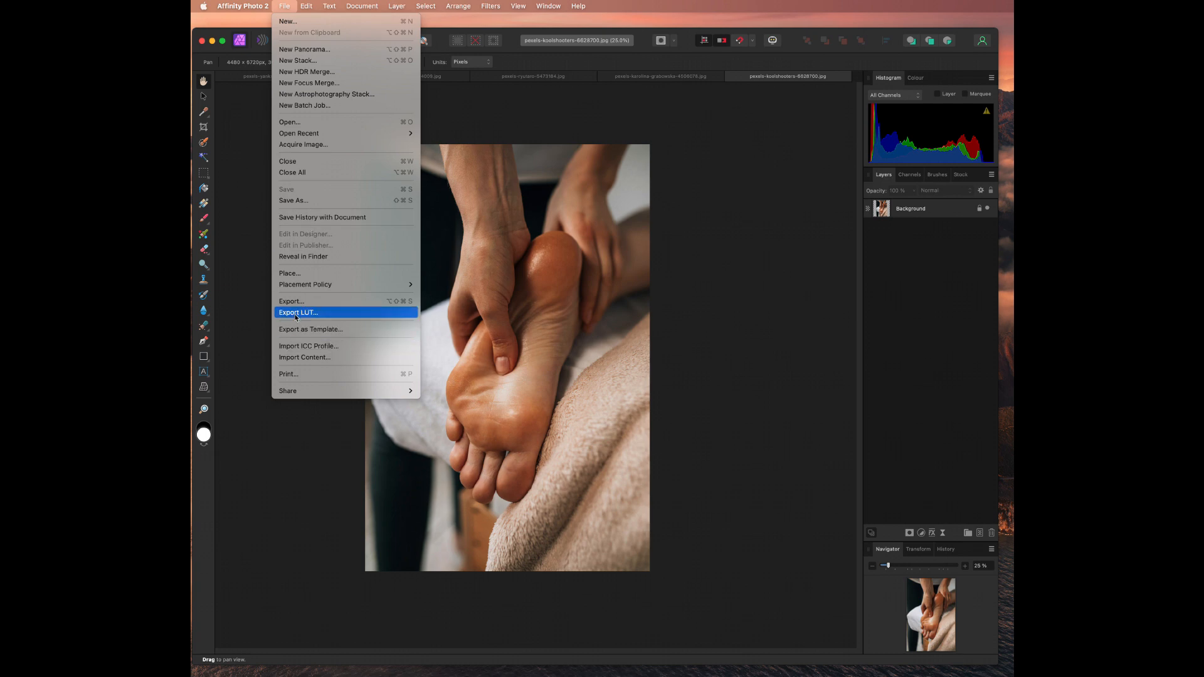
click(291, 301)
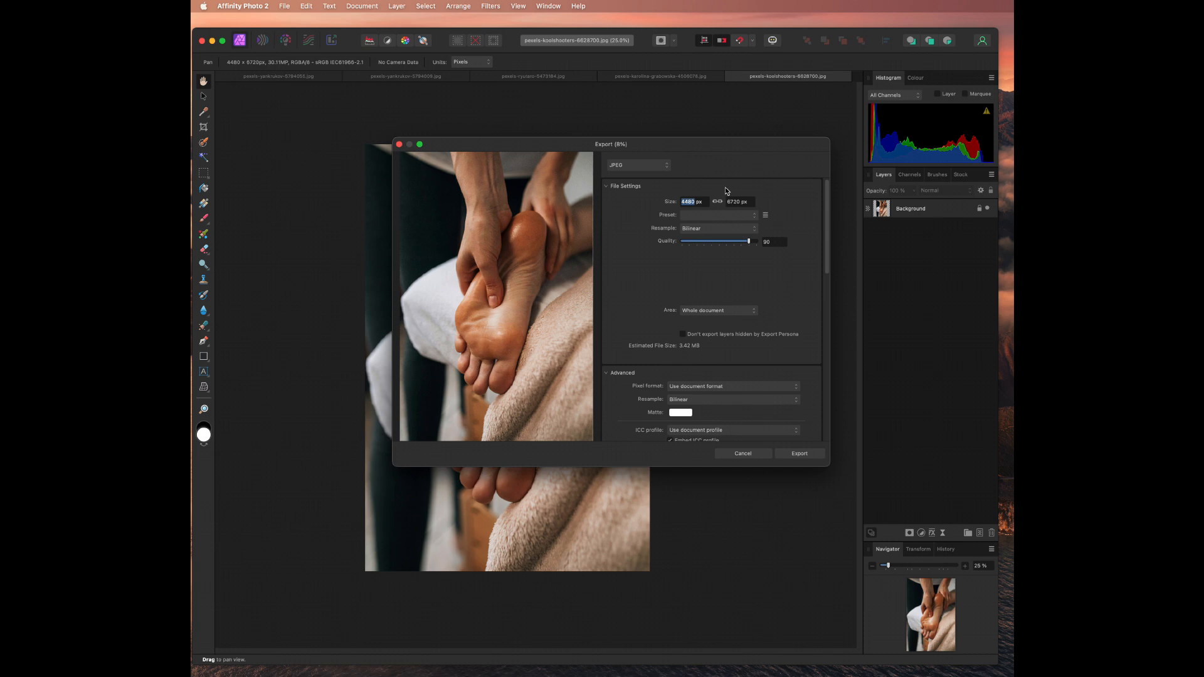
text(100)
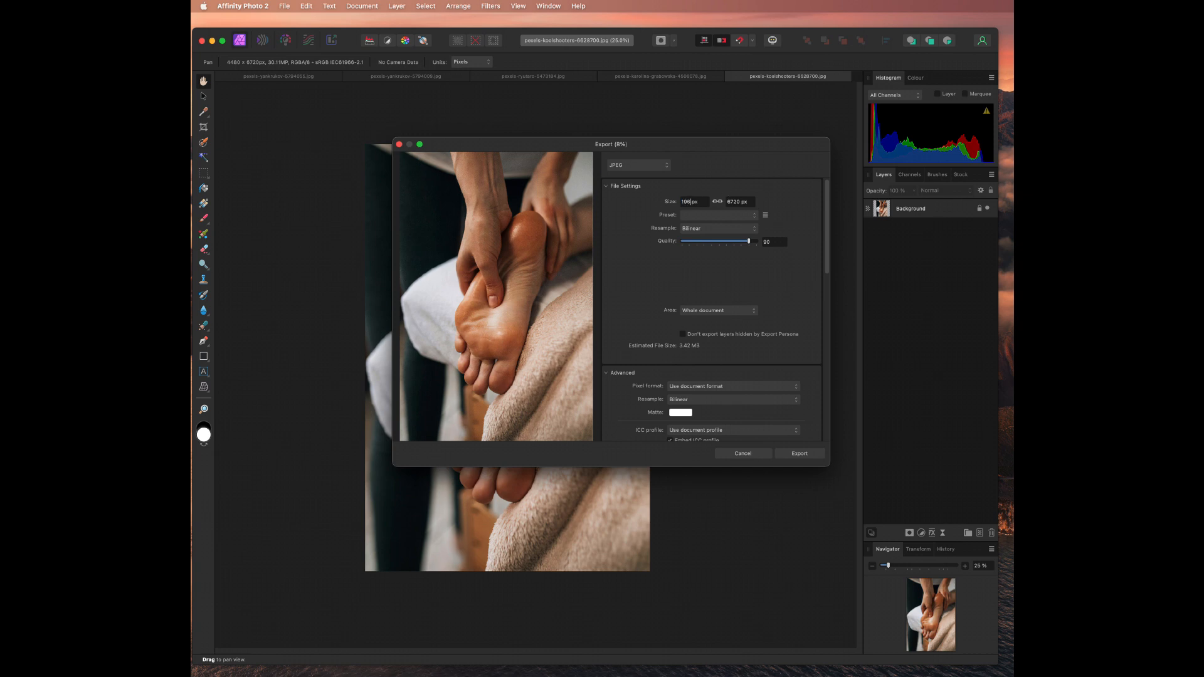
text(1960)
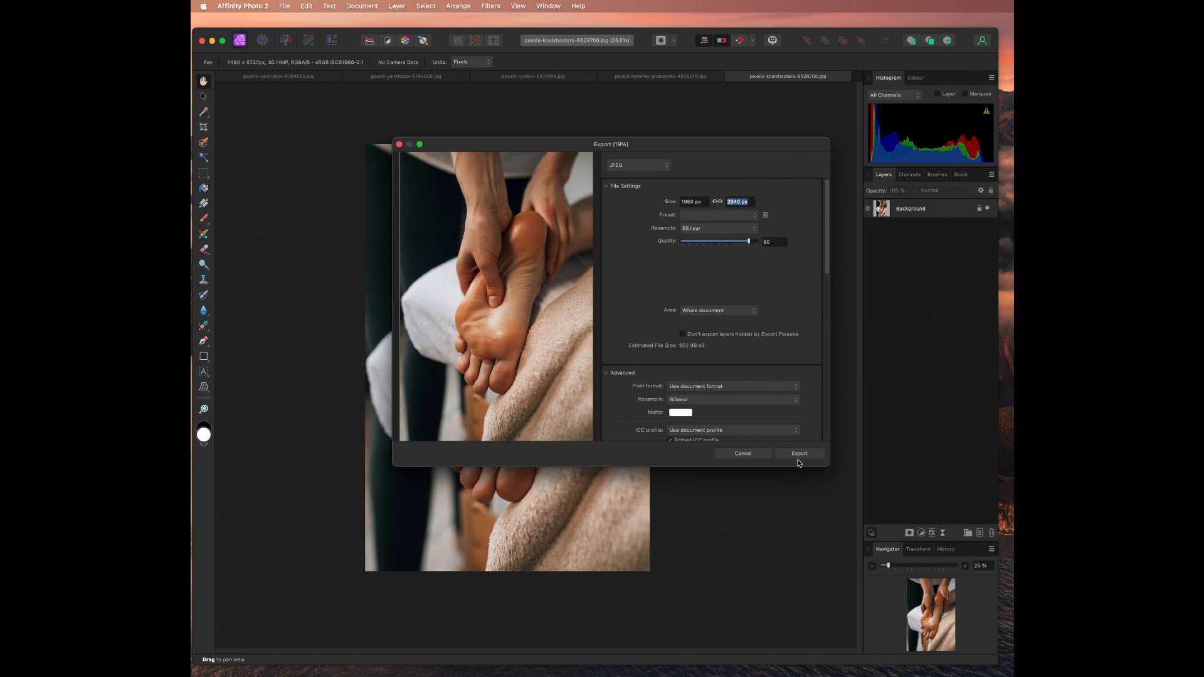
- Save the JPEG into Downloads as 'Side Featured Image'
click(800, 453)
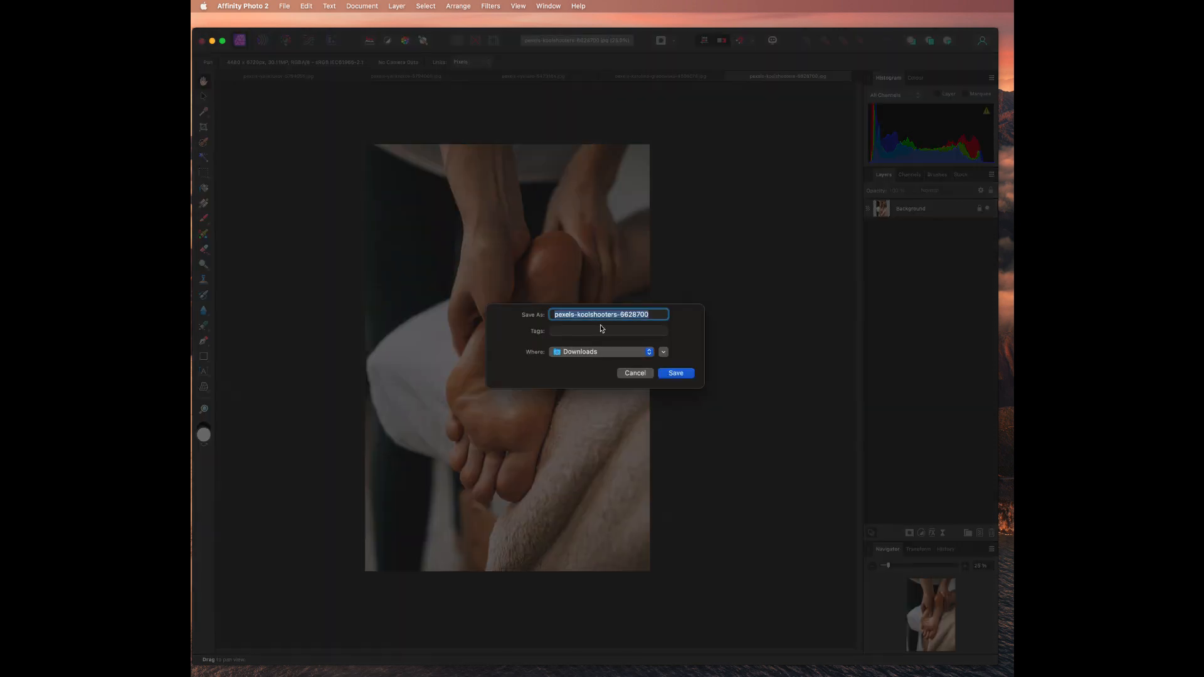
text(Side Featured Image)
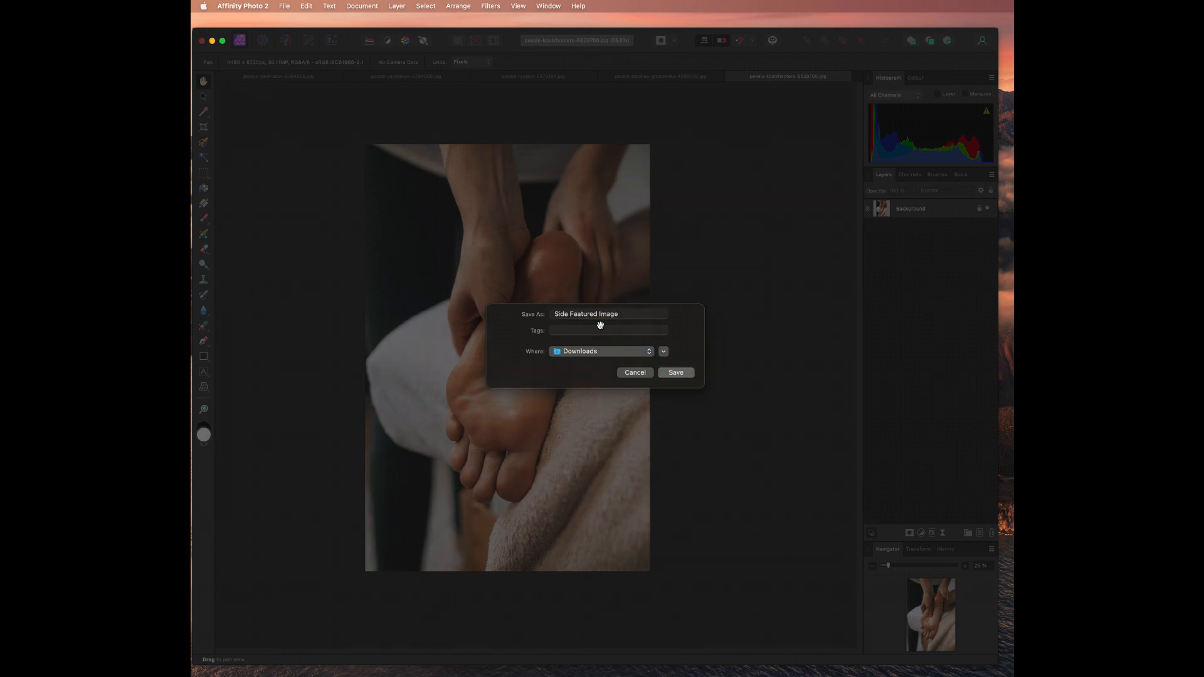
click(675, 372)
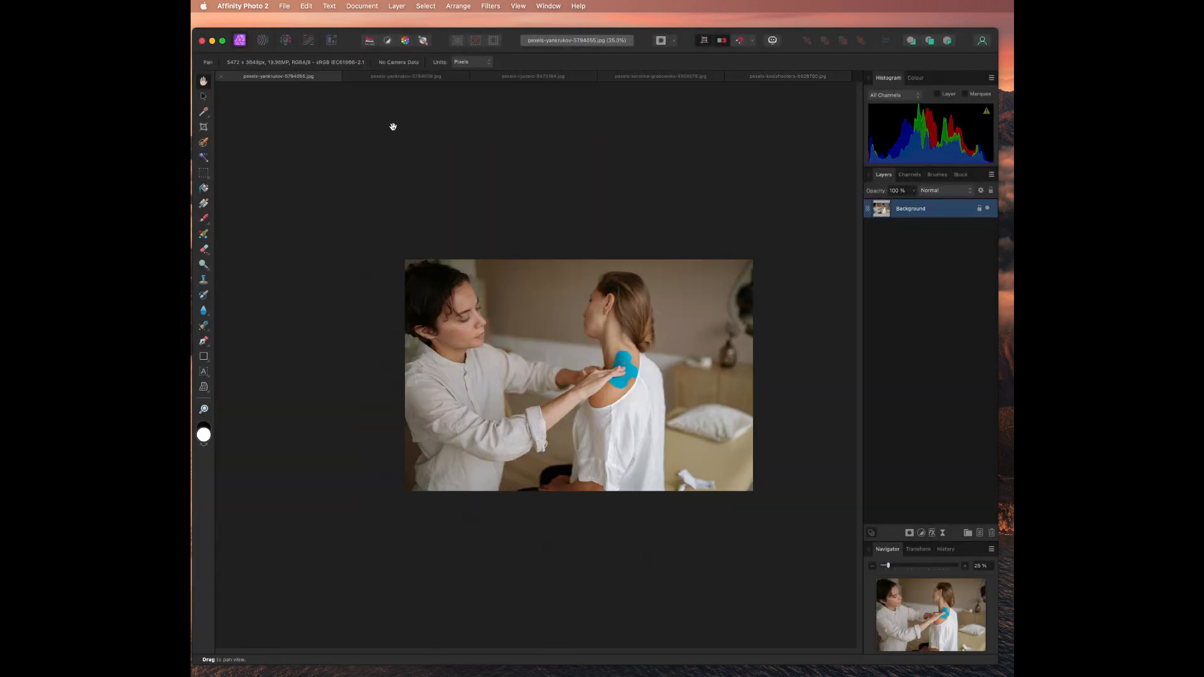
- Export the shoulder-taping photo at 1960 × 1307 into Downloads, named 'Second M…'
click(284, 7)
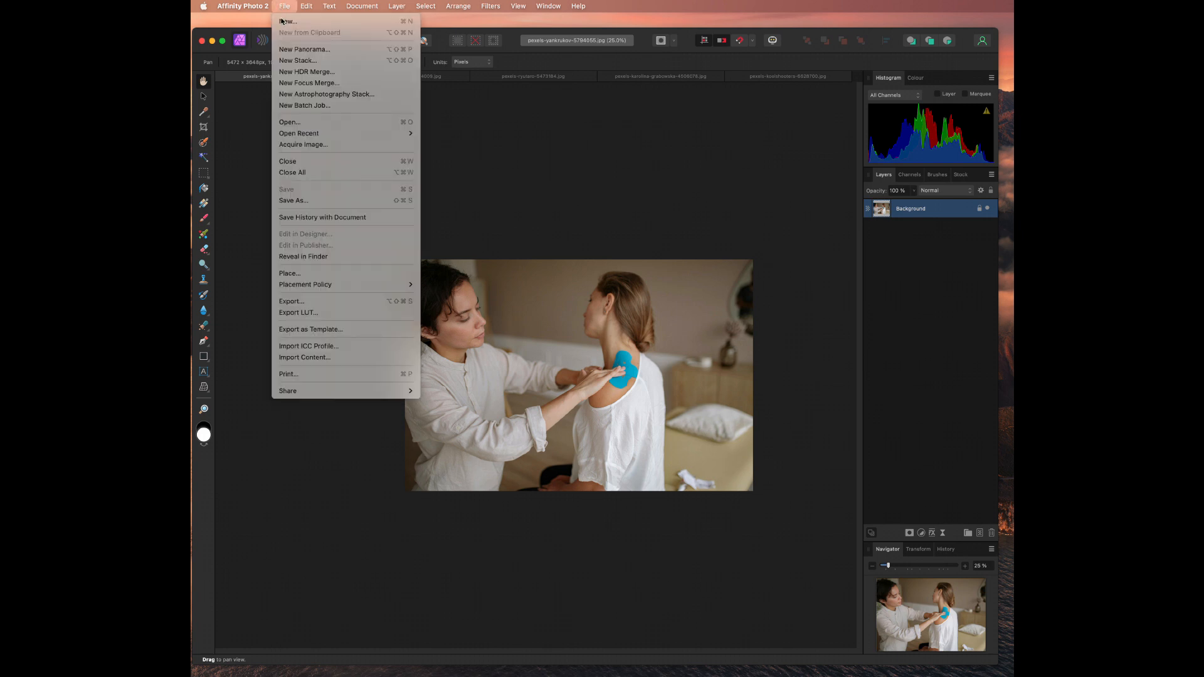
mouse_move(304, 301)
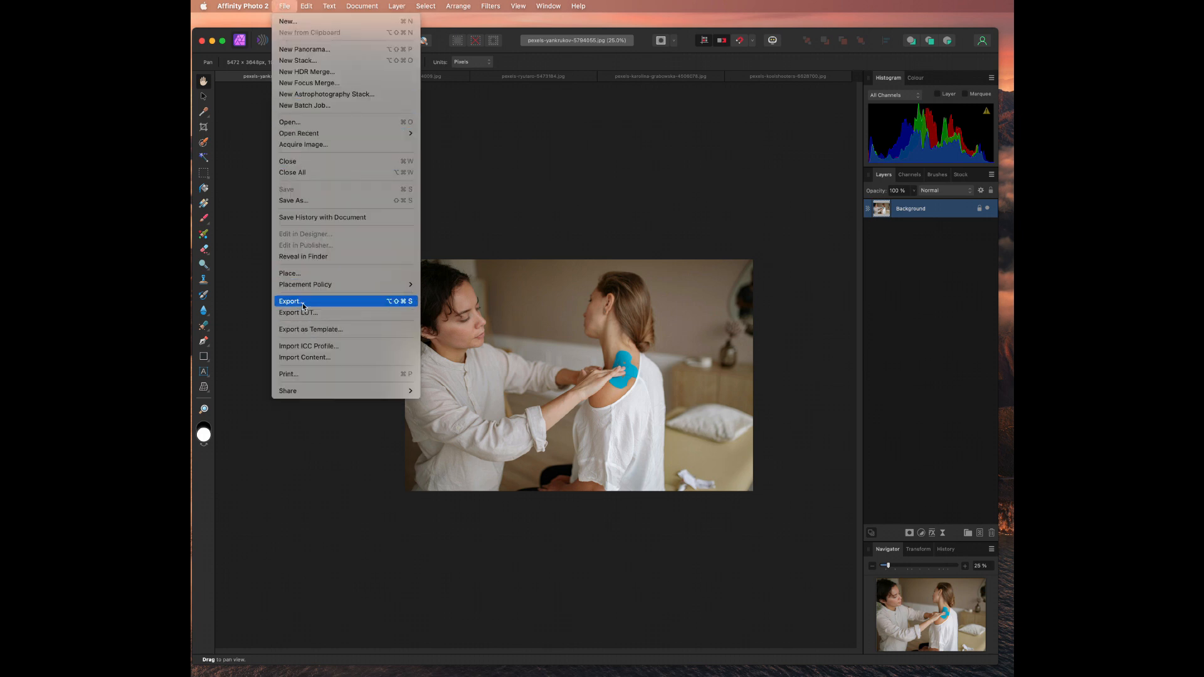
click(290, 301)
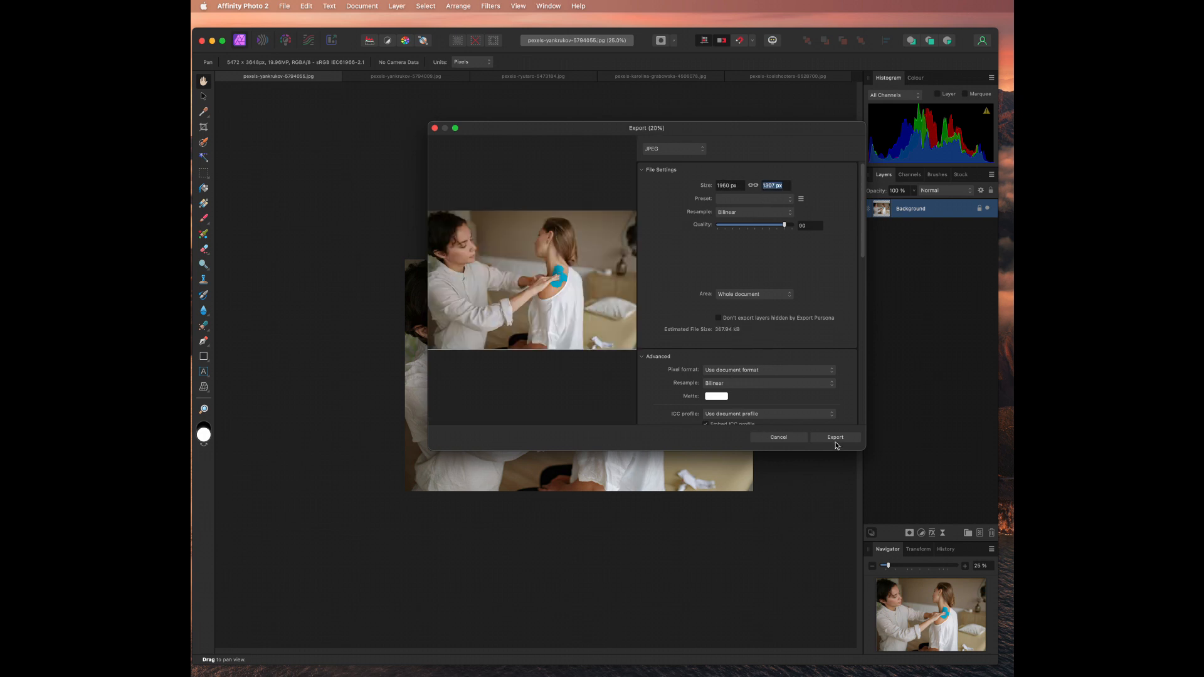
click(835, 437)
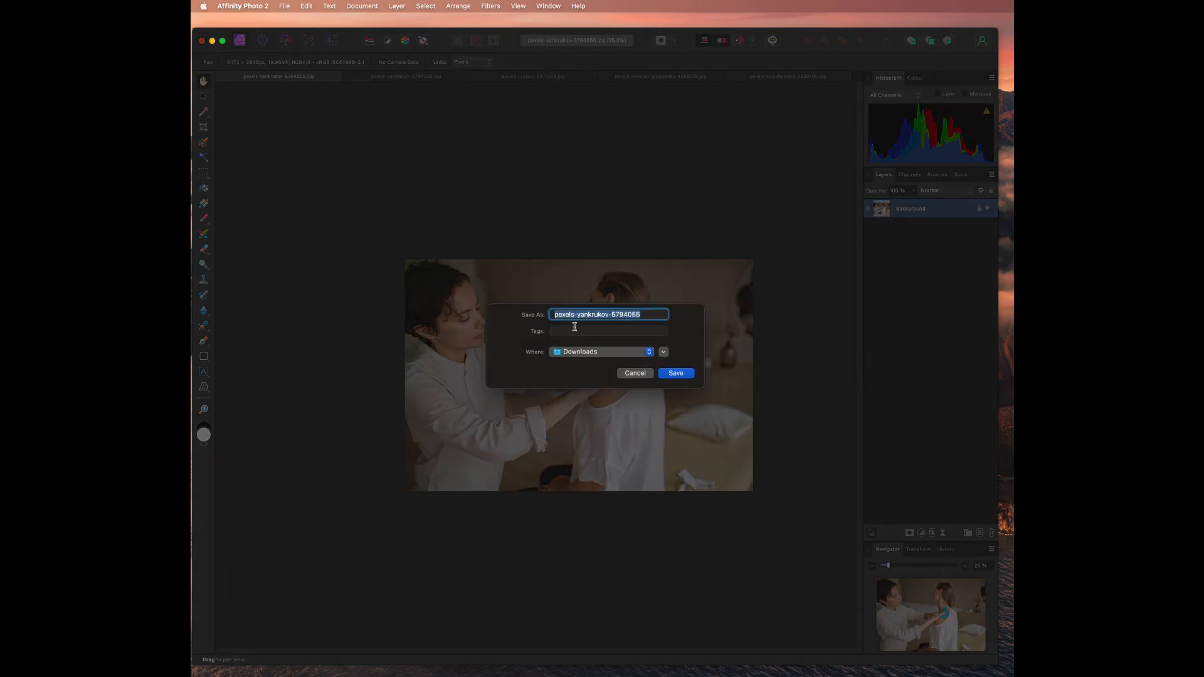
text(Second M)
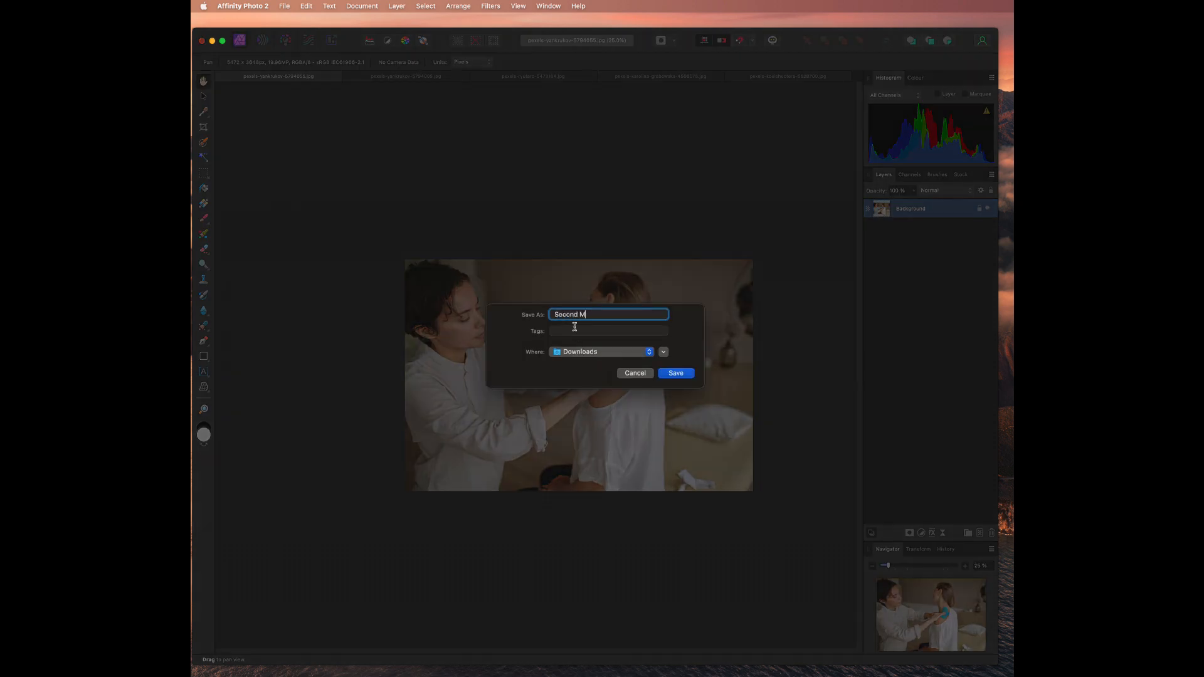
click(674, 372)
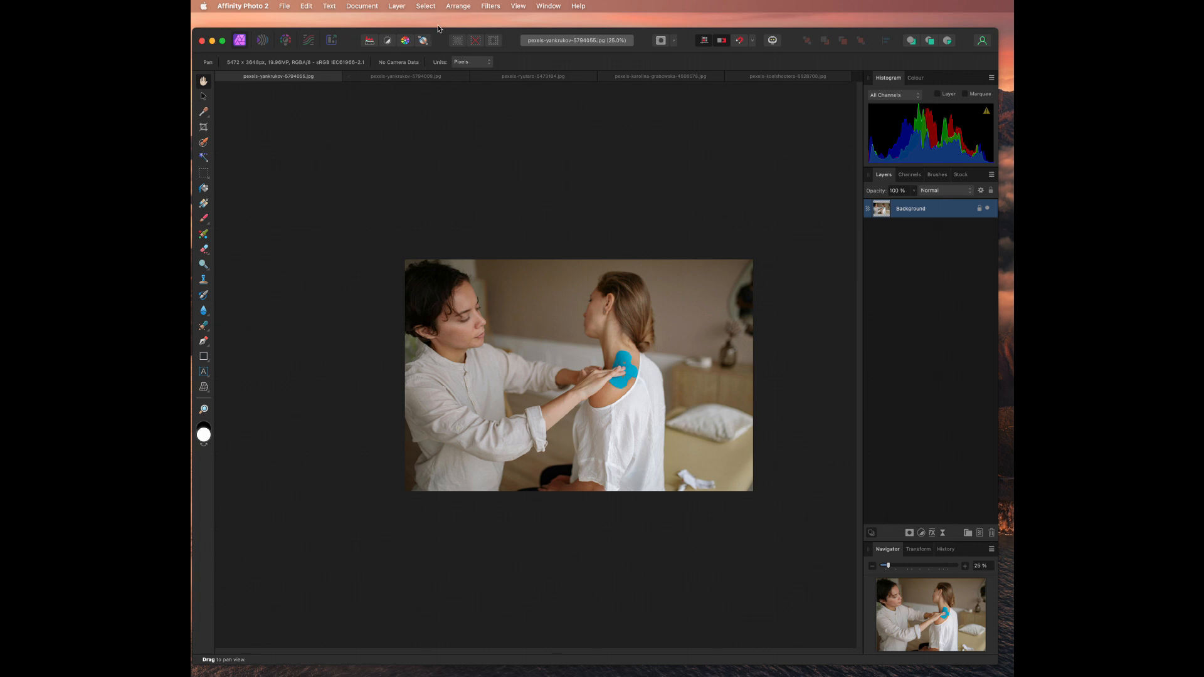
mouse_move(438, 56)
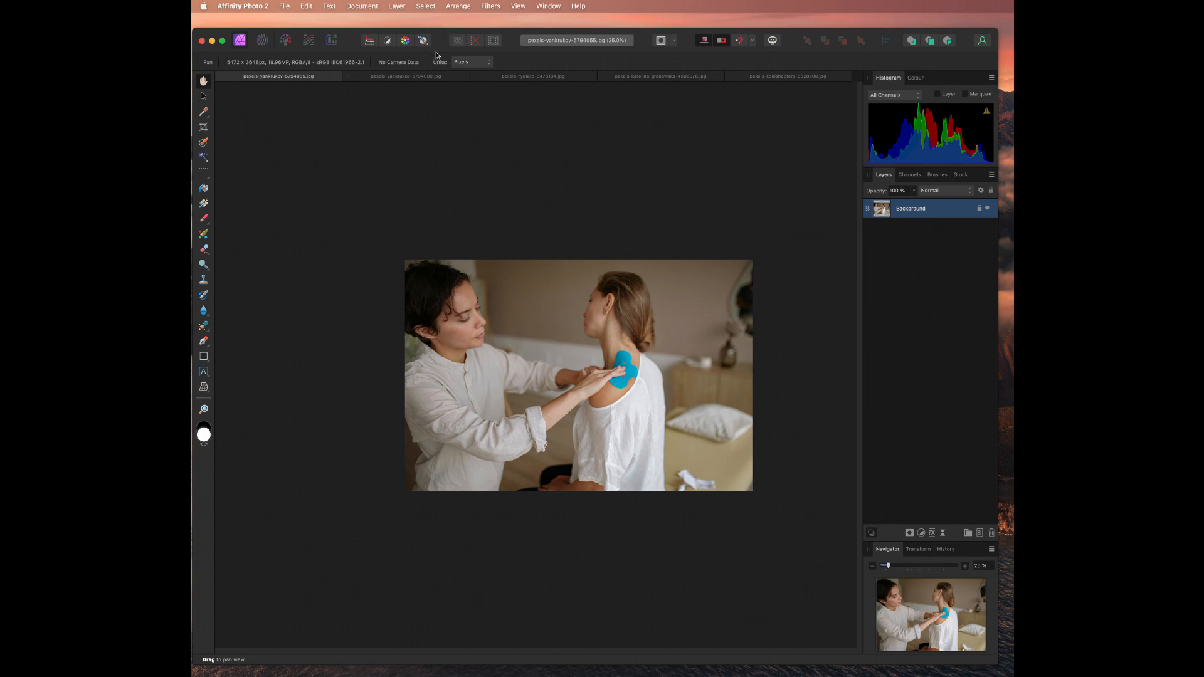
mouse_move(422, 40)
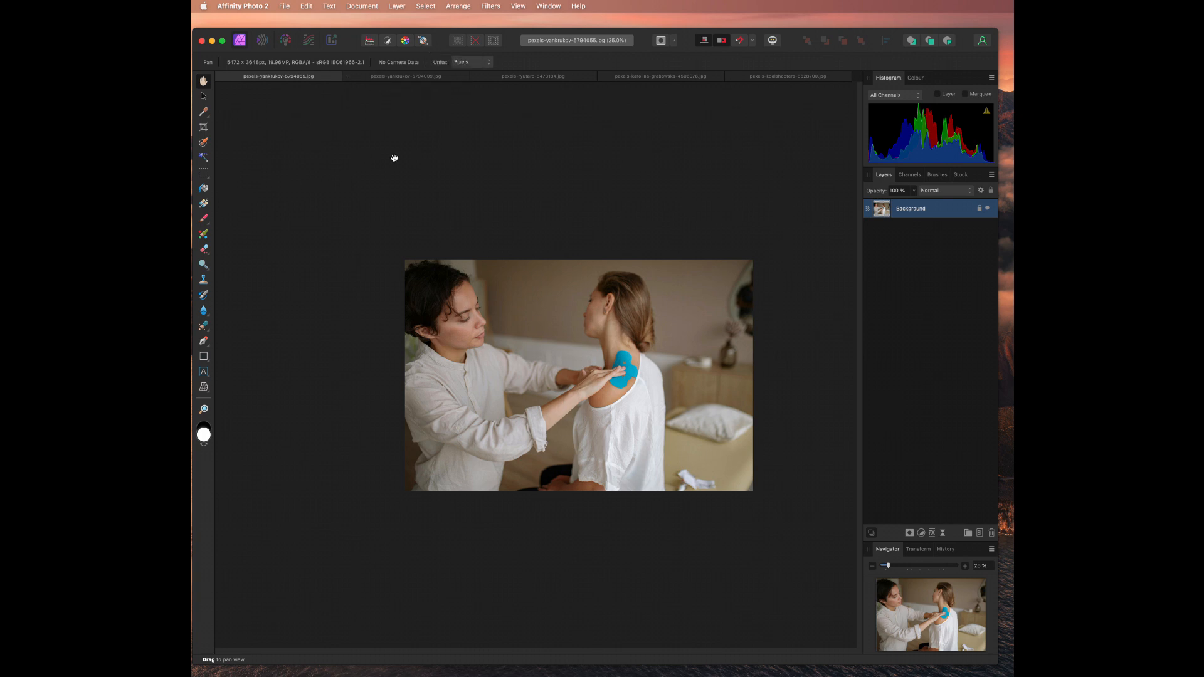
mouse_move(490, 158)
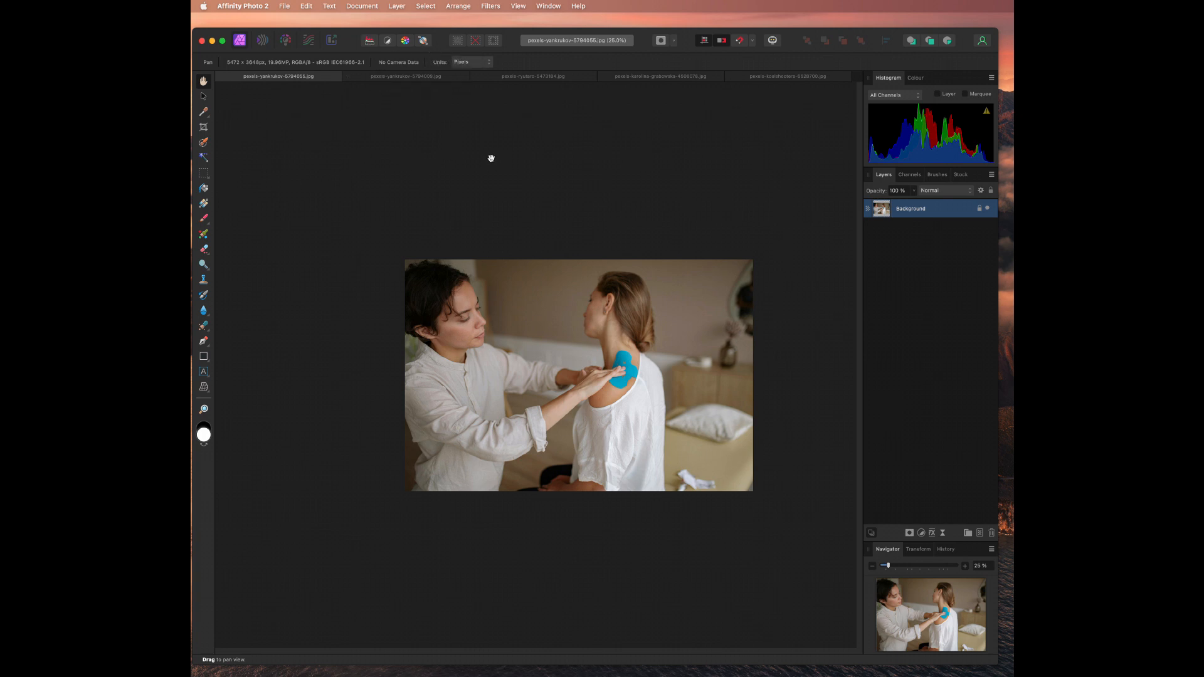
mouse_move(488, 157)
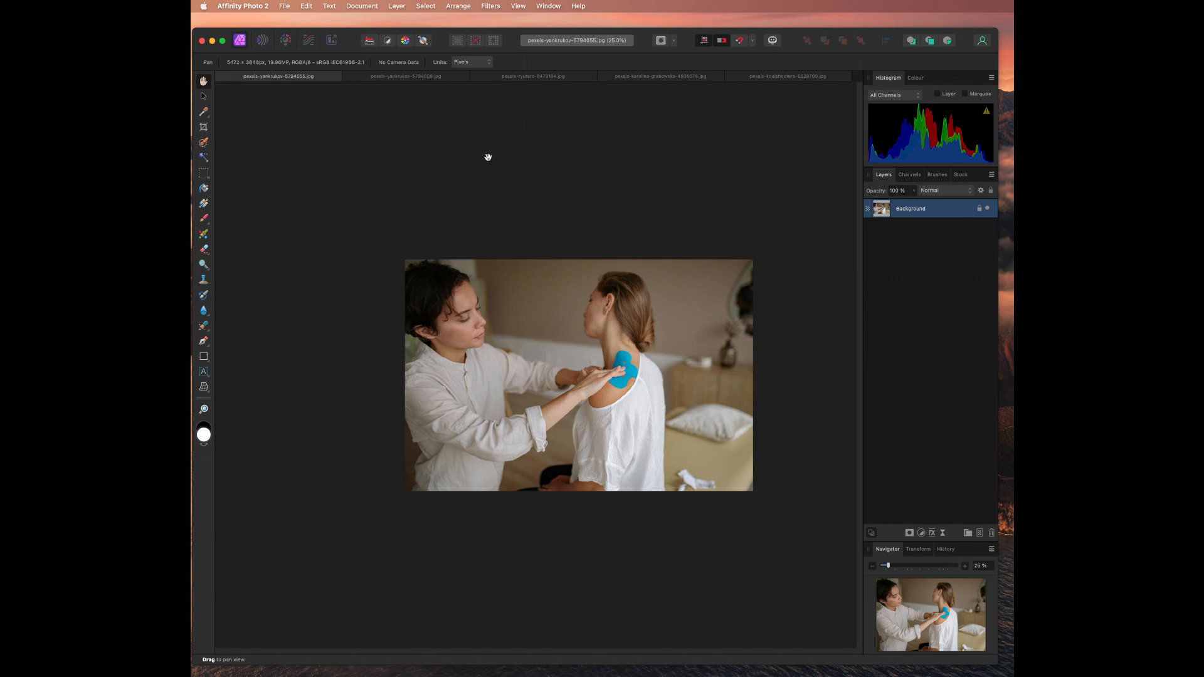
mouse_move(485, 154)
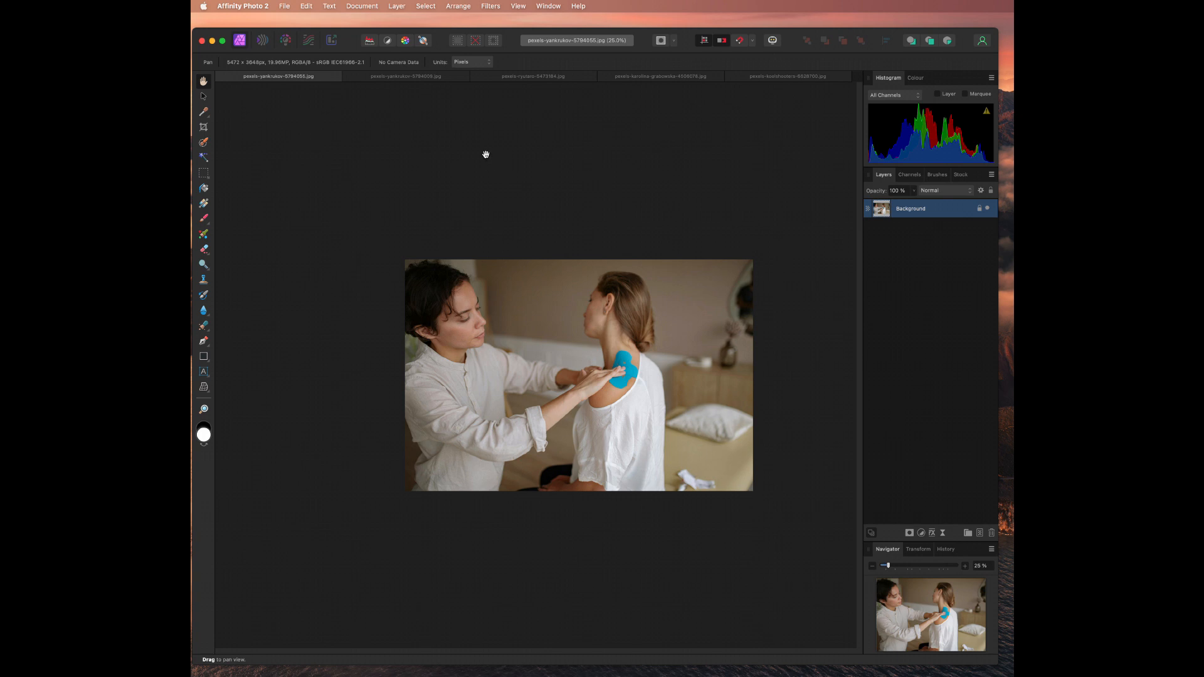
mouse_move(479, 153)
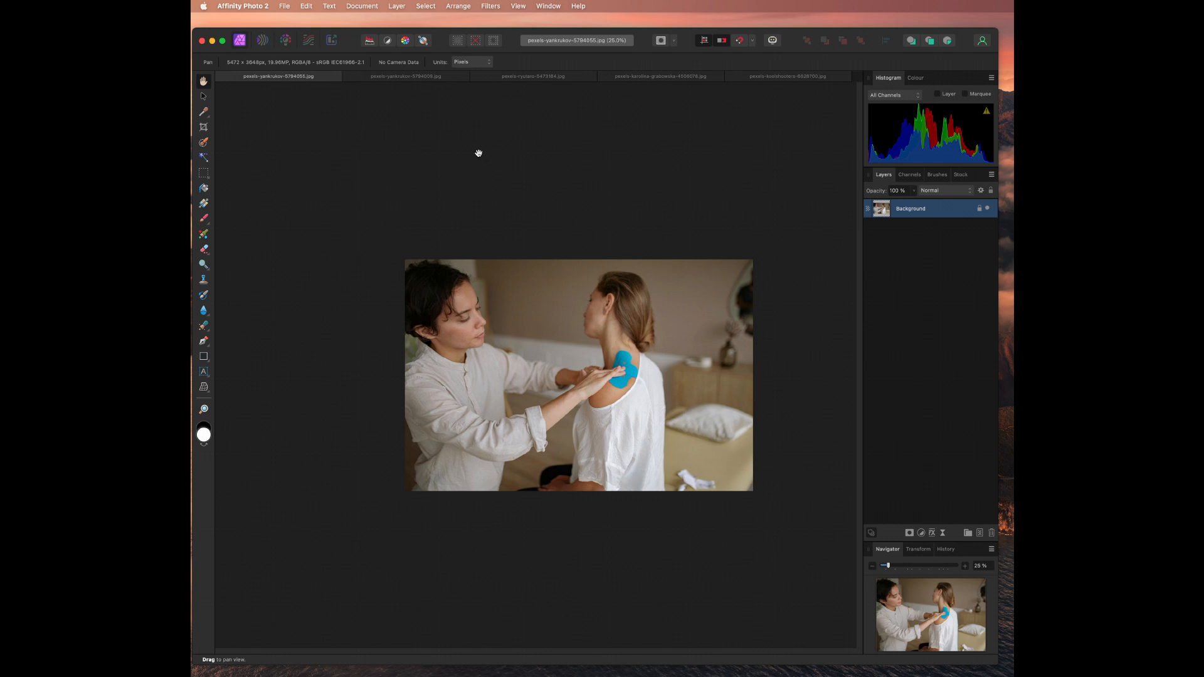
mouse_move(452, 151)
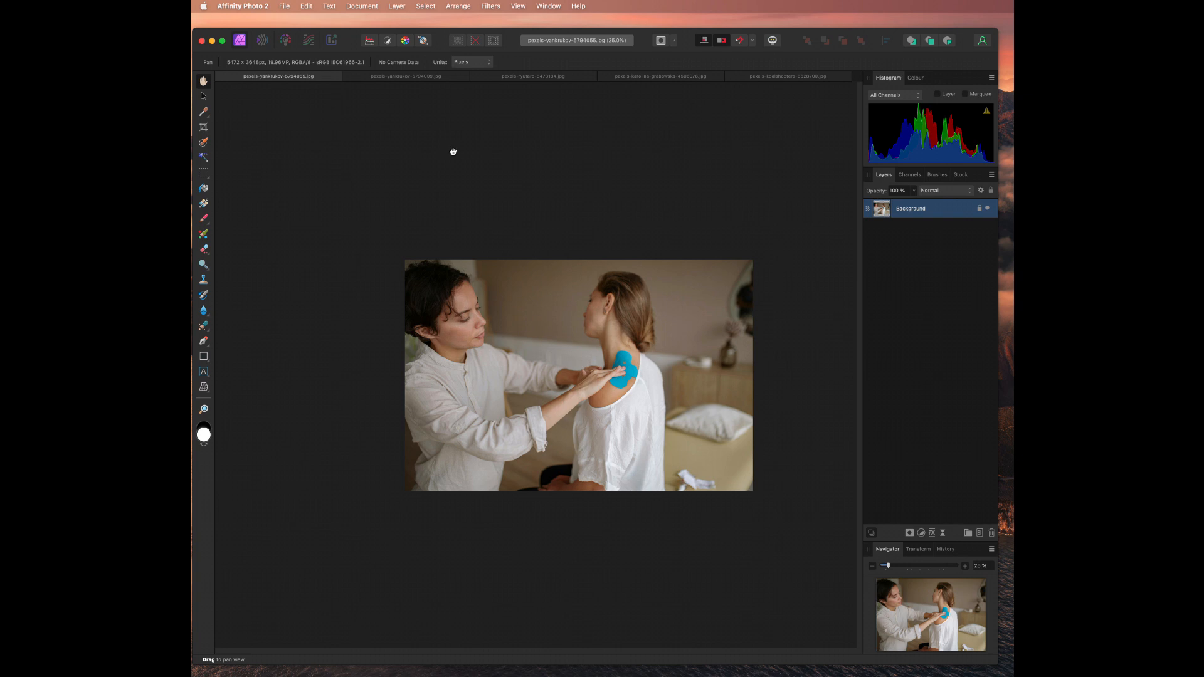